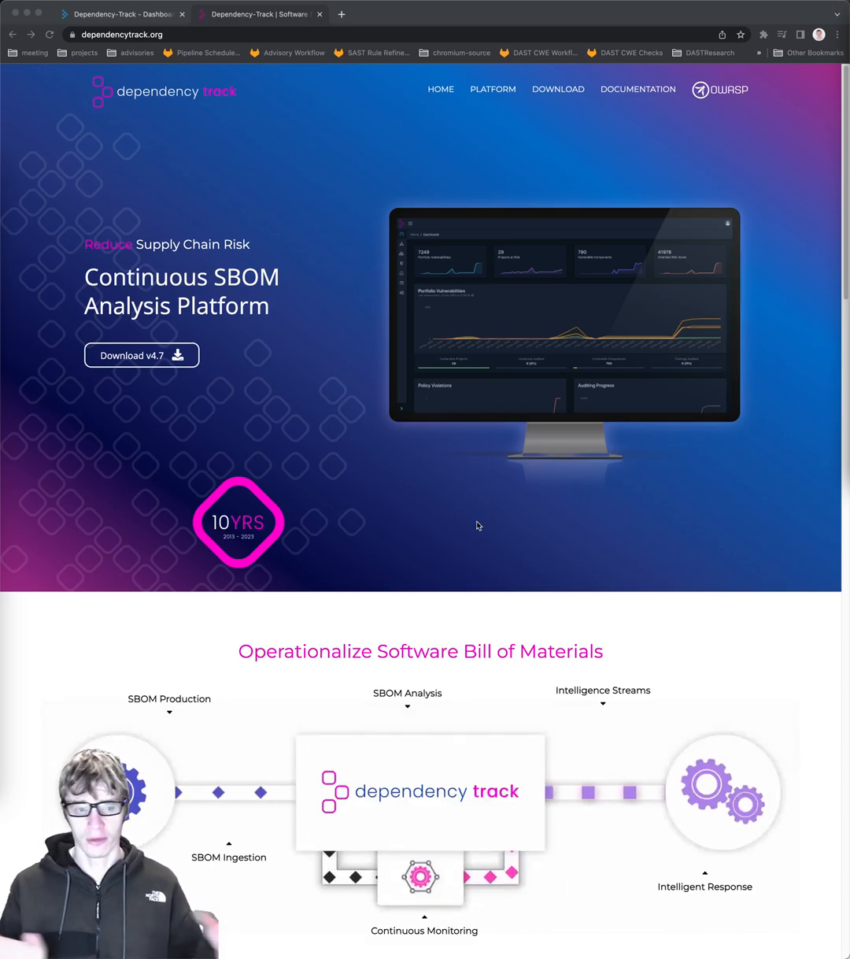
mouse_move(469, 446)
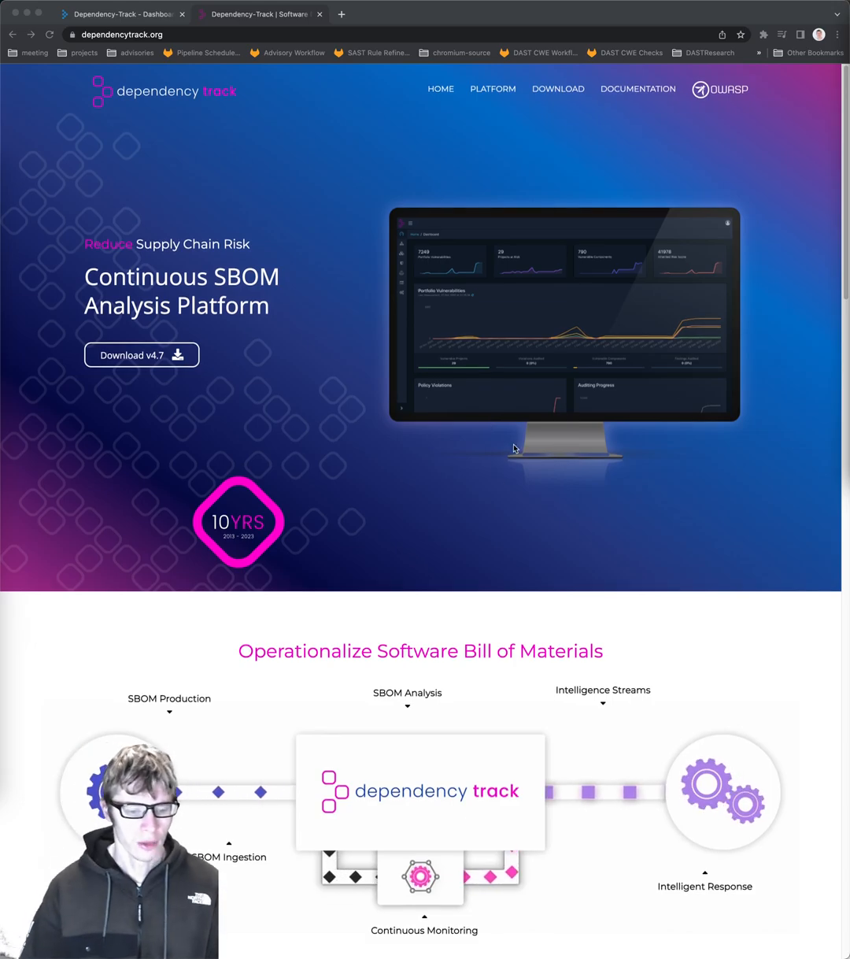
mouse_move(564, 491)
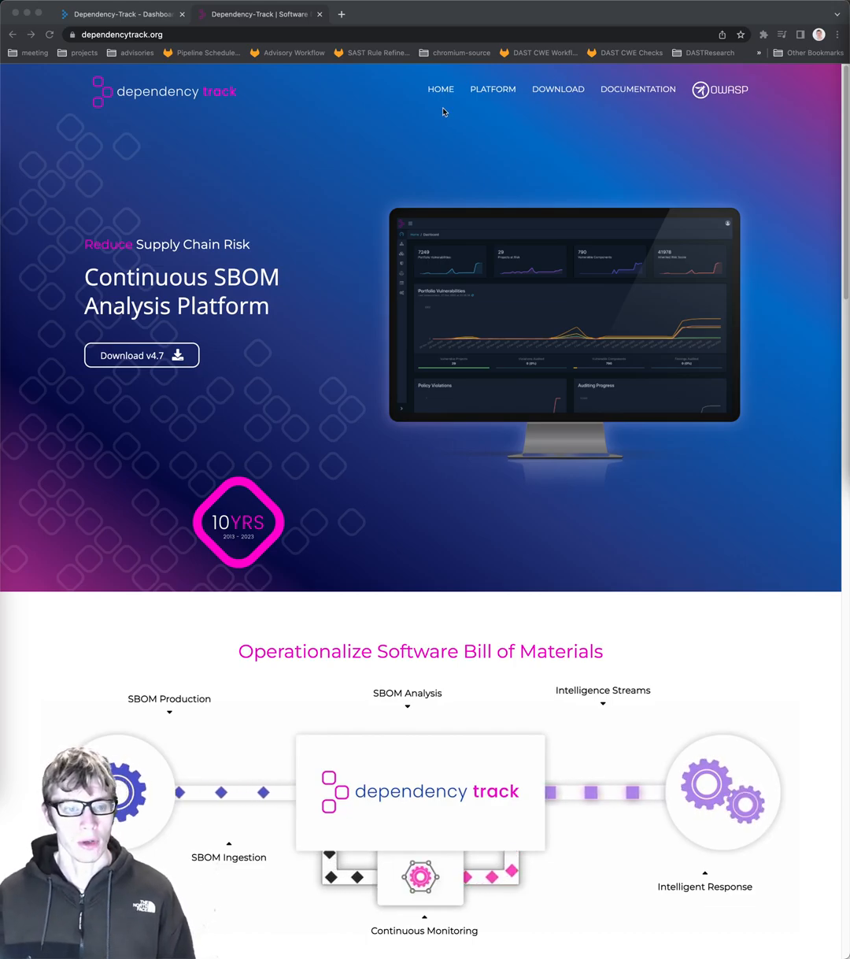
Show the Projects list with the goapp and maven projects.
left_click(122, 14)
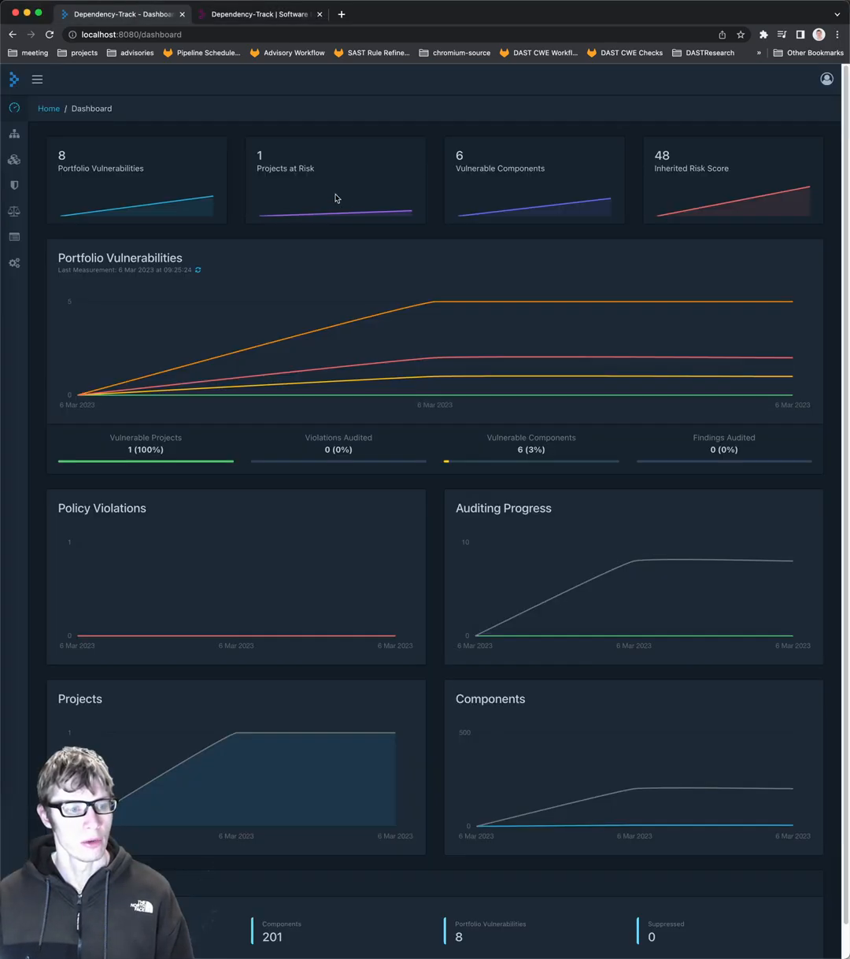
mouse_move(609, 517)
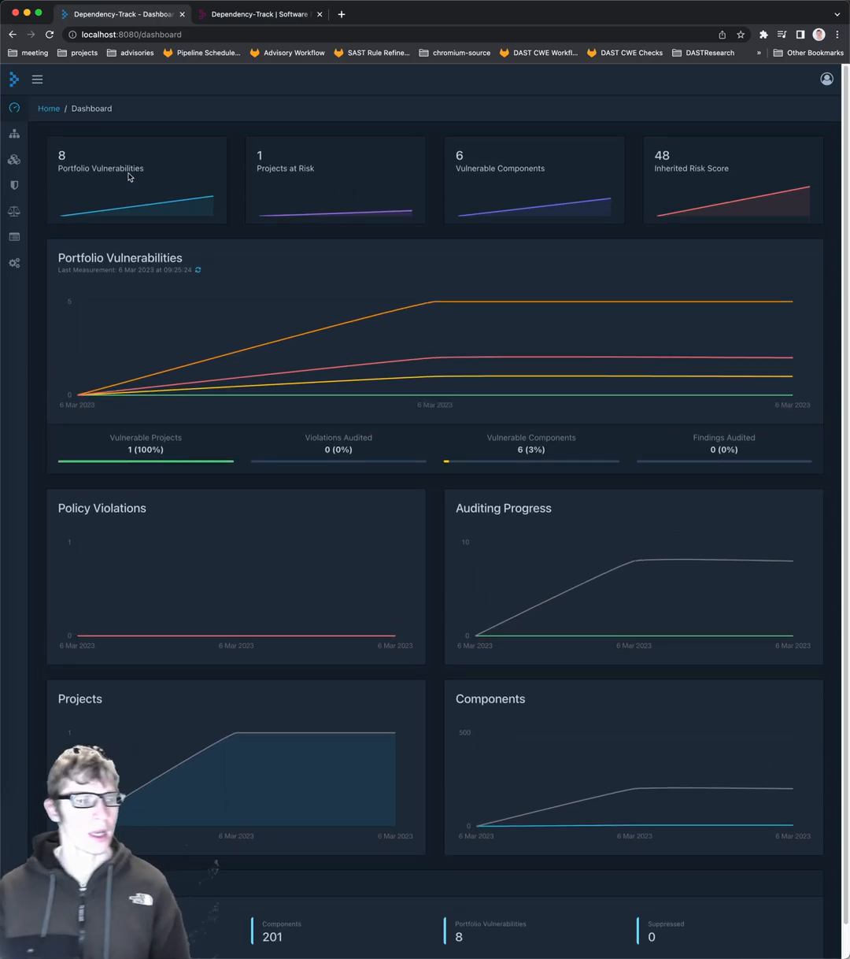
left_click(14, 133)
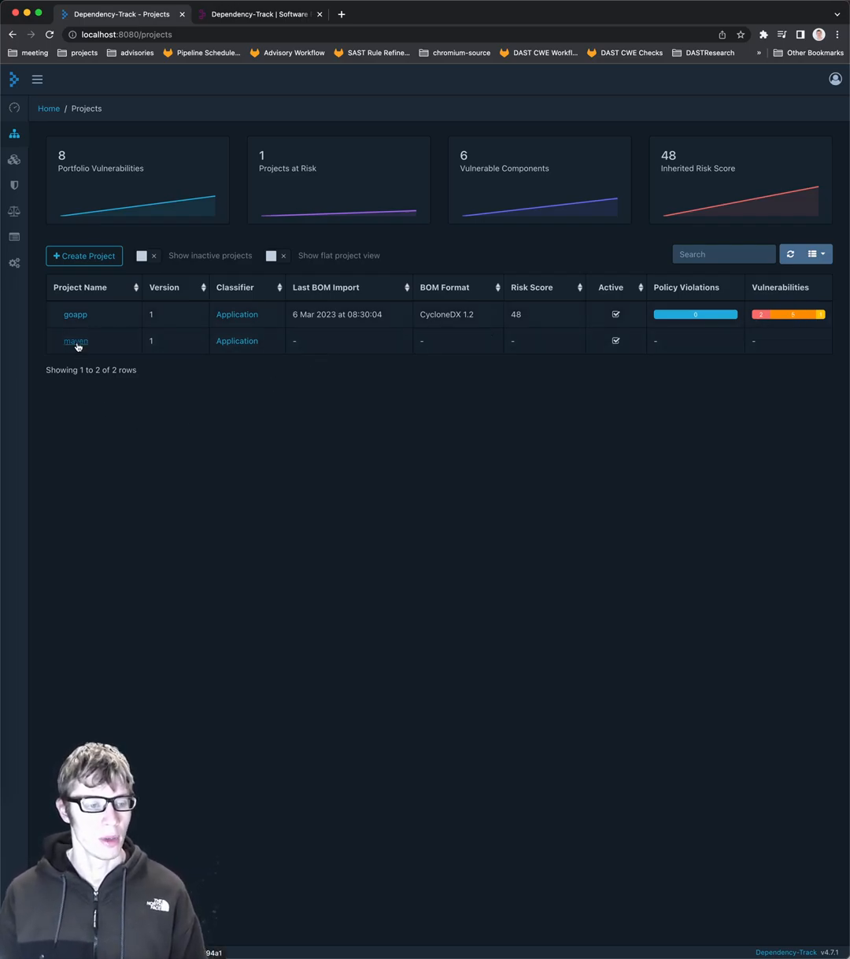
Upload keycloak-sbom.json as the BOM for the maven project from its Components view.
left_click(75, 340)
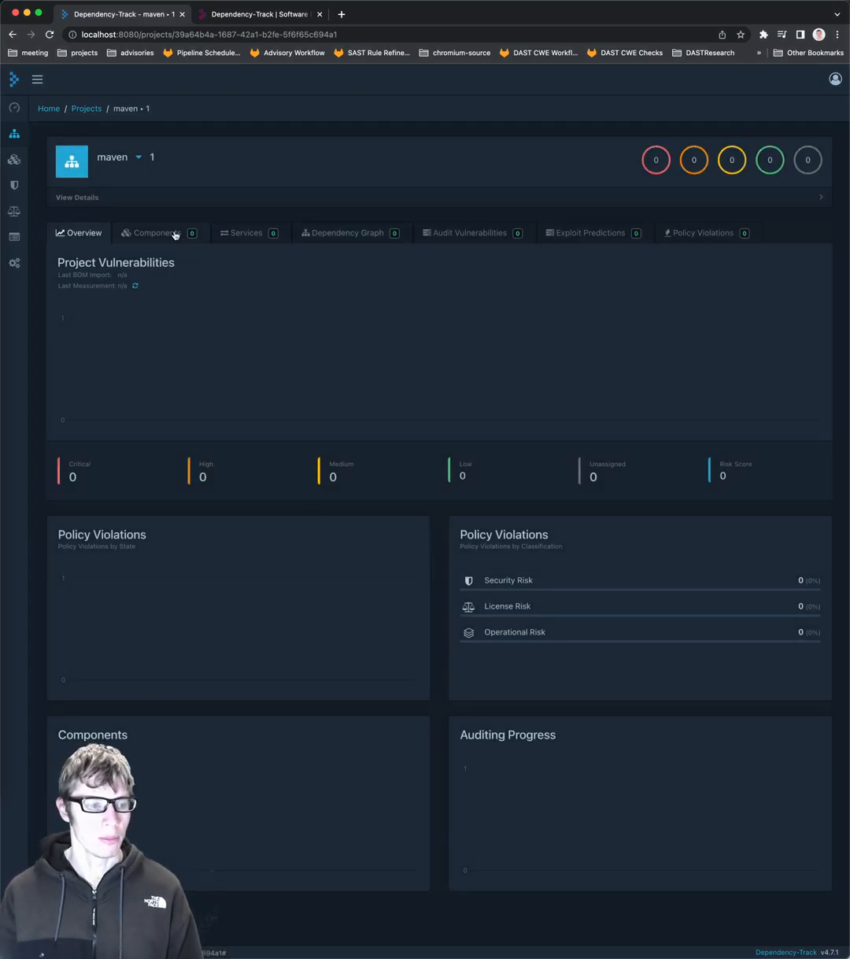
left_click(155, 233)
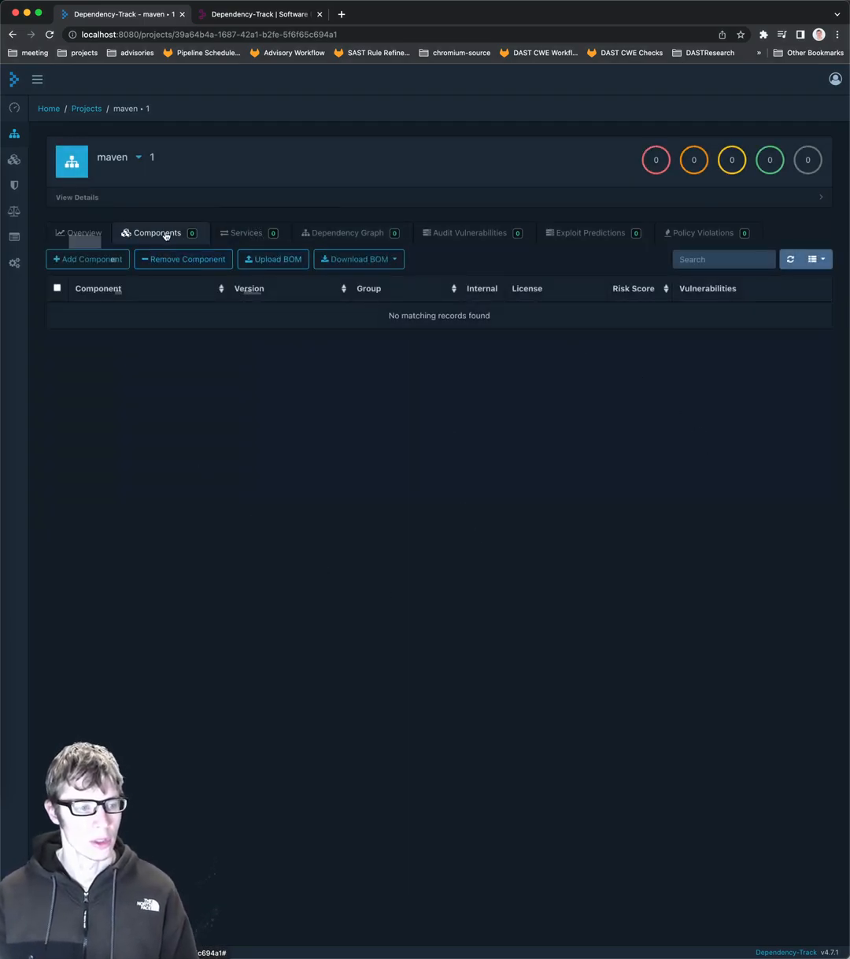
left_click(272, 258)
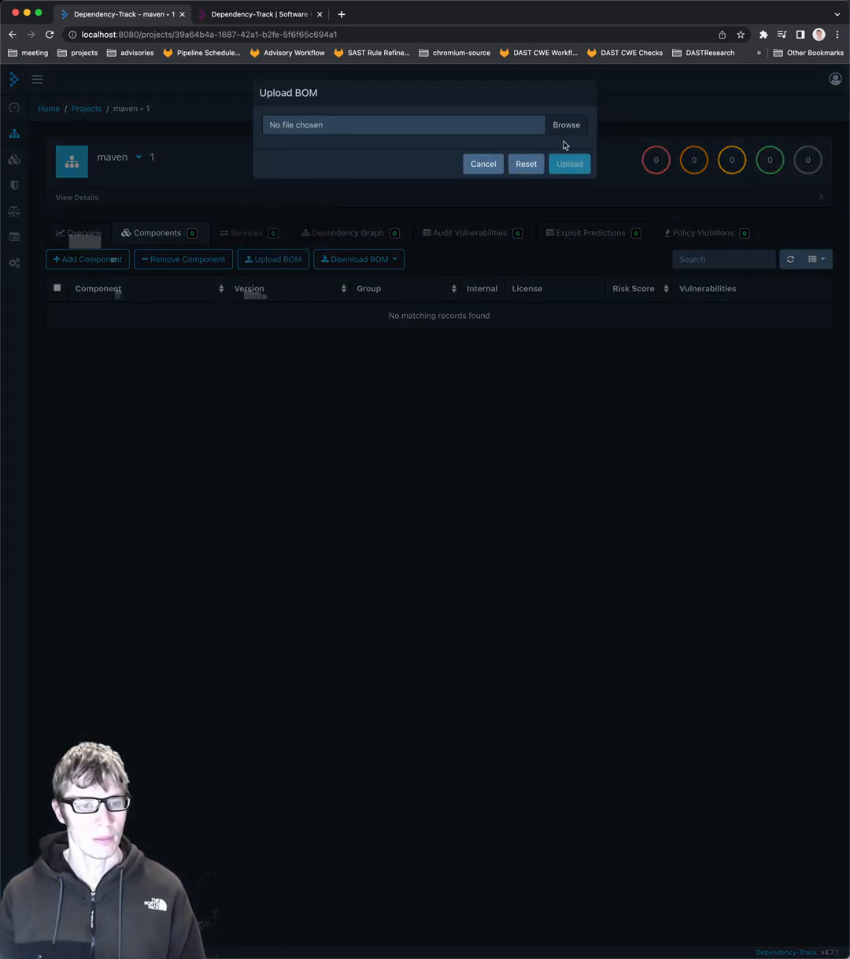
left_click(565, 125)
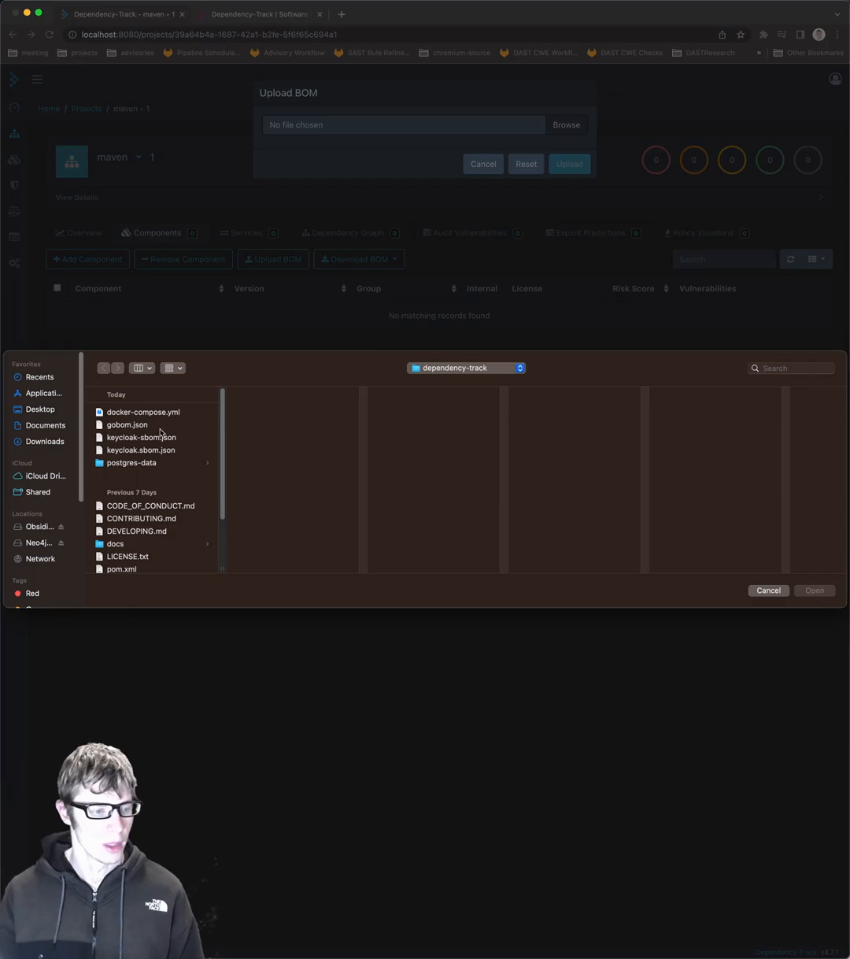
left_click(141, 438)
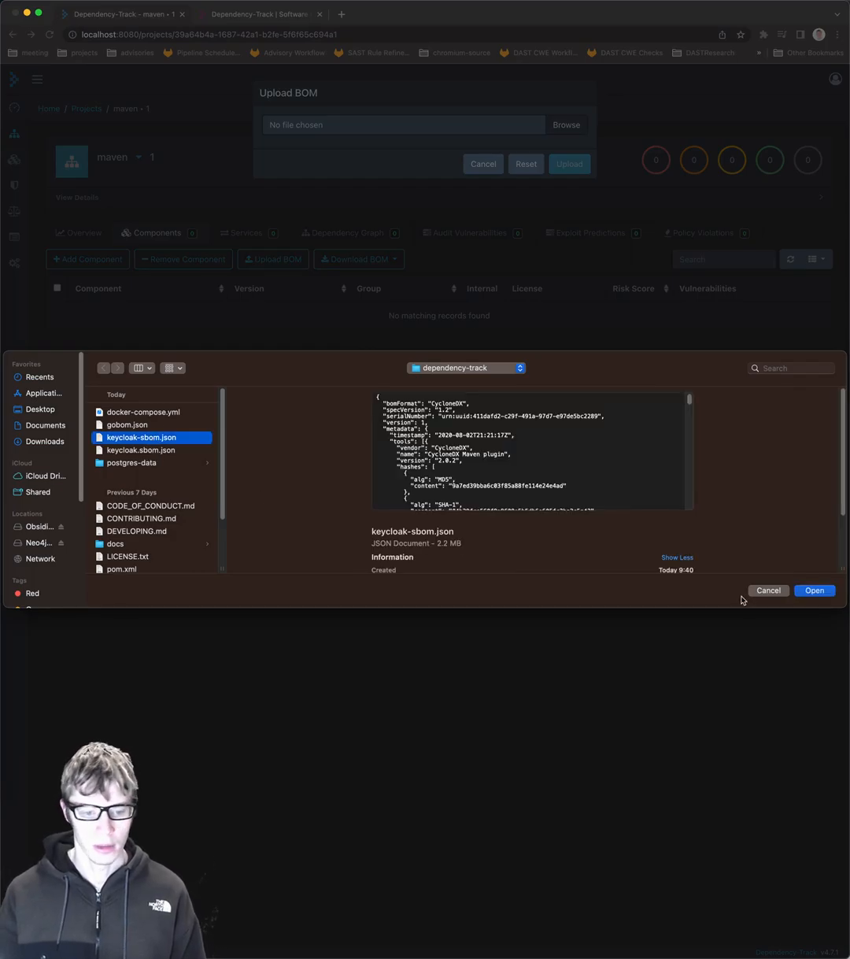
left_click(814, 590)
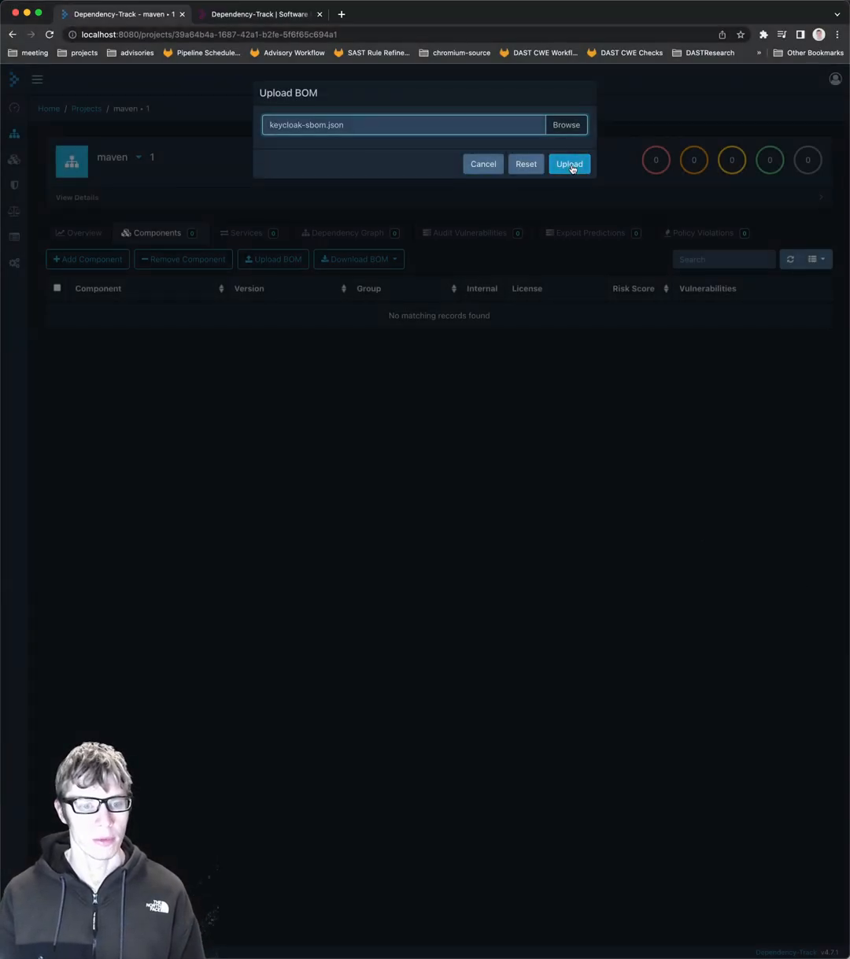
left_click(570, 164)
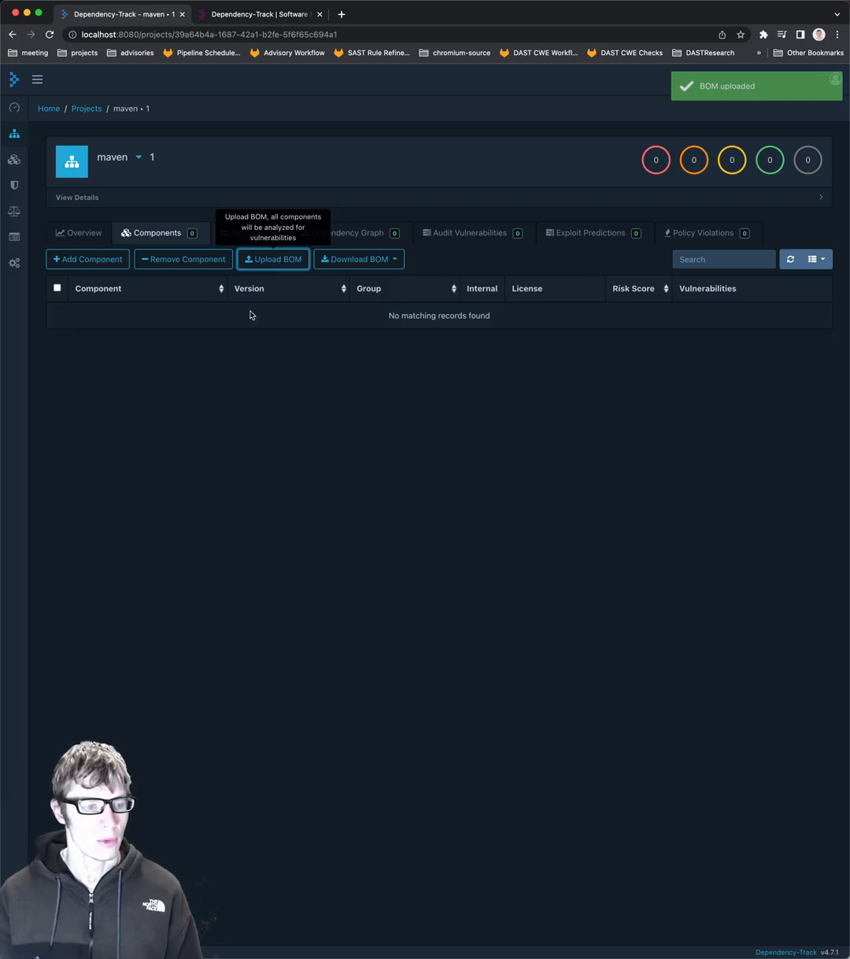
Refresh the maven project until its 54 imported components appear, then go to component search.
left_click(79, 233)
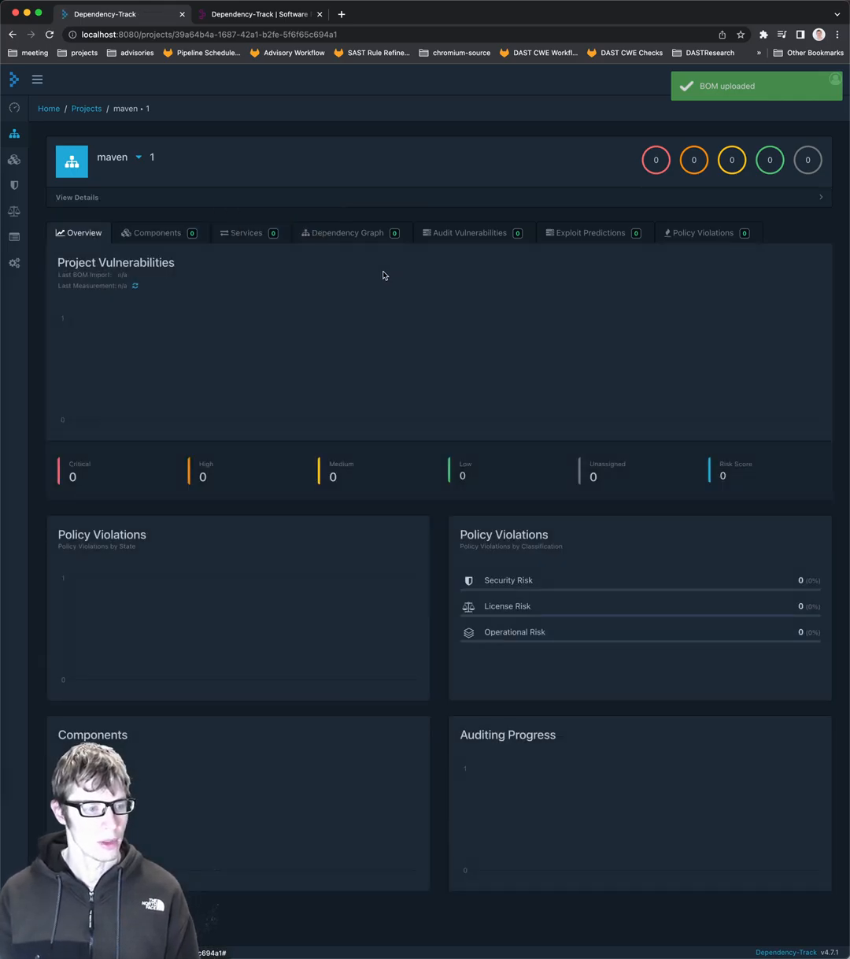
left_click(158, 233)
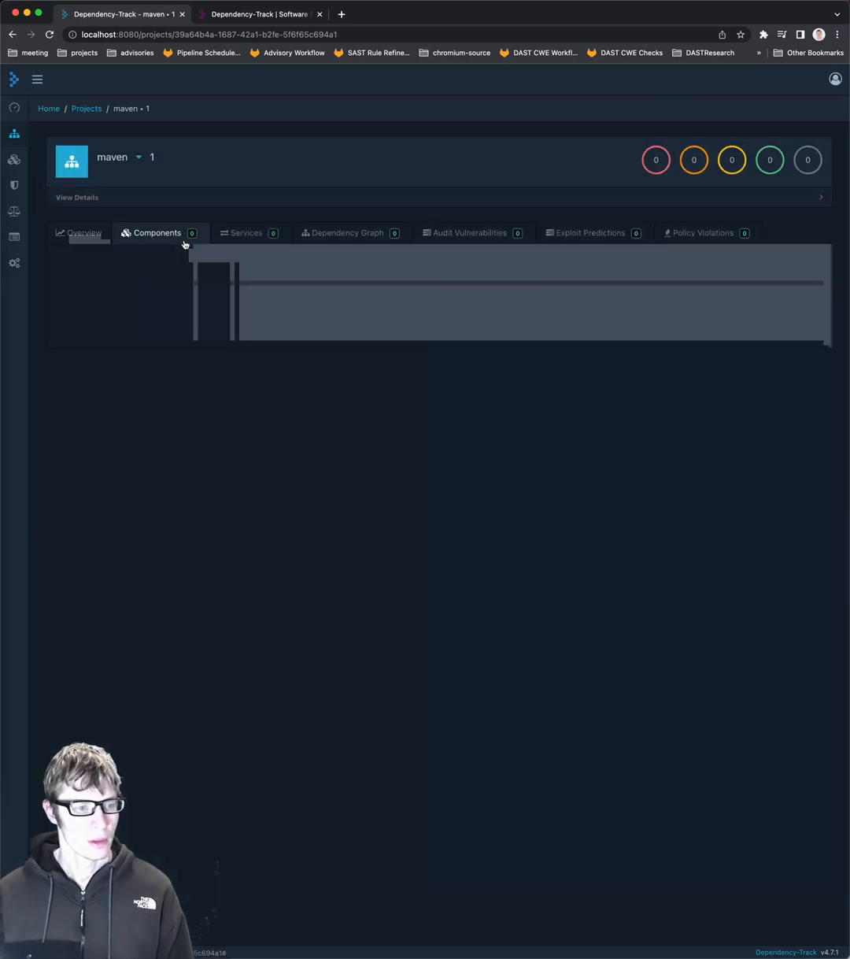
left_click(84, 233)
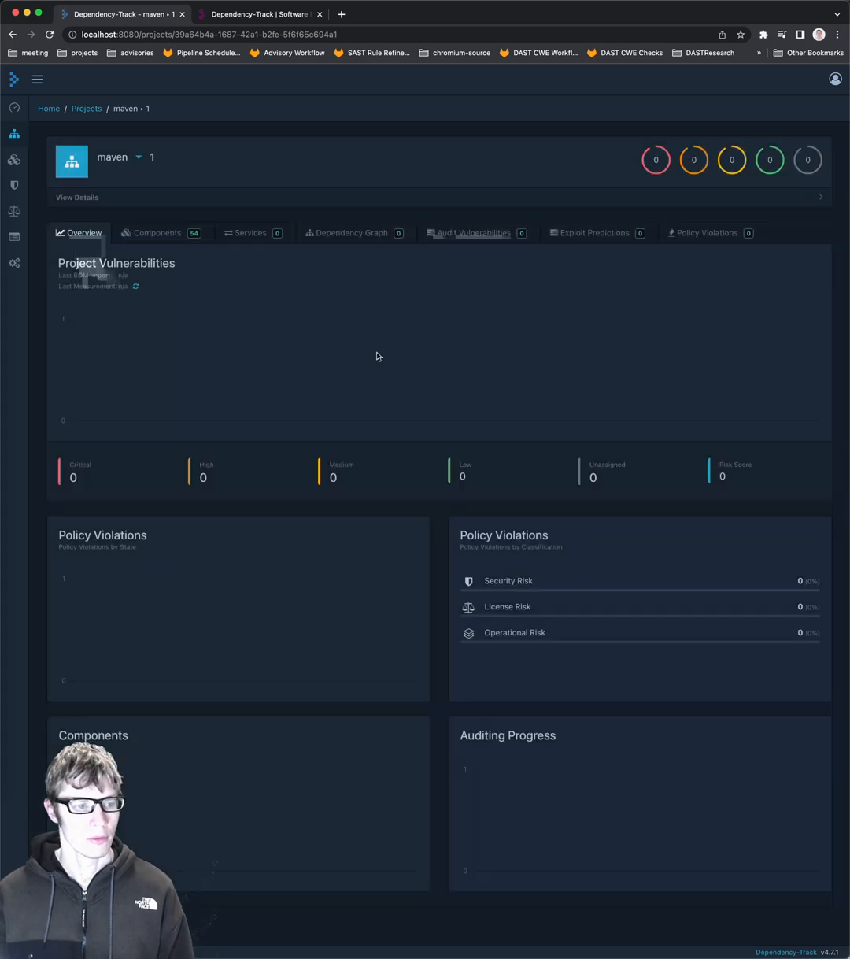
left_click(155, 233)
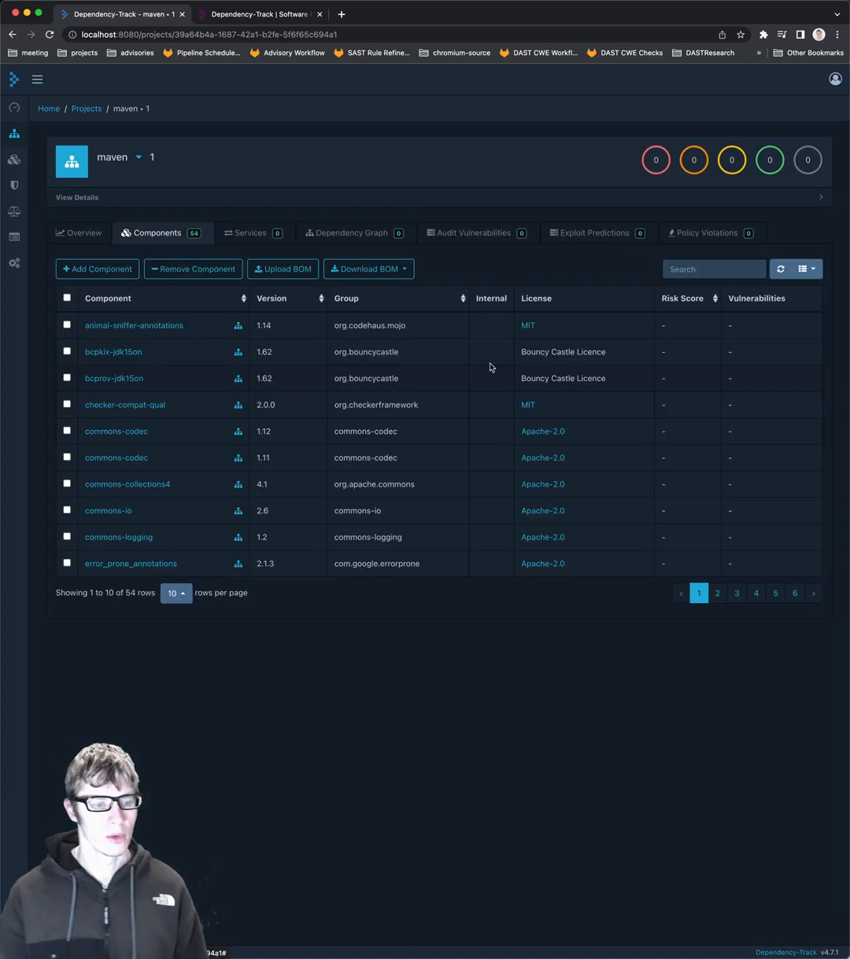
mouse_move(176, 374)
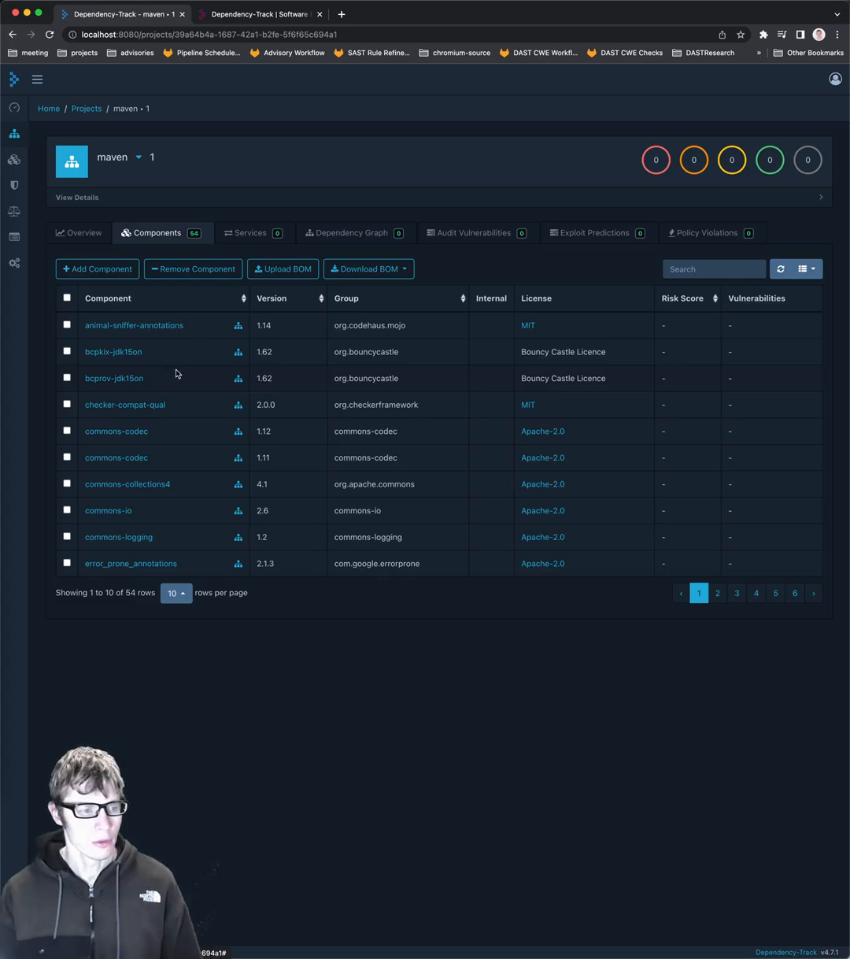
mouse_move(402, 476)
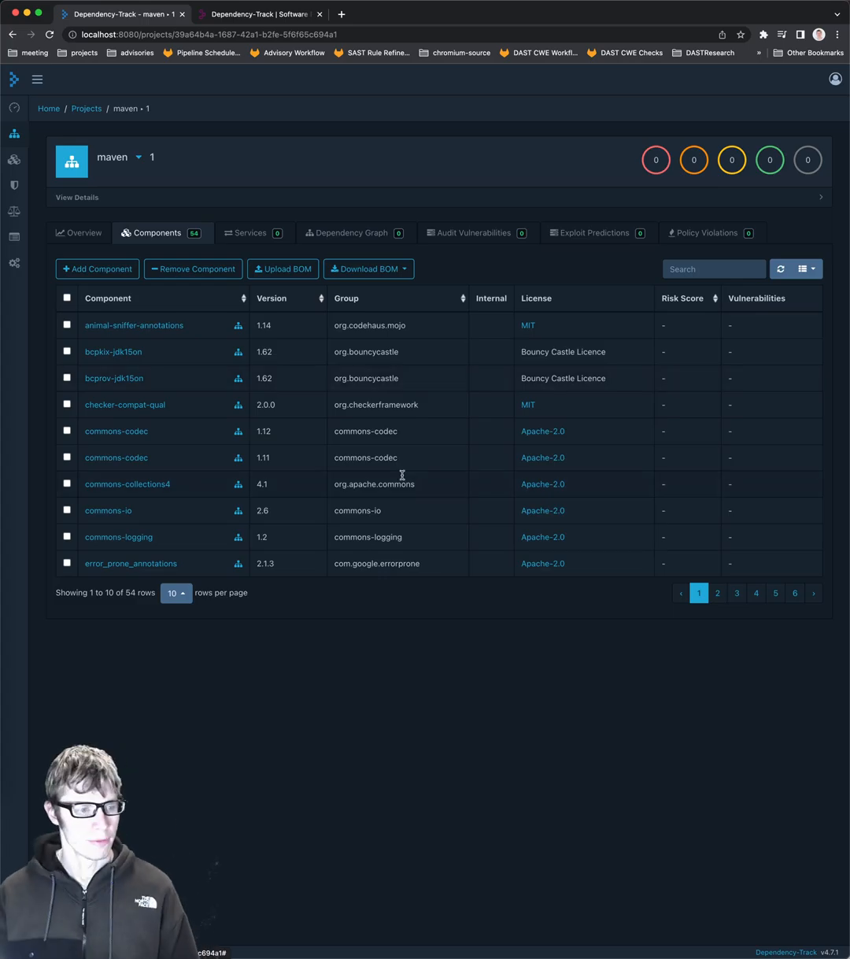
left_click(82, 233)
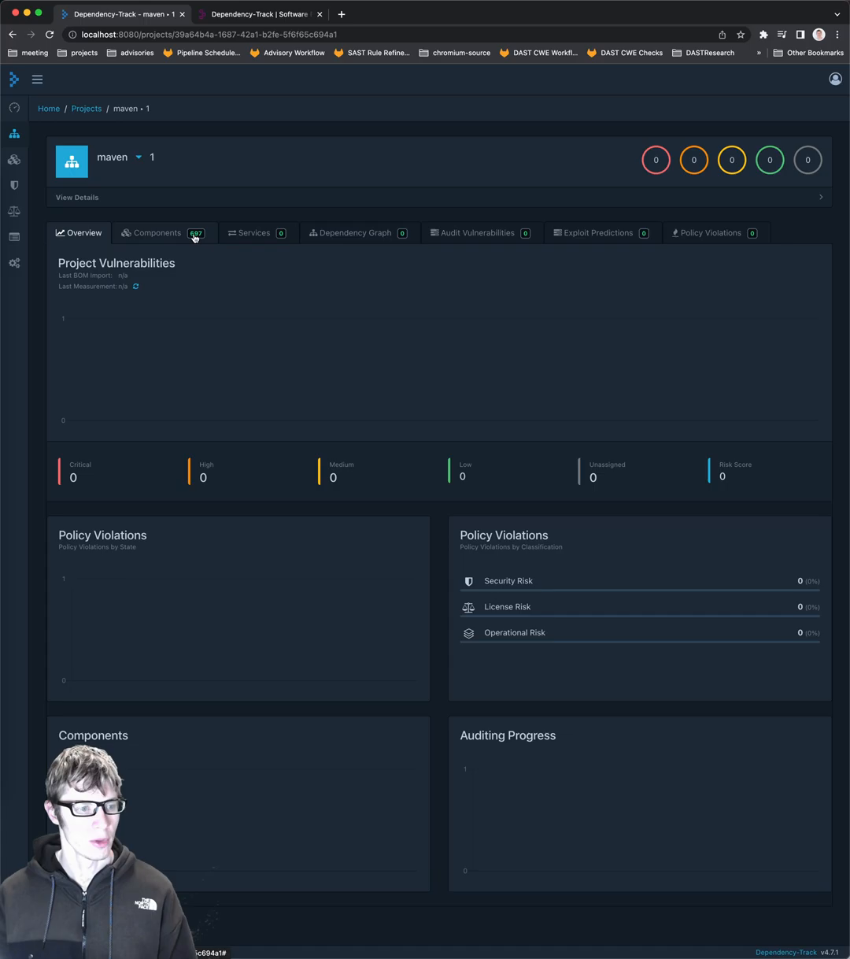
left_click(156, 233)
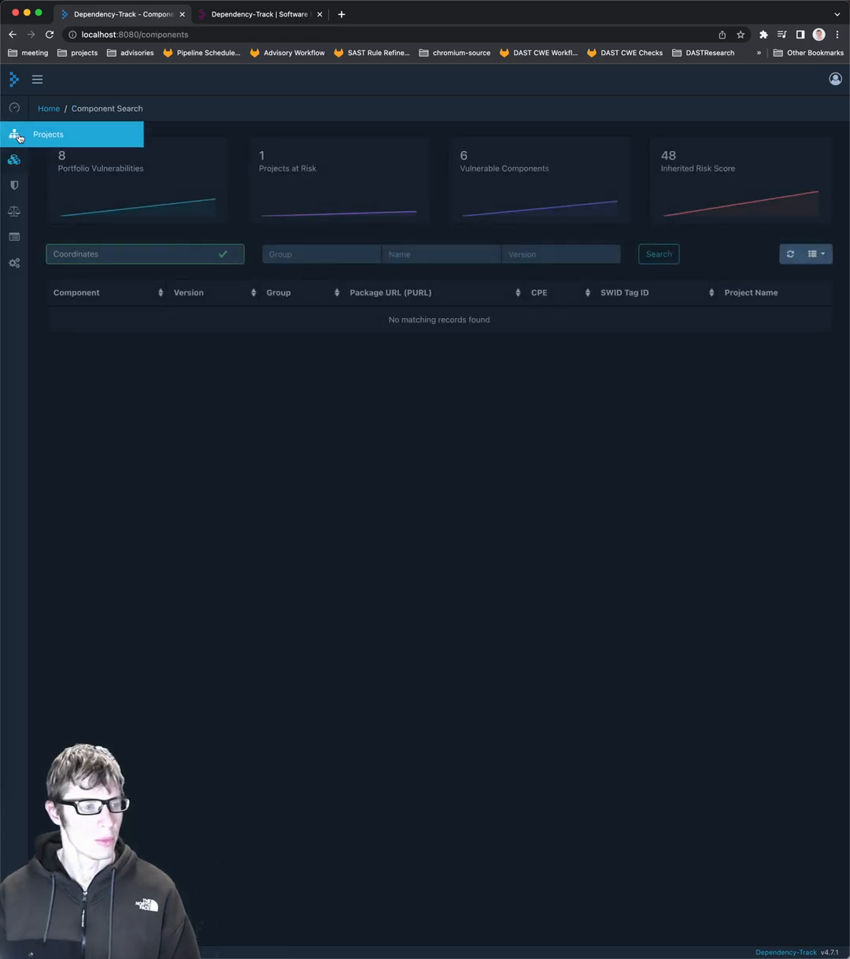
Show the goapp project's list of 201 components from the Projects page.
left_click(48, 134)
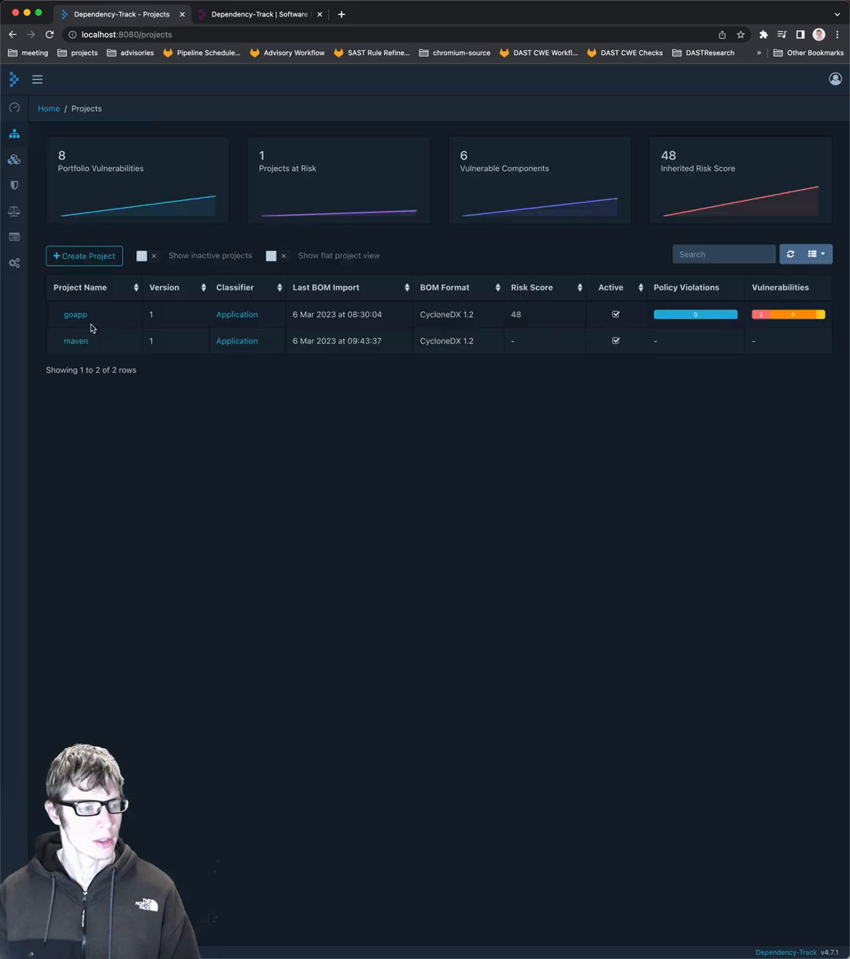
left_click(76, 315)
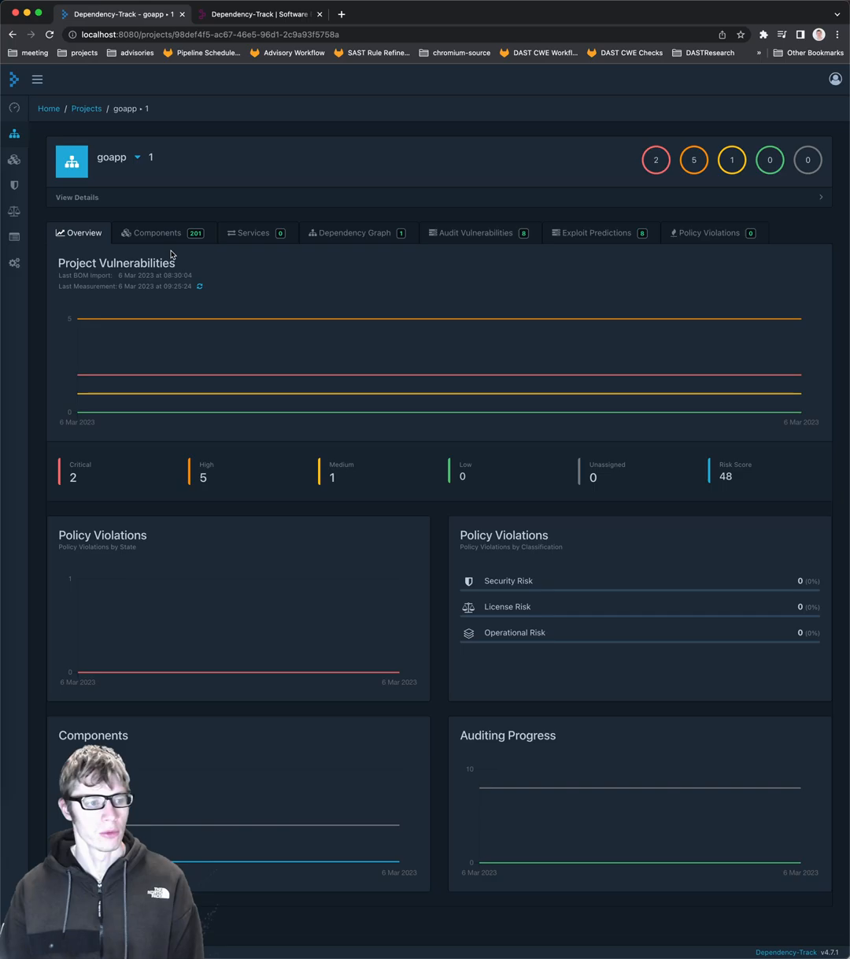
left_click(154, 233)
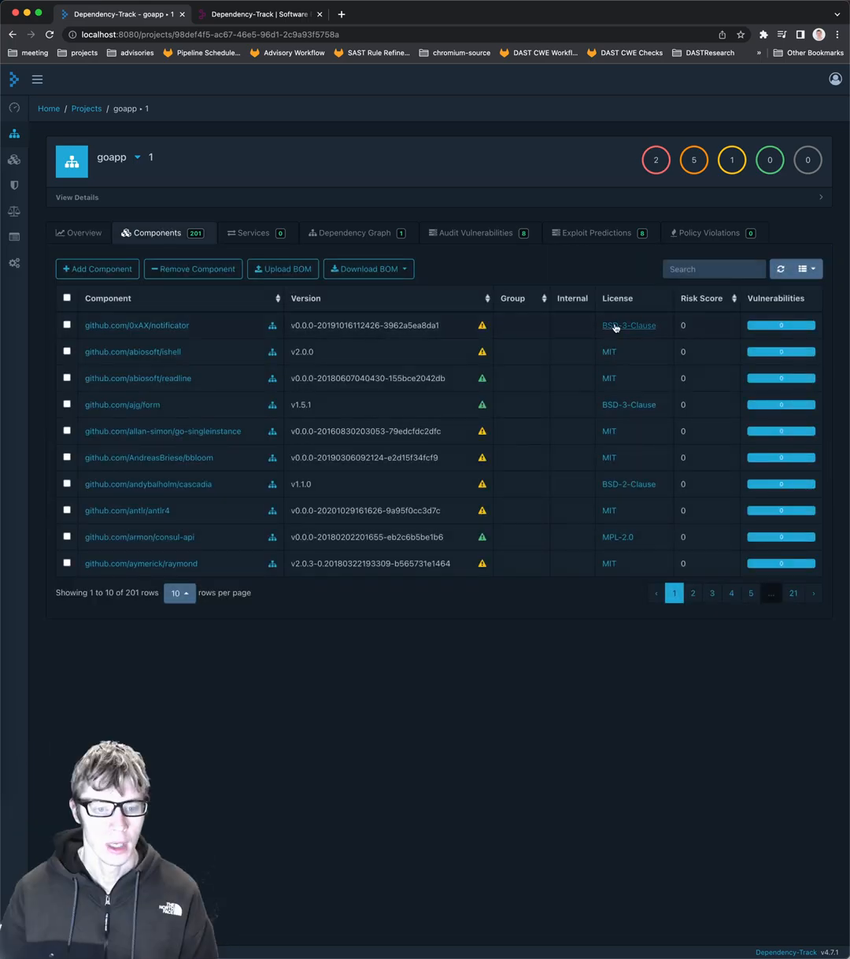
mouse_move(481, 324)
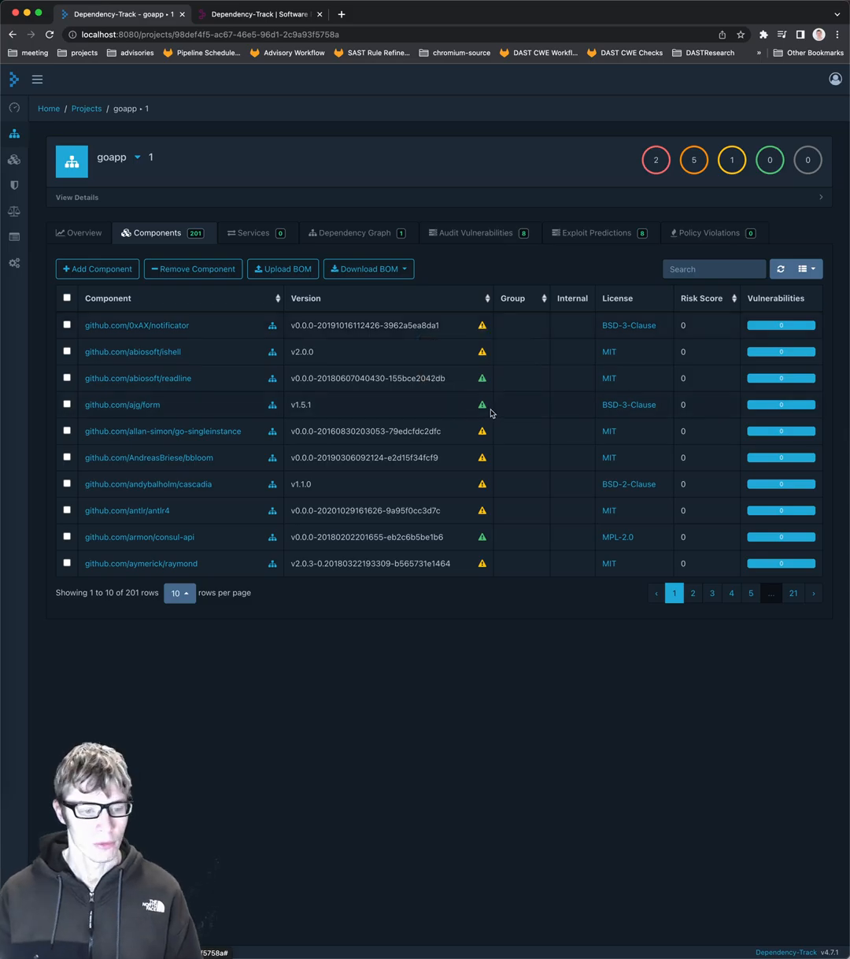
mouse_move(481, 406)
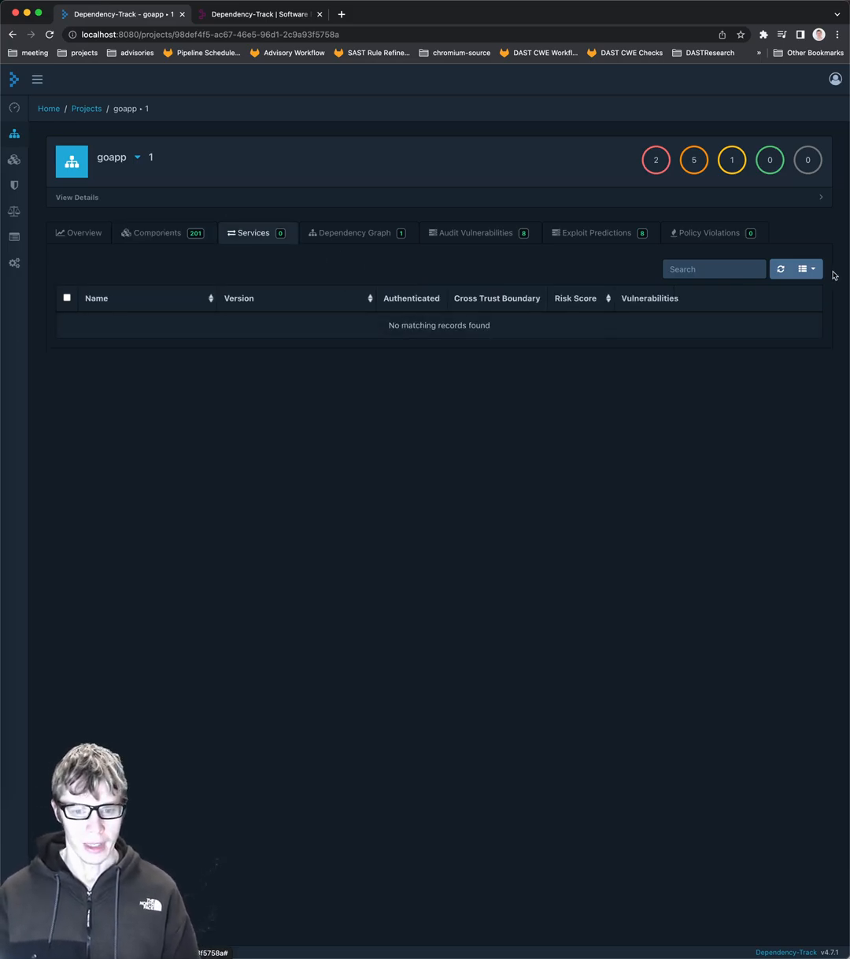
mouse_move(387, 260)
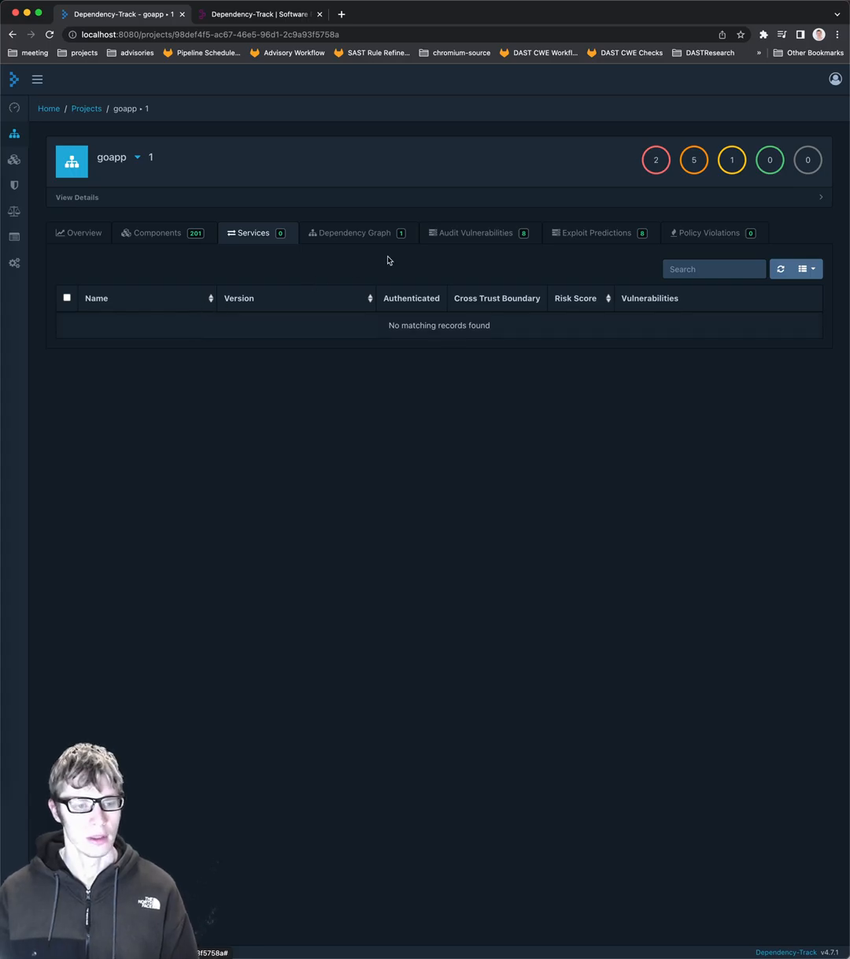
Expand goapp's dependency graph, opening gopenpgp, go-rfc5322 and nested children.
left_click(354, 233)
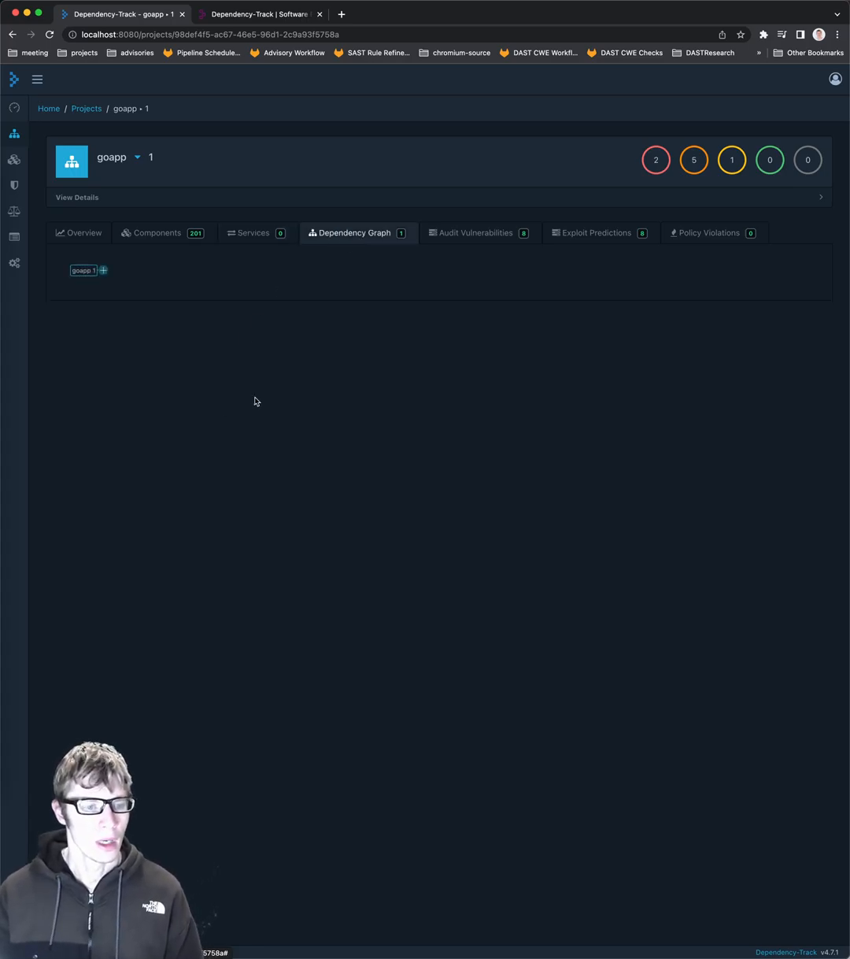
left_click(104, 271)
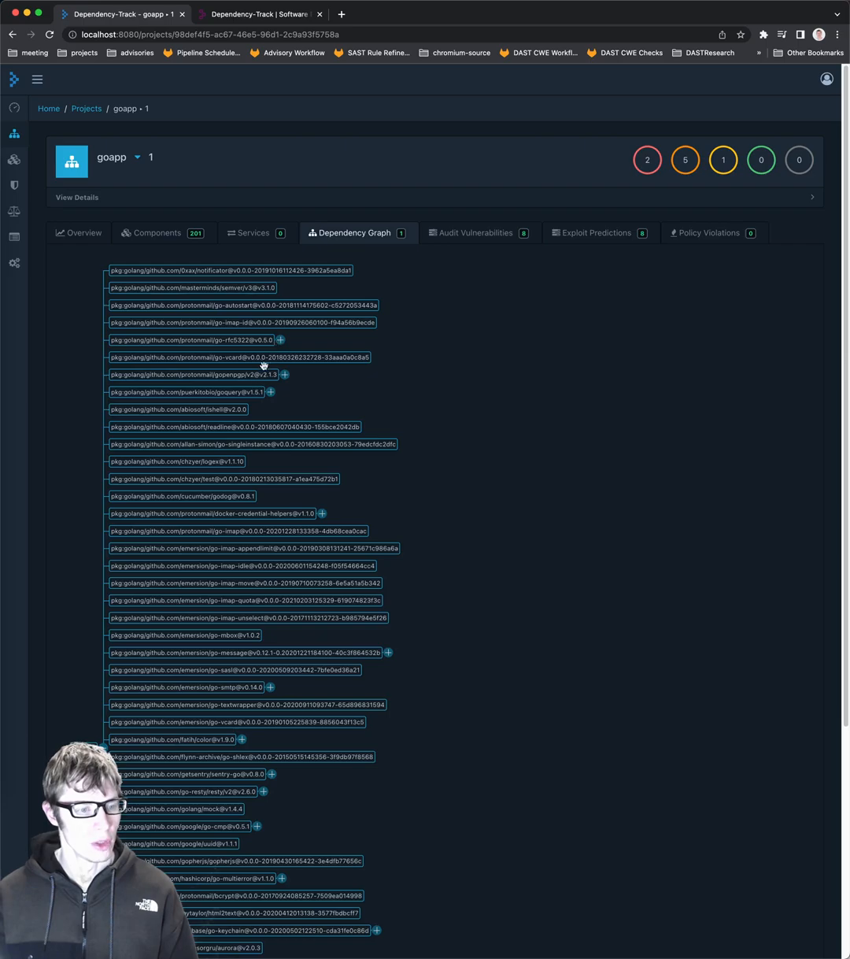
left_click(280, 340)
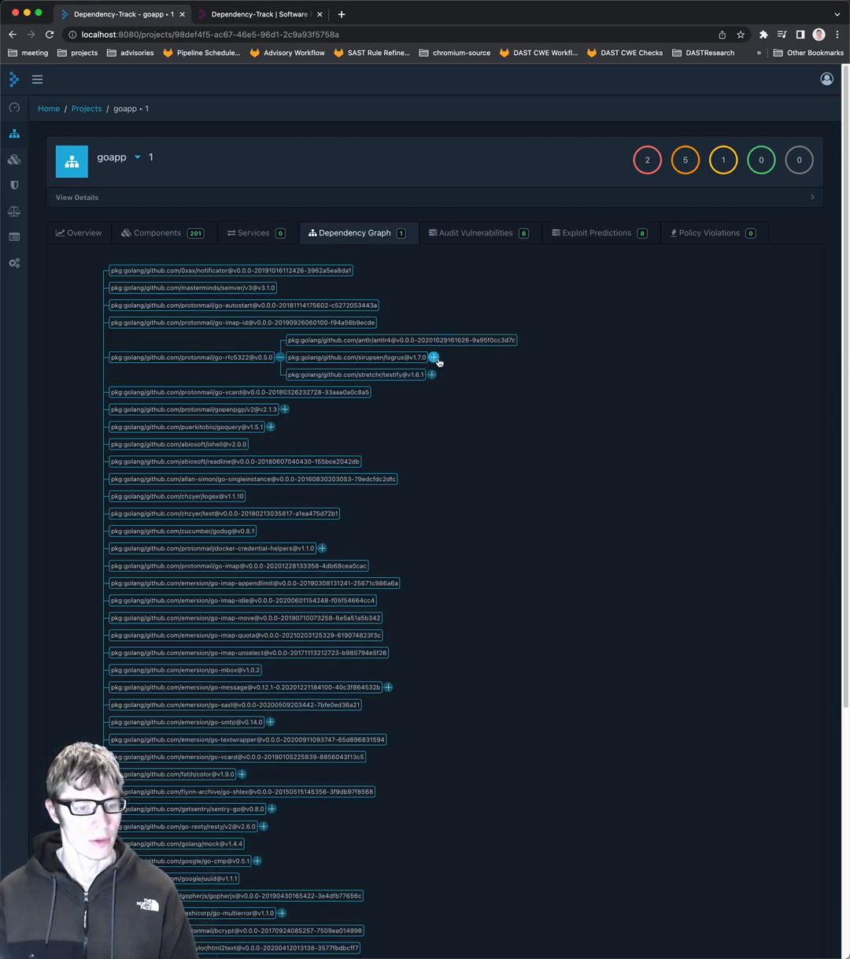
left_click(433, 356)
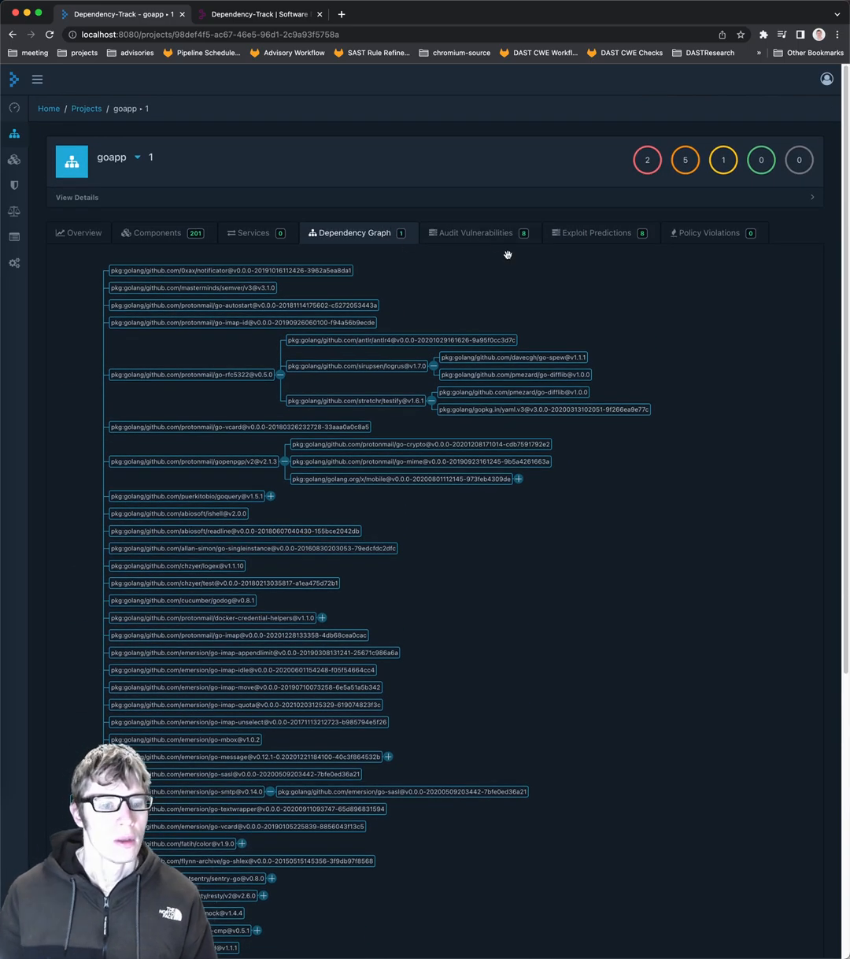
From goapp's vulnerability audit, view the OSS Index entry for gin CVE-2020-28483.
left_click(475, 233)
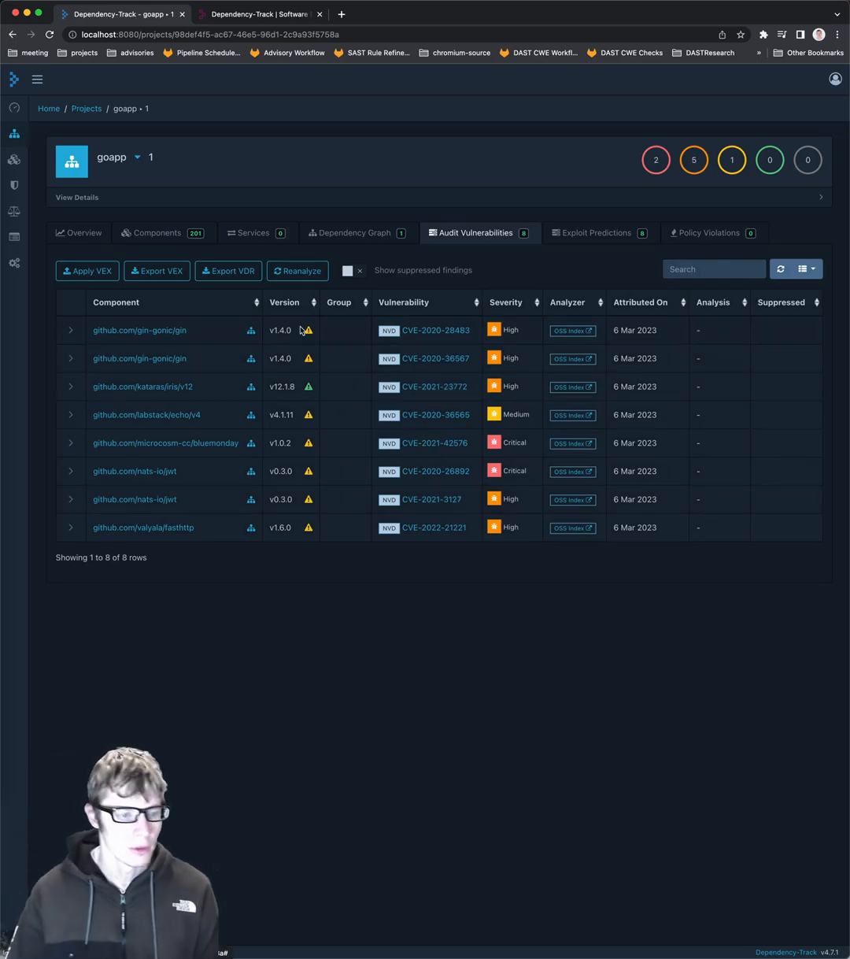
mouse_move(308, 331)
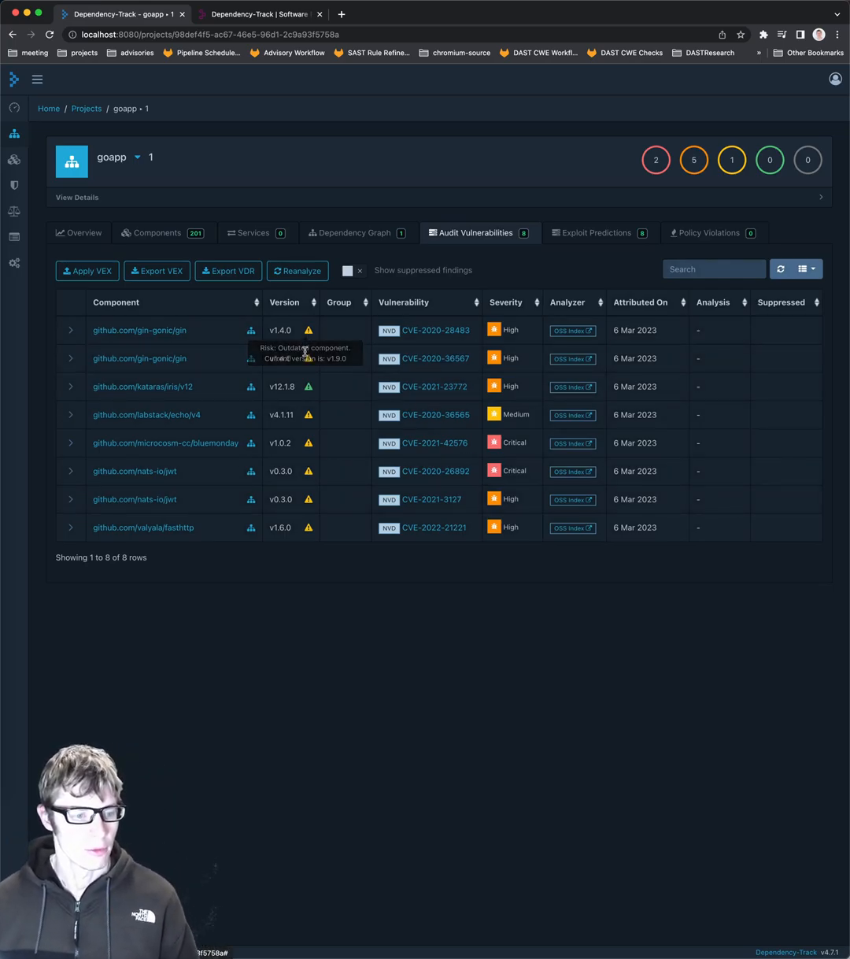
left_click(71, 331)
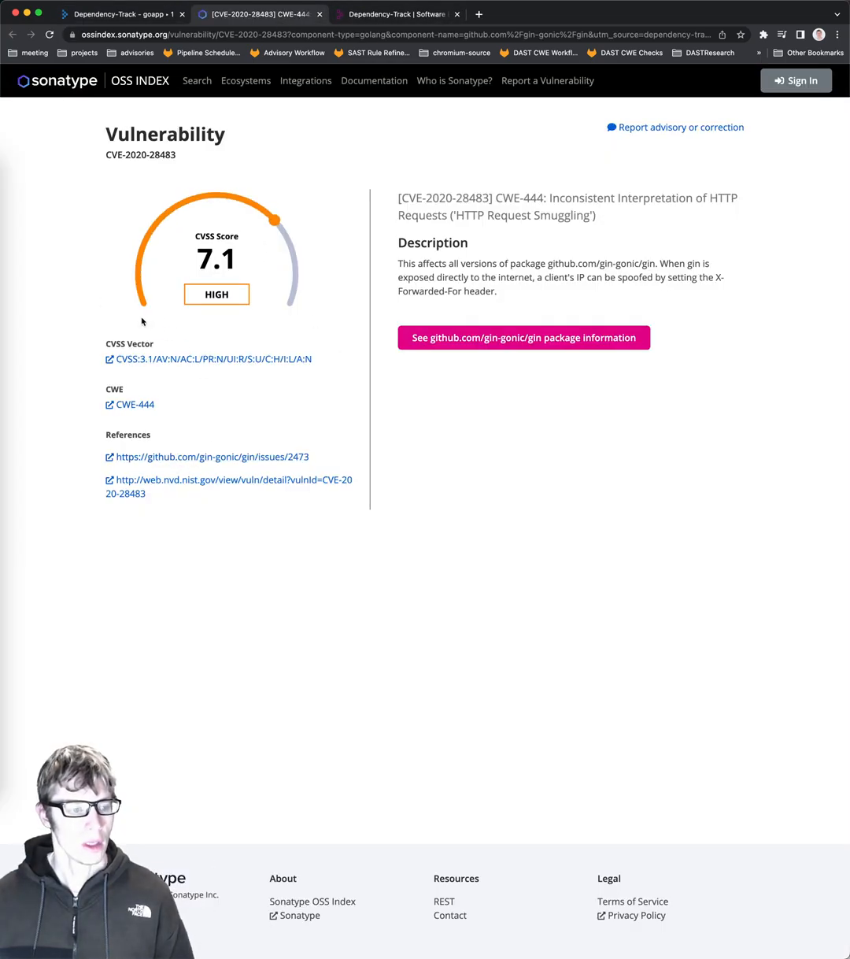
mouse_move(290, 274)
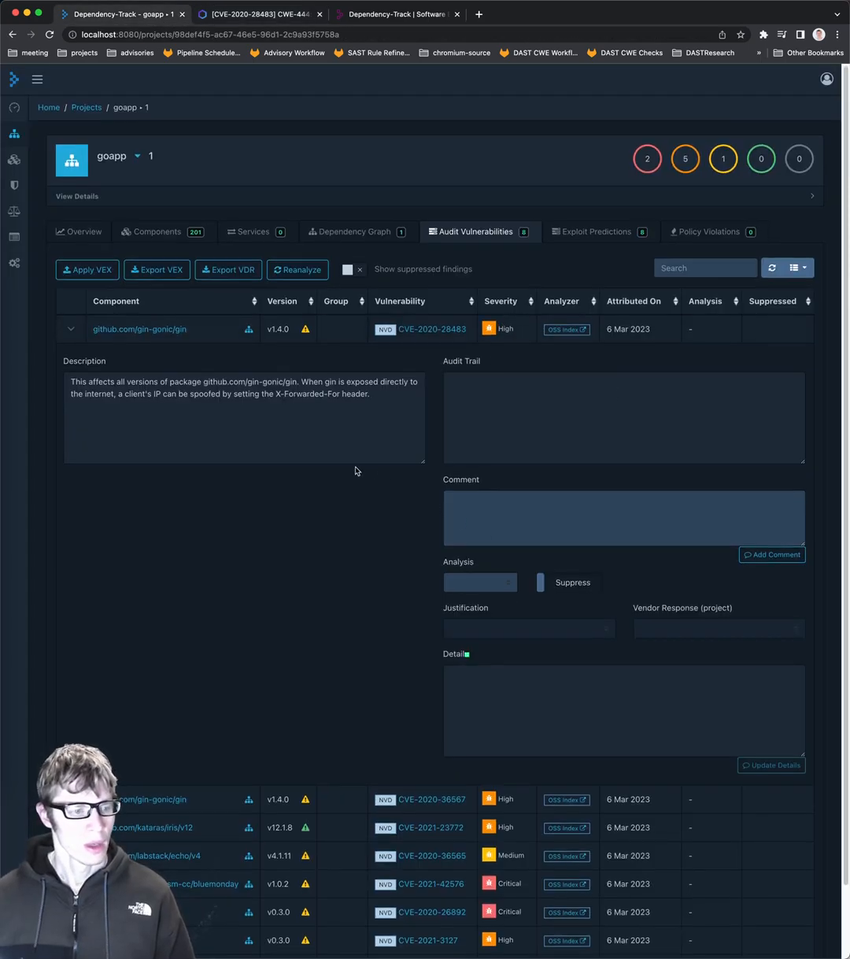
Review the CVE-2020-28483 finding's audit panel, then collapse it.
left_click(624, 415)
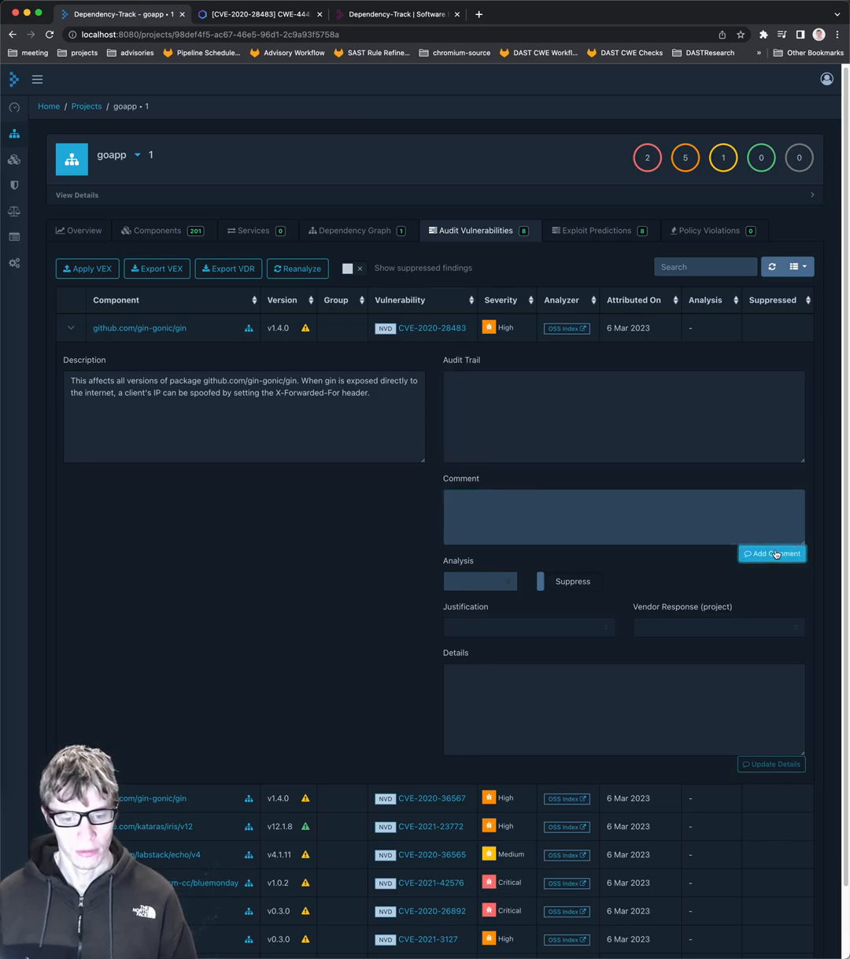
left_click(479, 581)
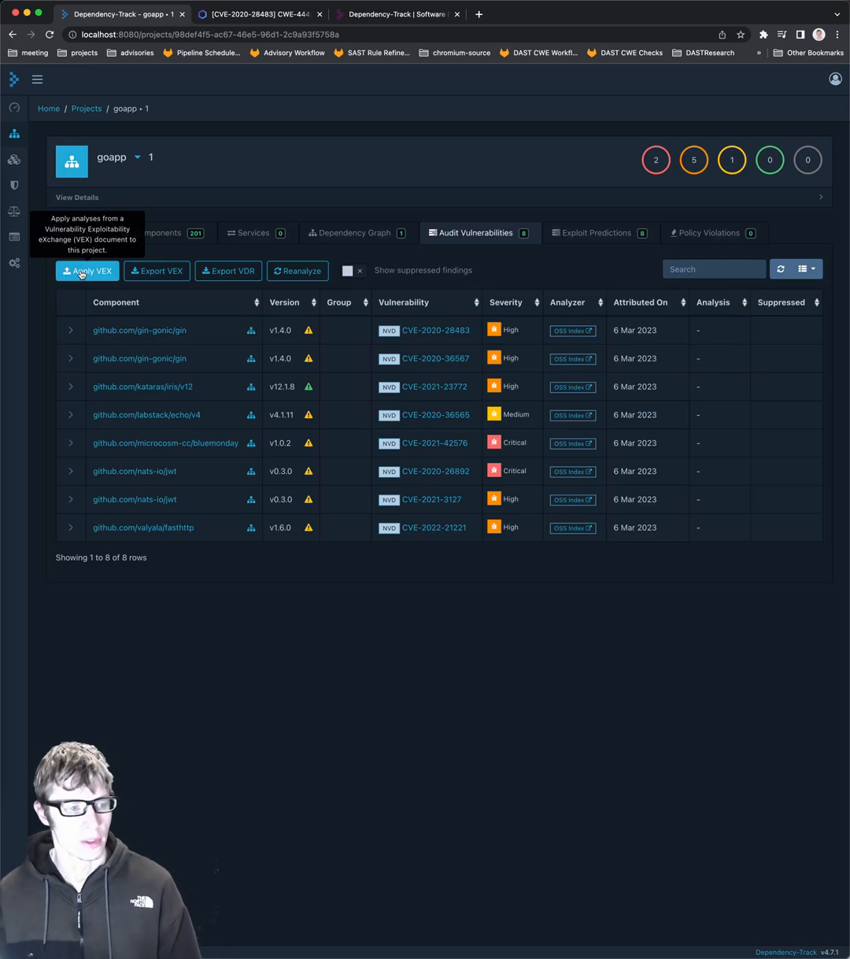
mouse_move(217, 301)
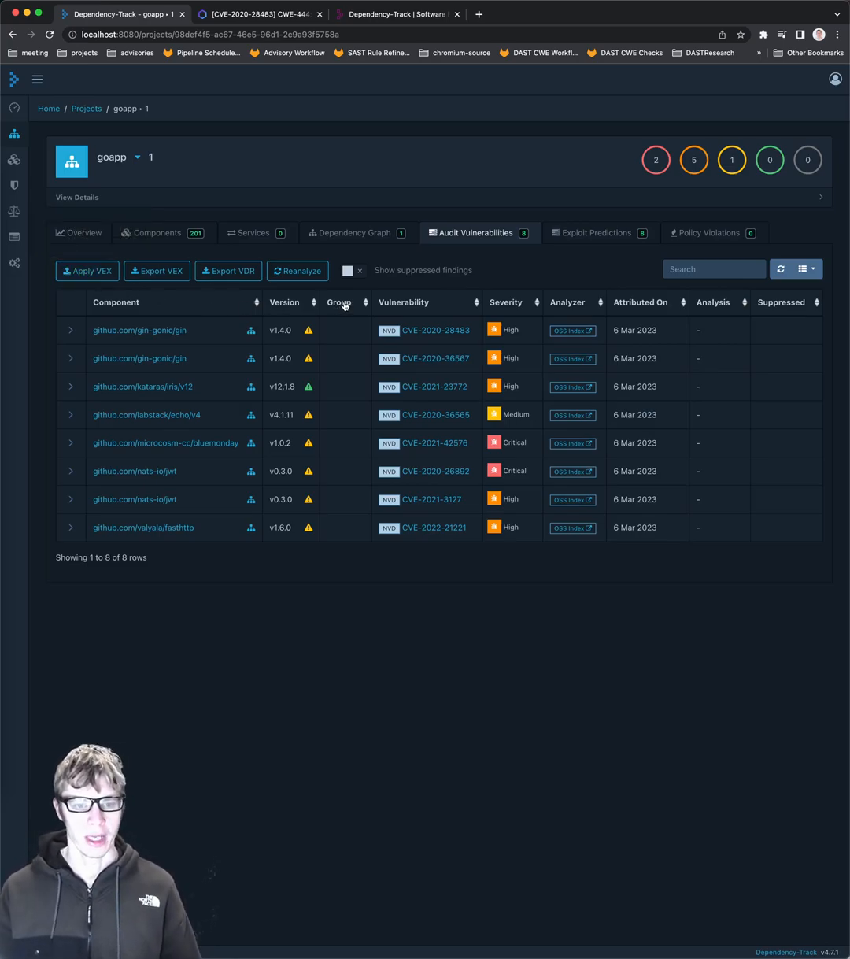
Review goapp's exploit predictions and empty policy violations, then go to component search.
left_click(595, 233)
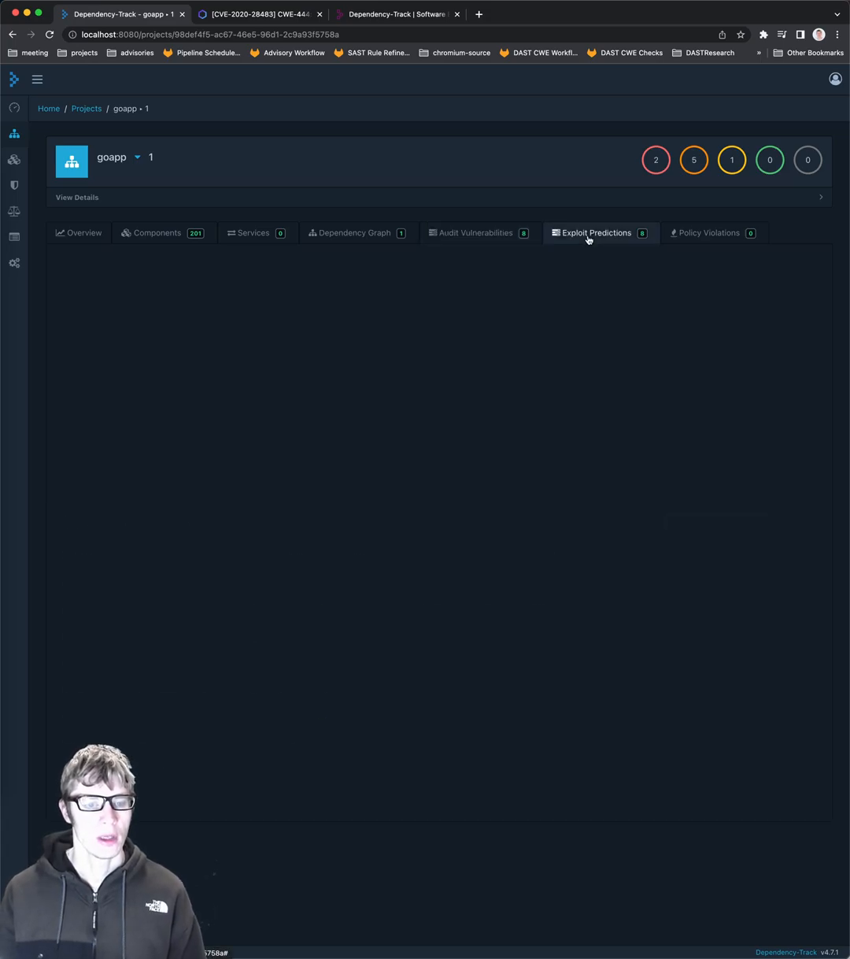
left_click(595, 233)
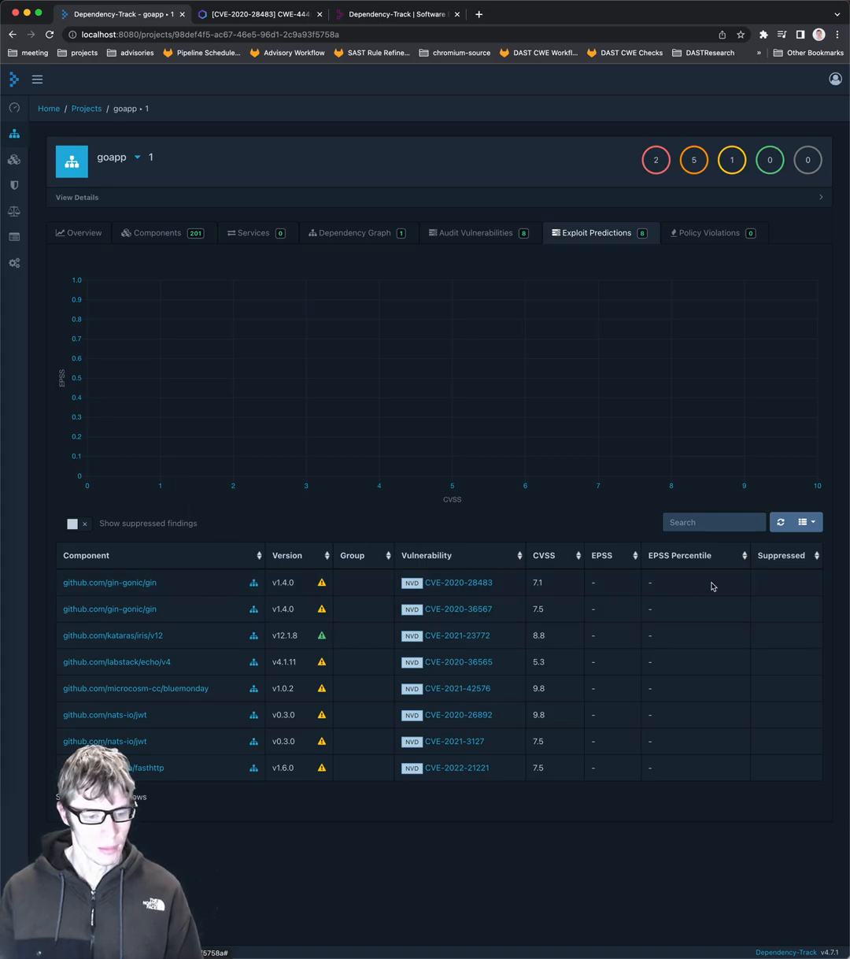
mouse_move(155, 630)
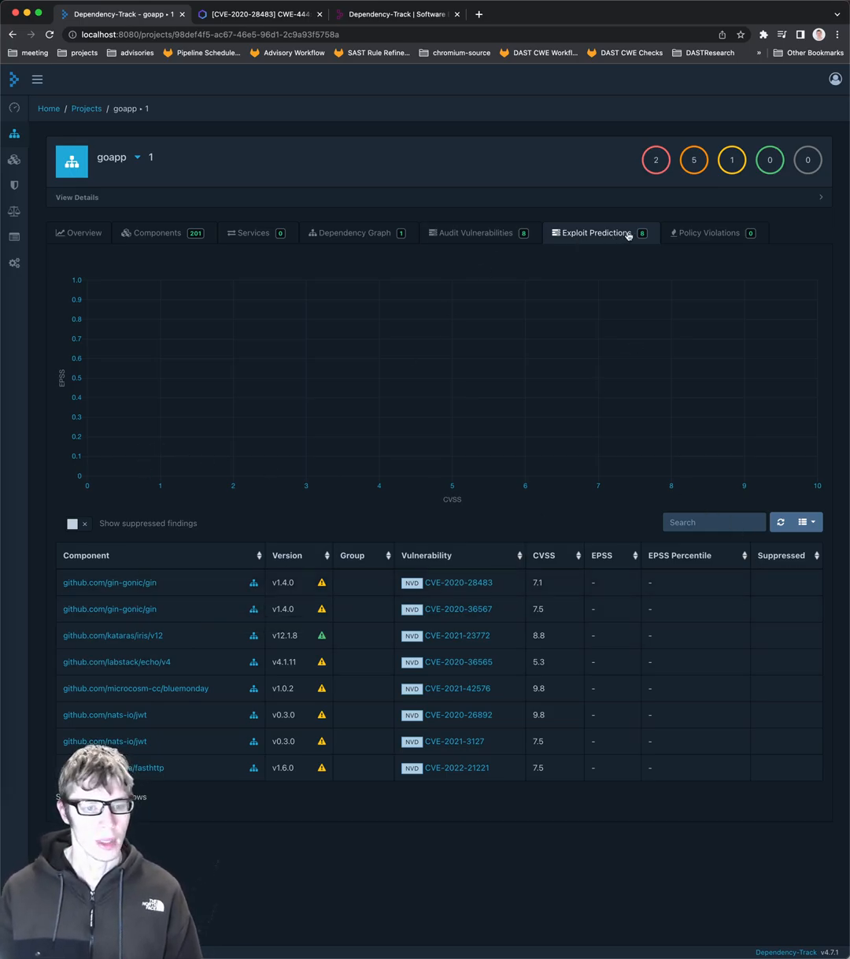
left_click(709, 233)
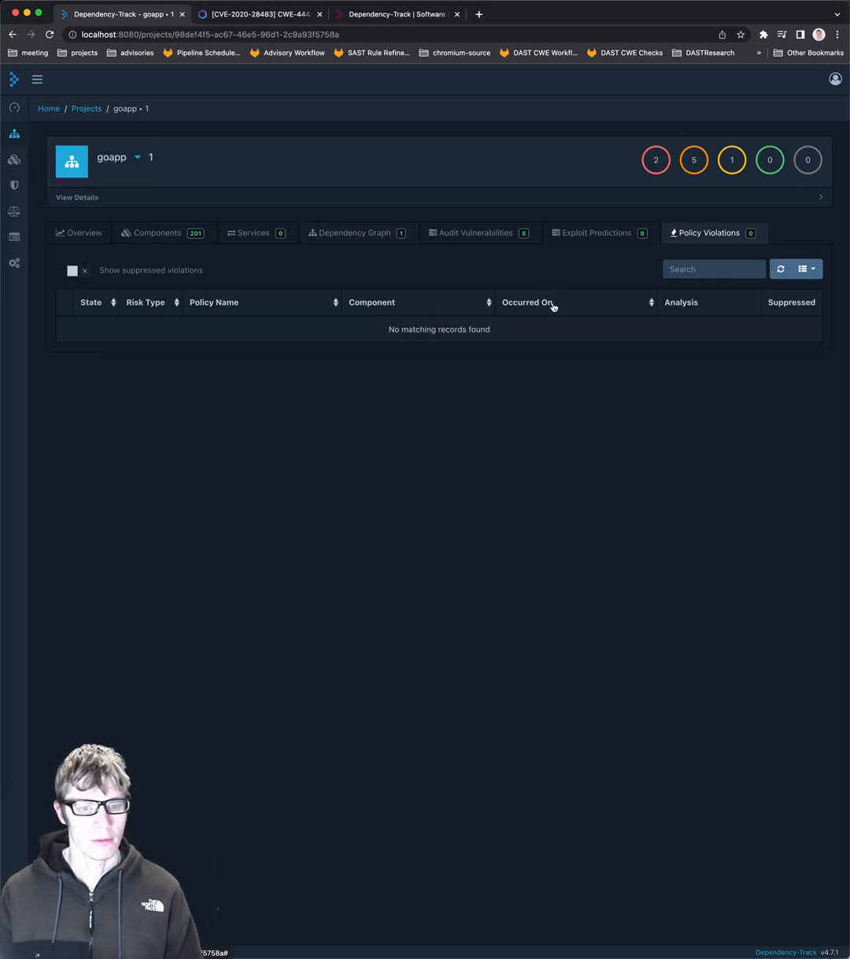
mouse_move(655, 161)
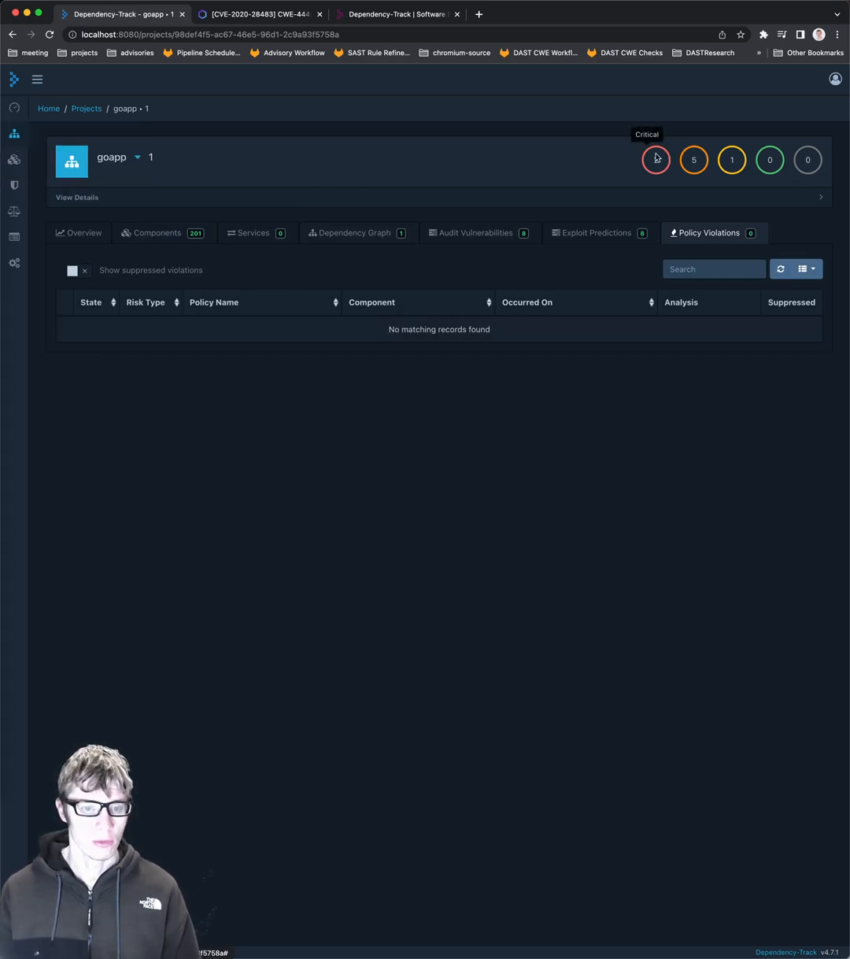
left_click(13, 161)
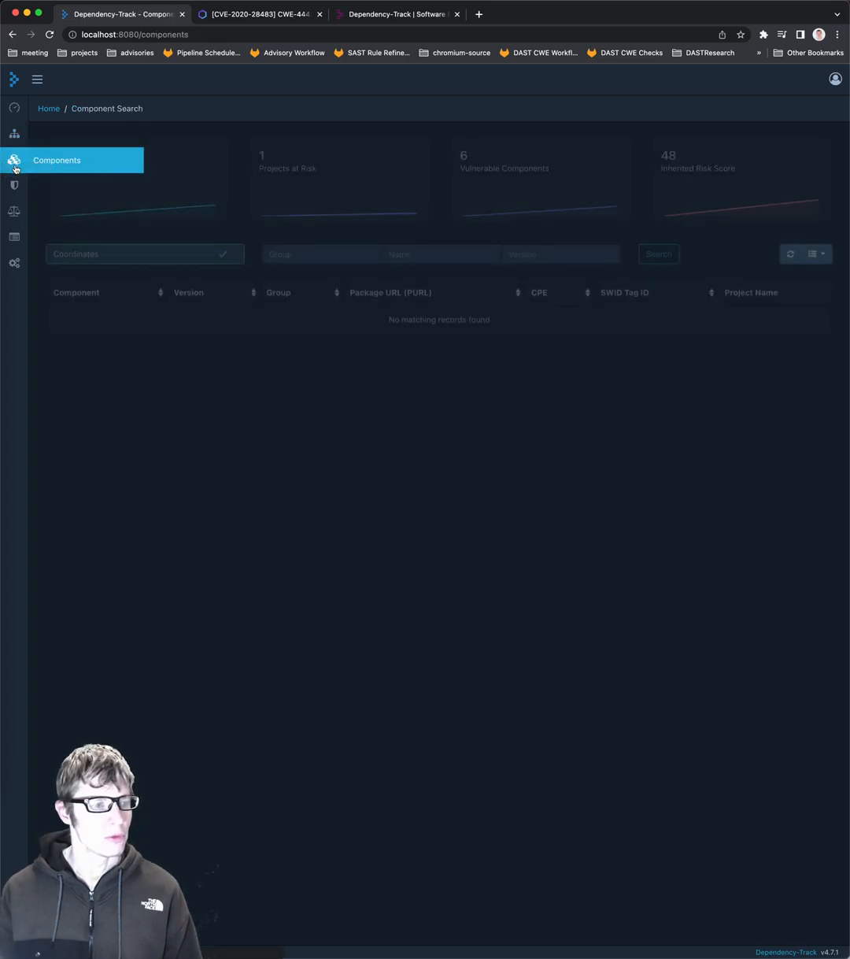
In the 227-entry vulnerabilities list, review the Create Vulnerability form's Extended and Dates fields and dismiss it.
left_click(13, 184)
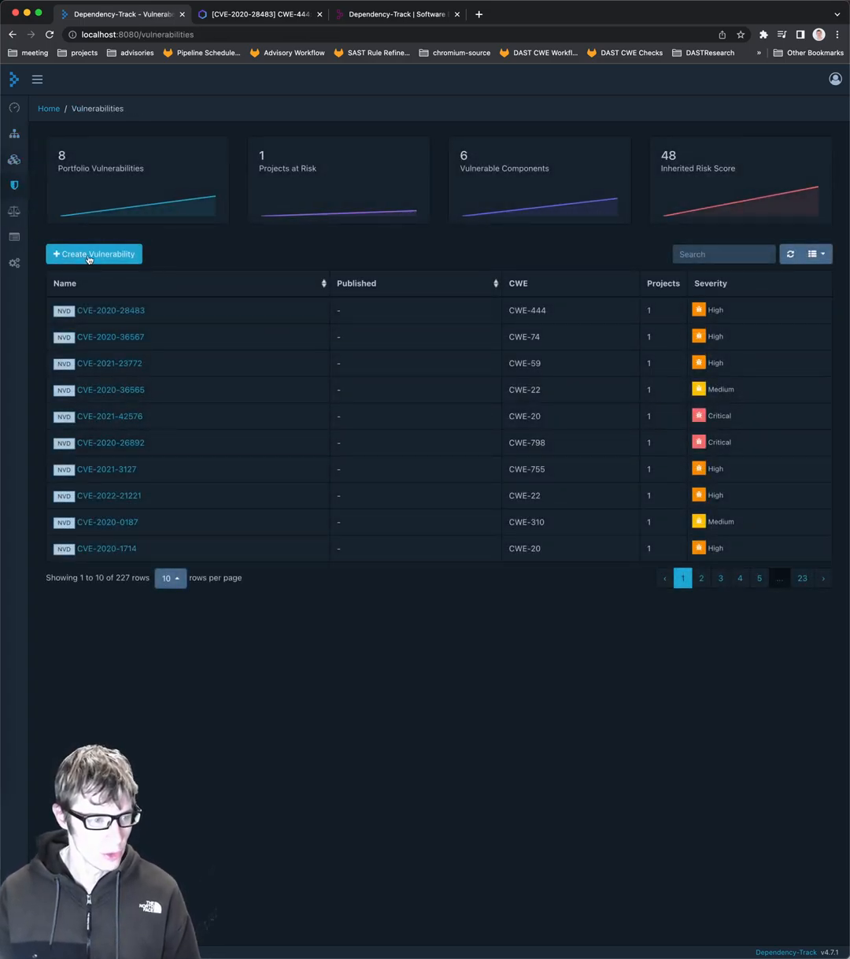
left_click(93, 253)
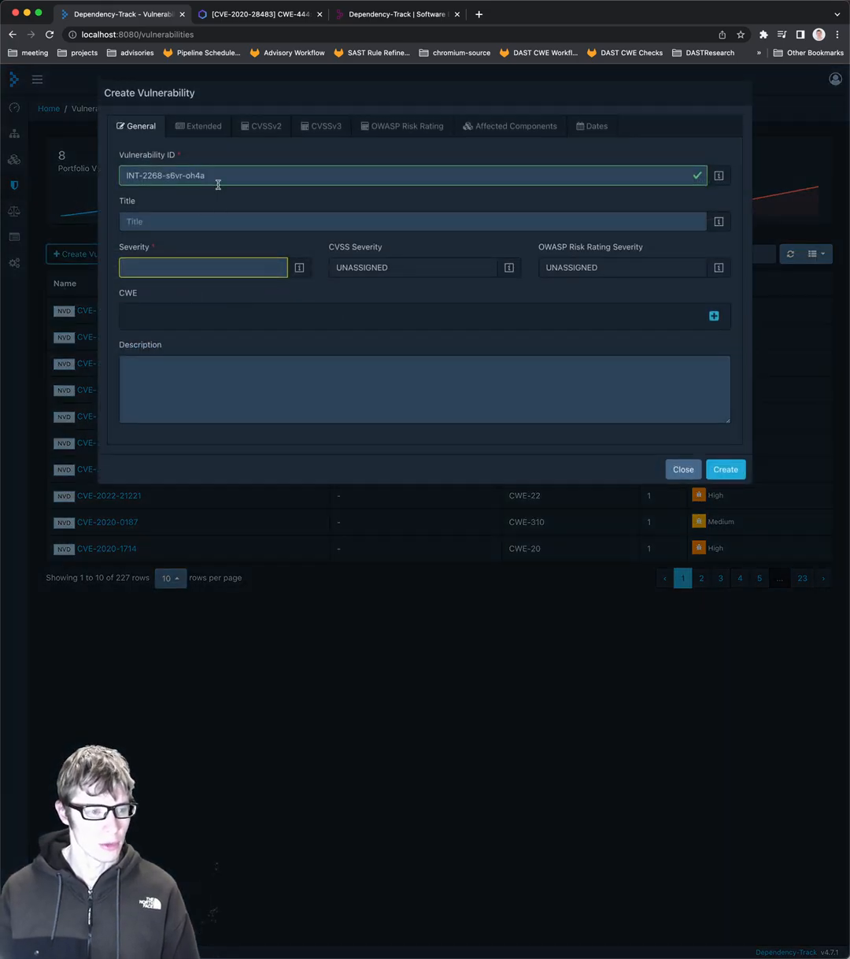
left_click(203, 126)
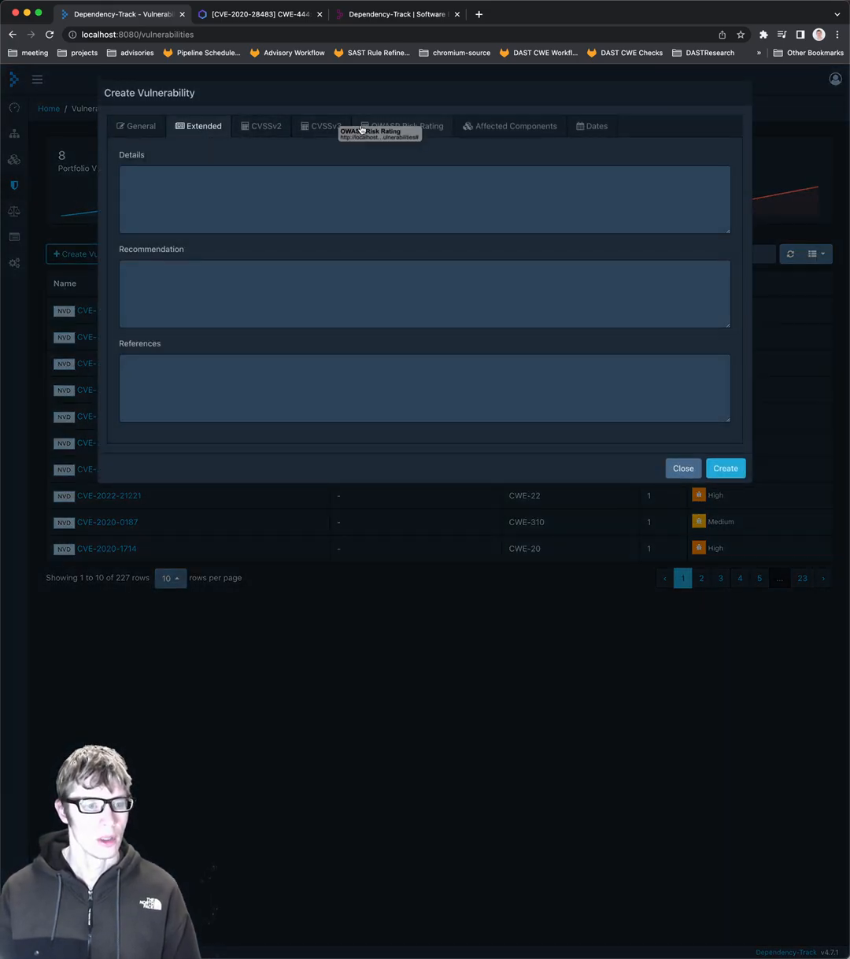
left_click(592, 126)
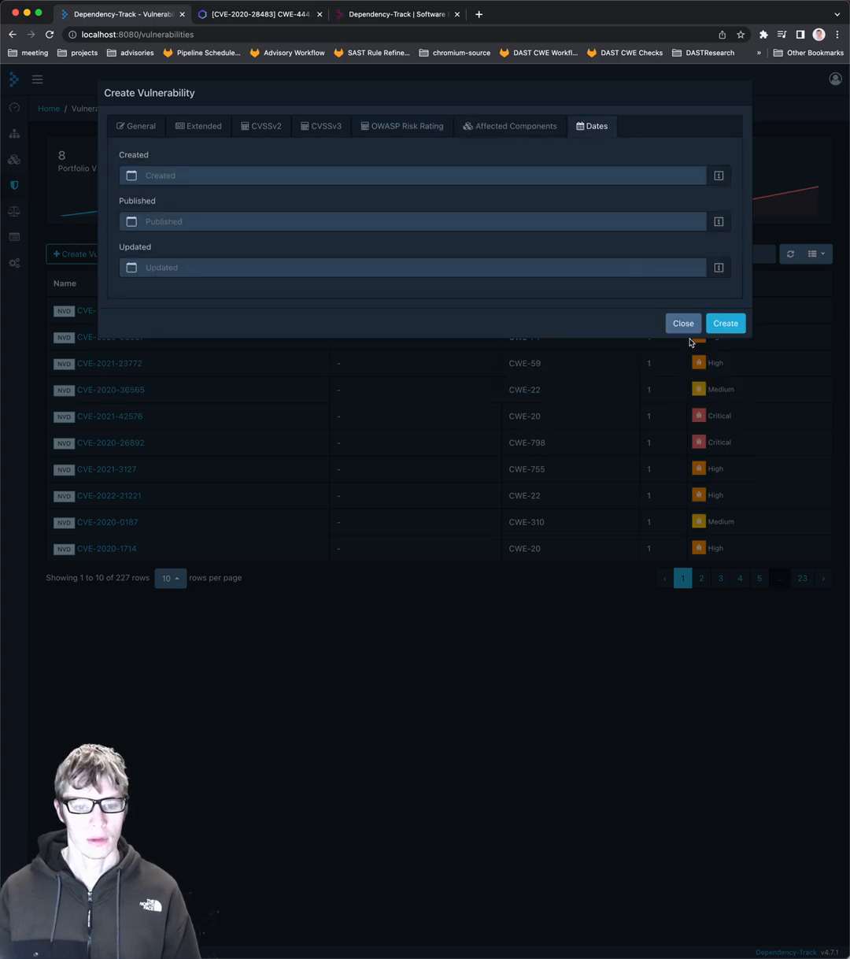
left_click(683, 323)
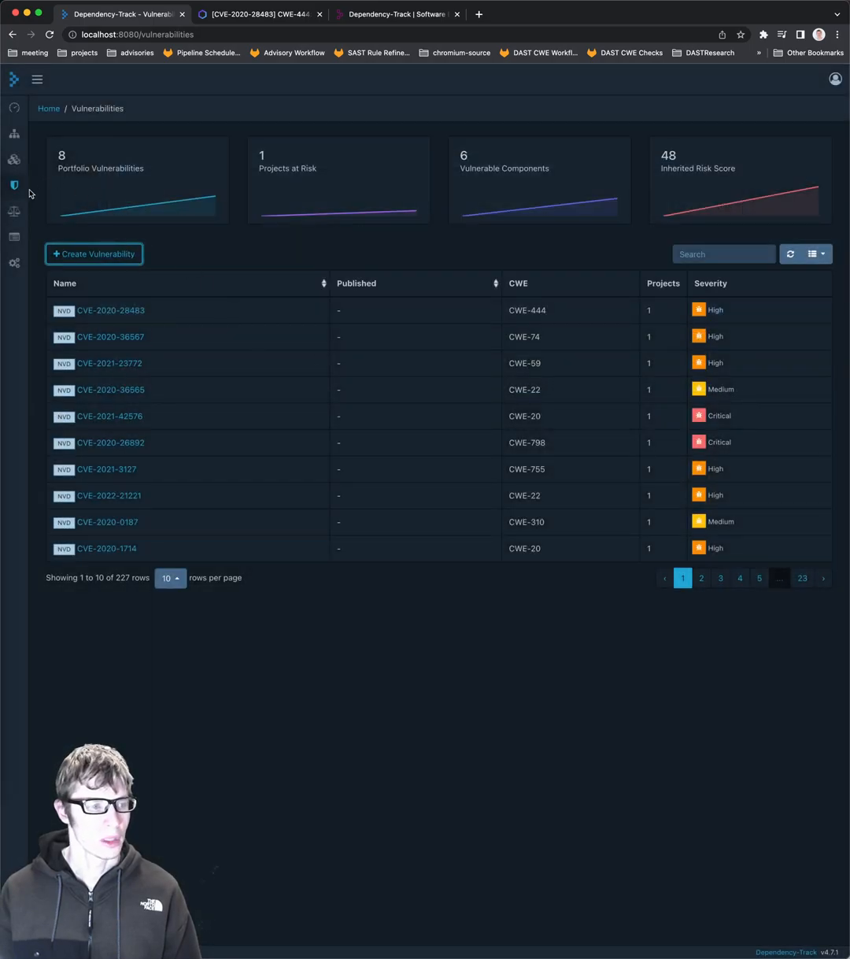
Show the licenses list and highlight its total of 489 licenses.
left_click(15, 211)
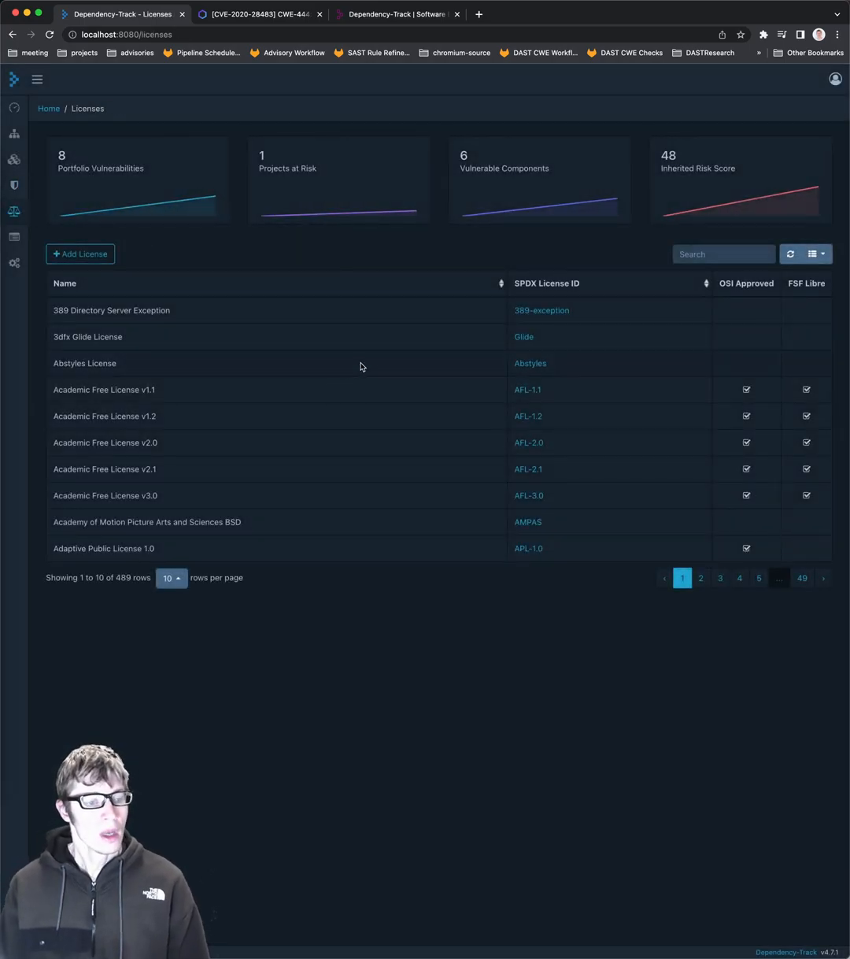
mouse_move(396, 479)
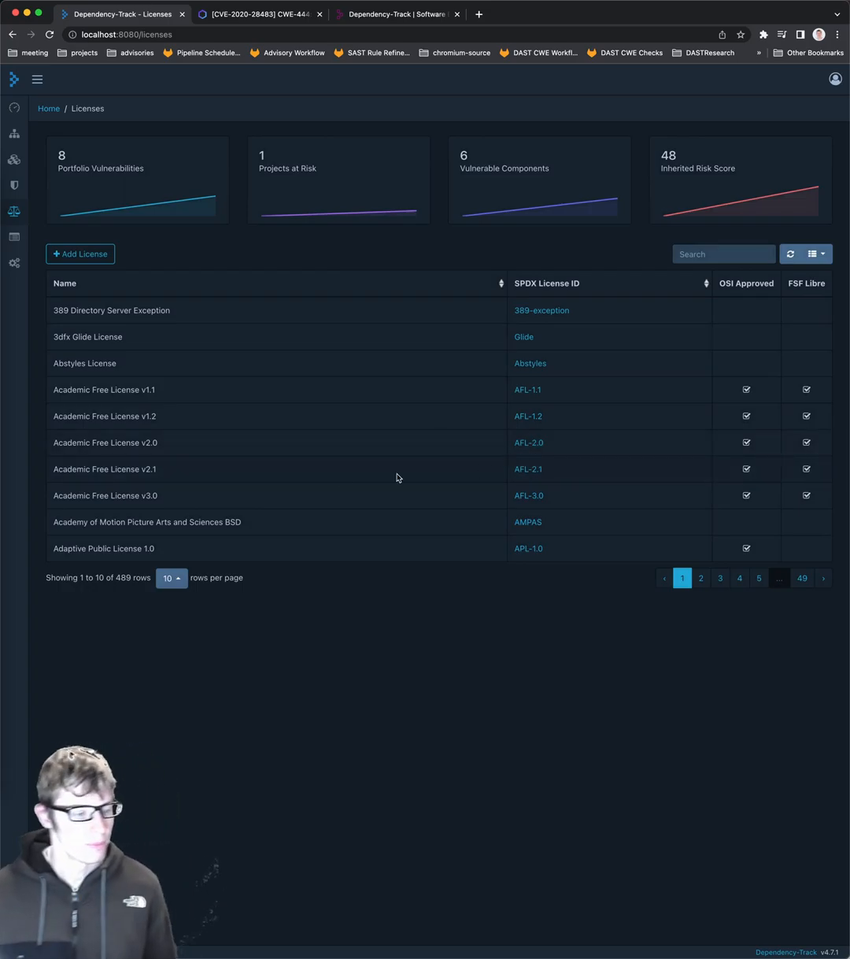
double_click(125, 576)
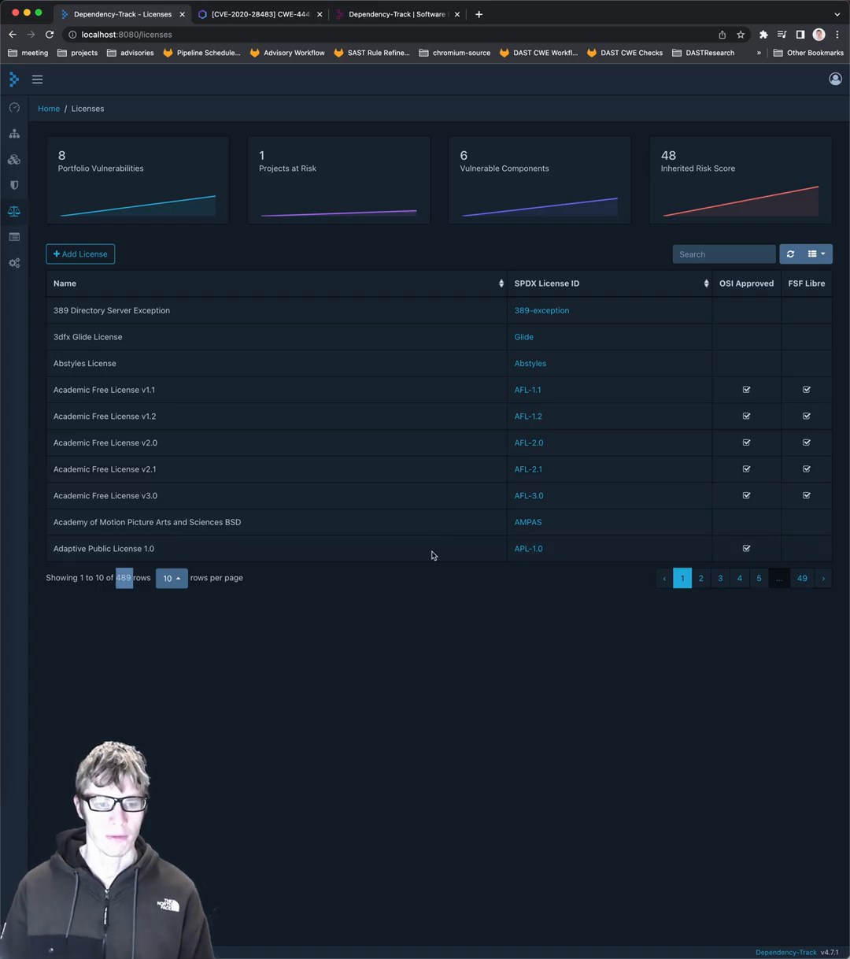
mouse_move(561, 327)
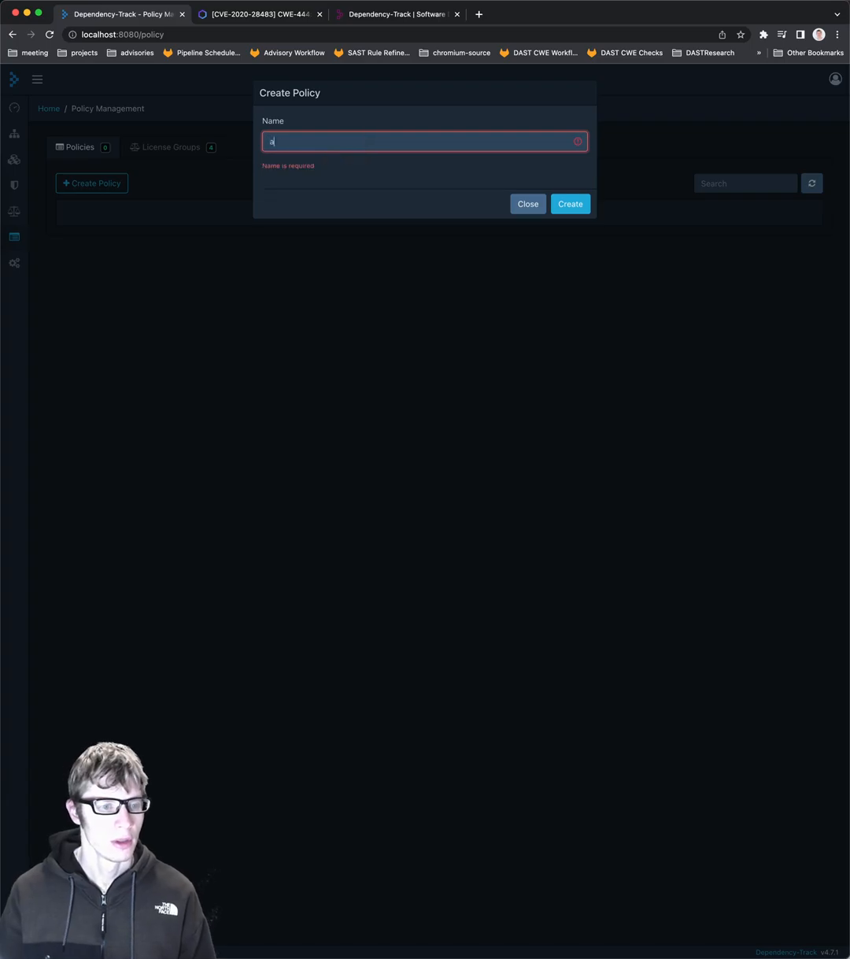
Create the asdf policy and set its violation state to Warn.
left_click(570, 203)
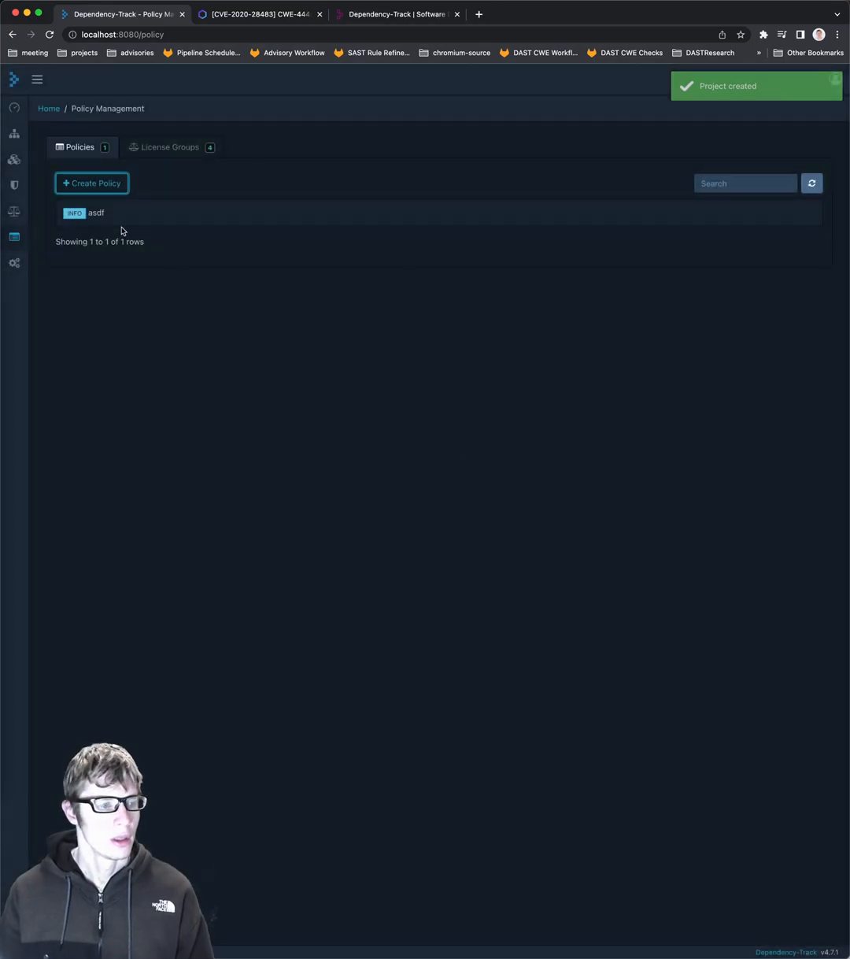
left_click(95, 212)
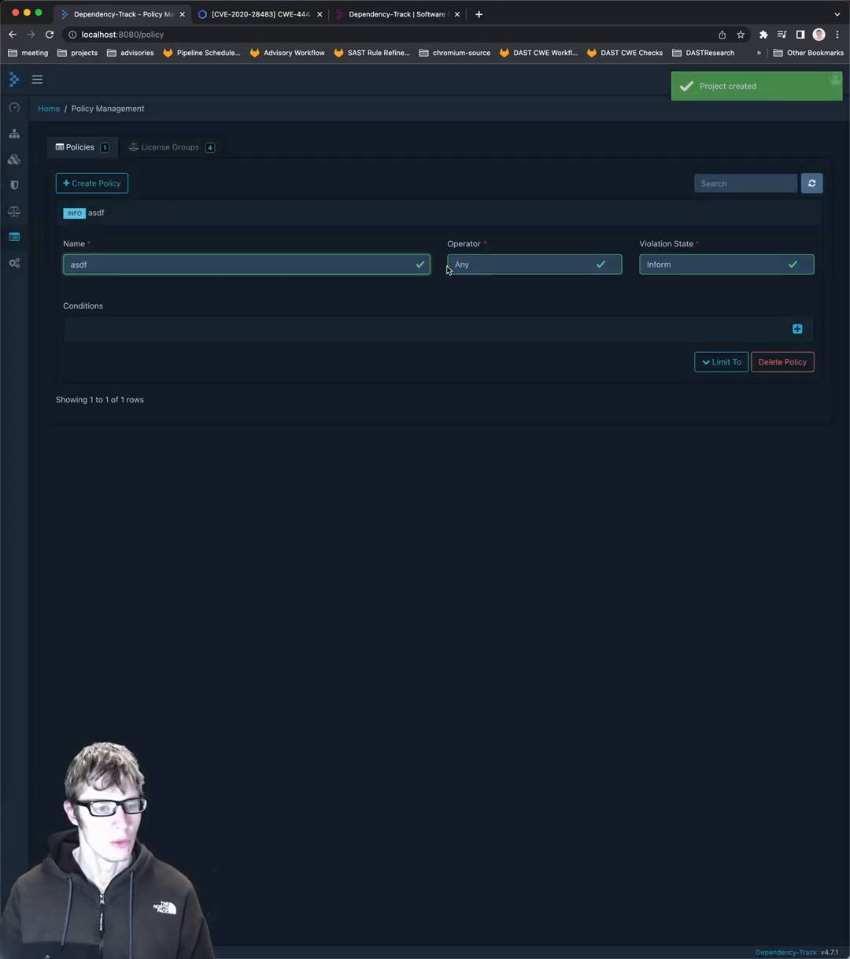
left_click(725, 265)
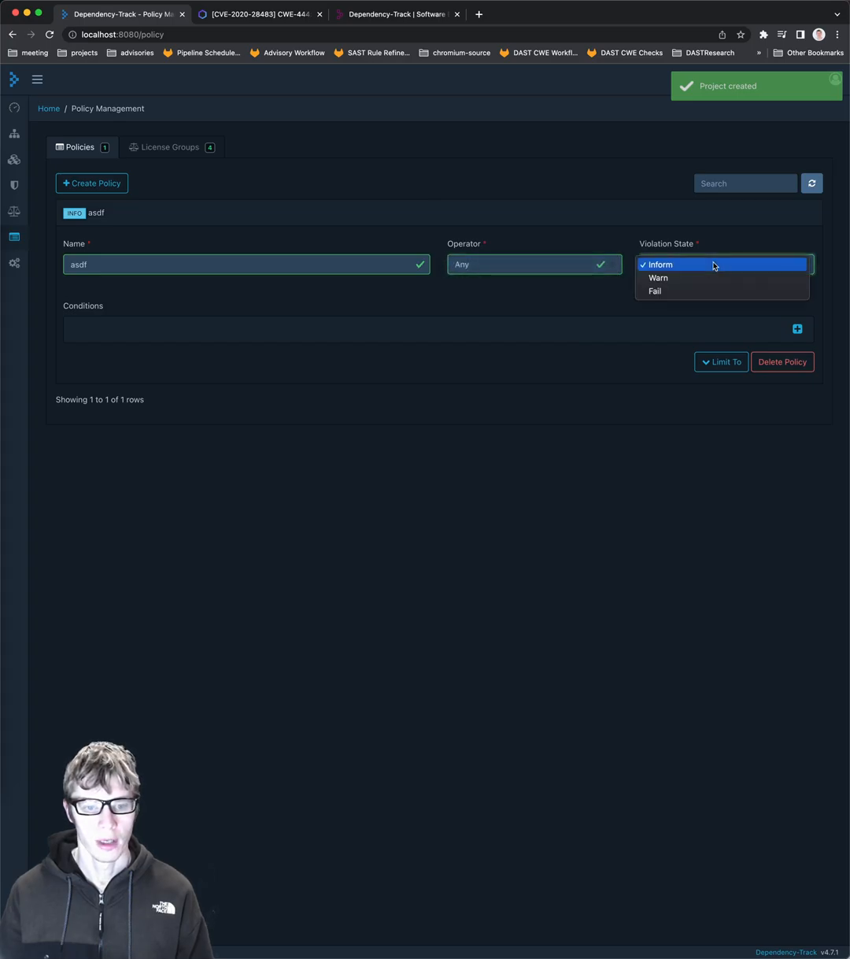
left_click(658, 277)
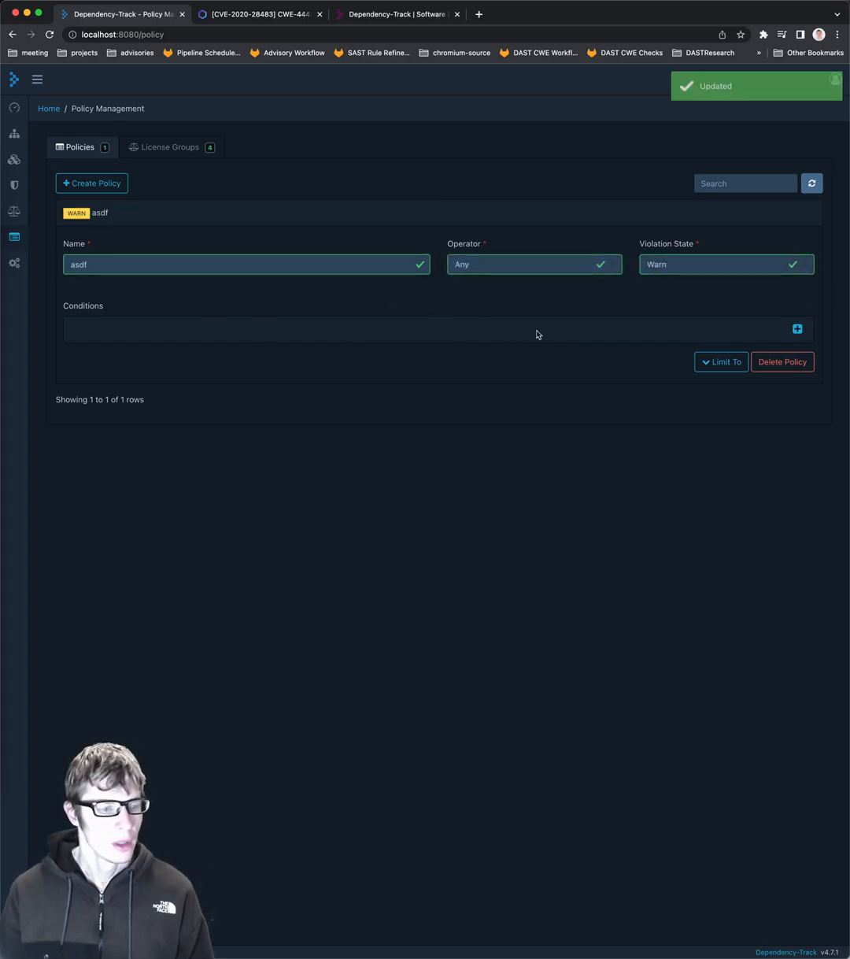
Add a condition that the license is not Apache License 2.0.
left_click(797, 329)
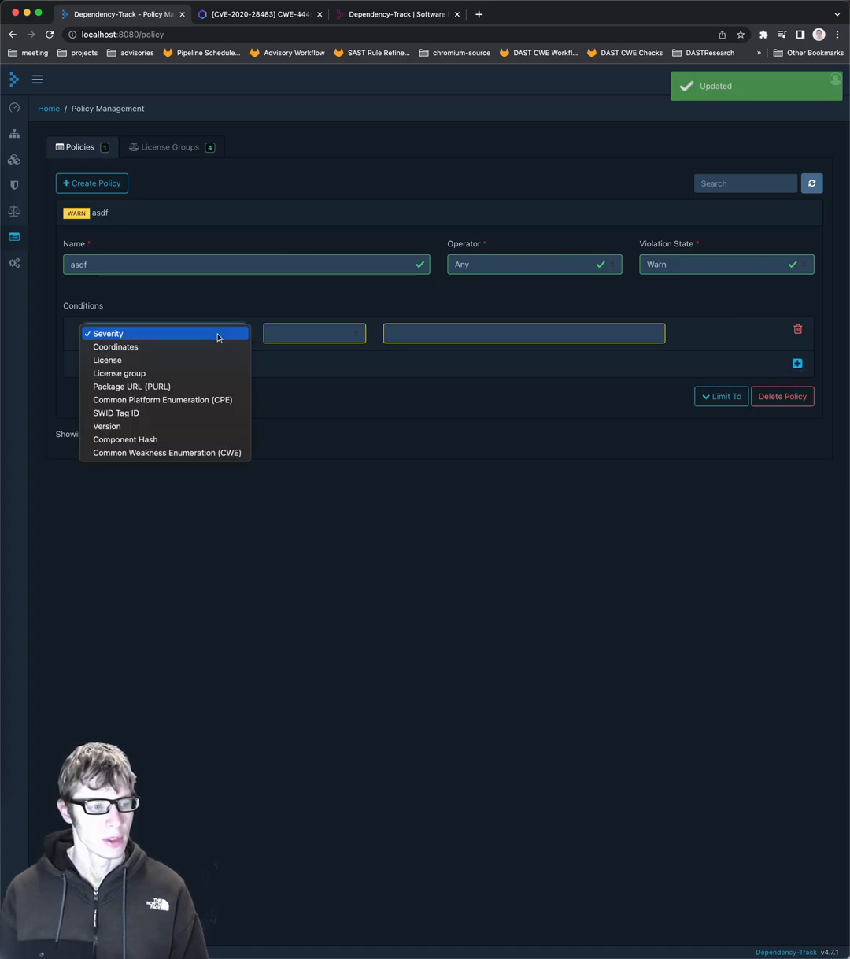
left_click(107, 359)
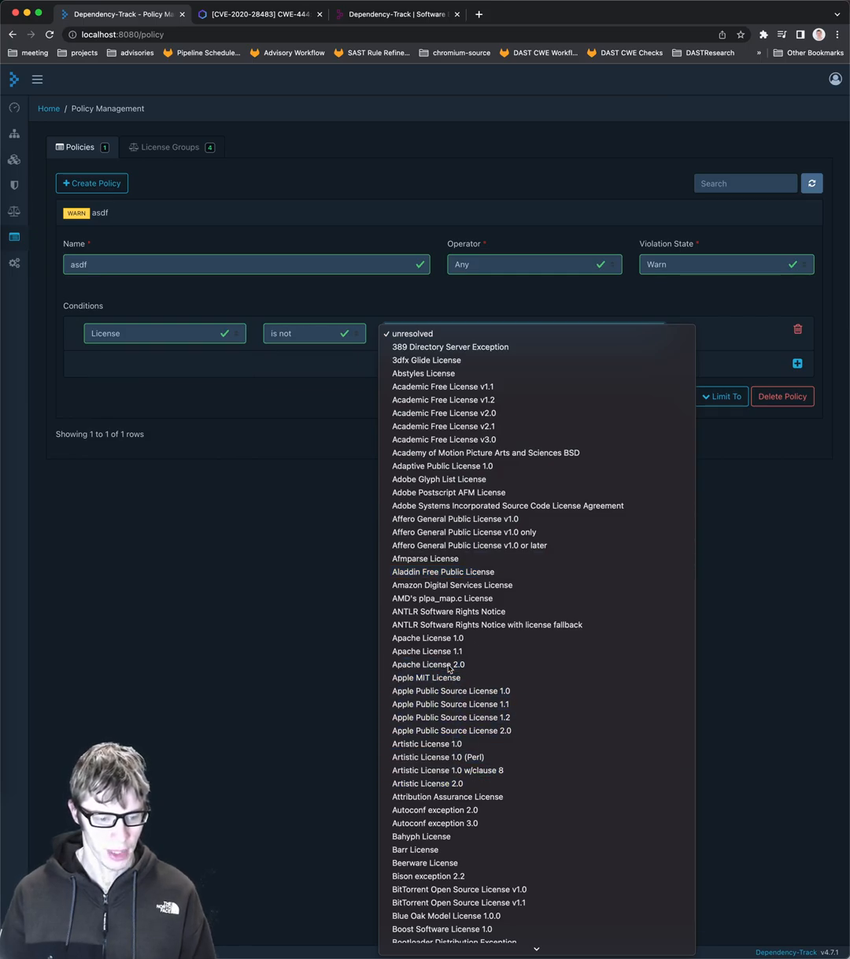
left_click(429, 664)
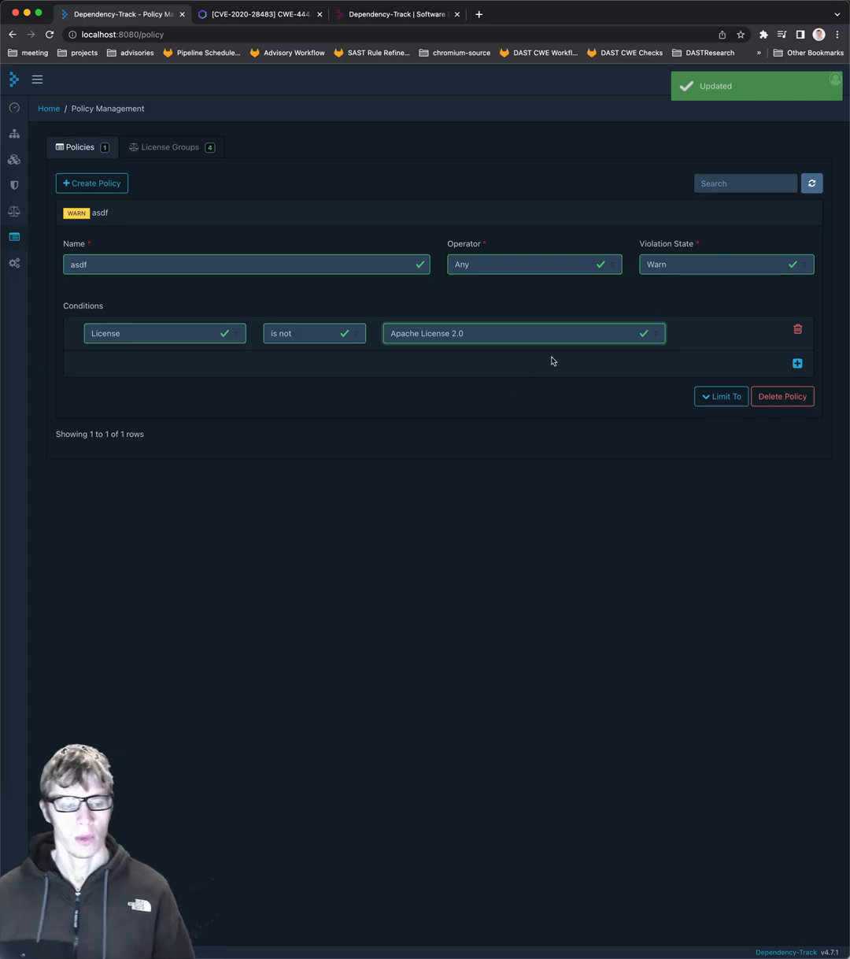
Limit the asdf policy to the goapp project.
left_click(721, 397)
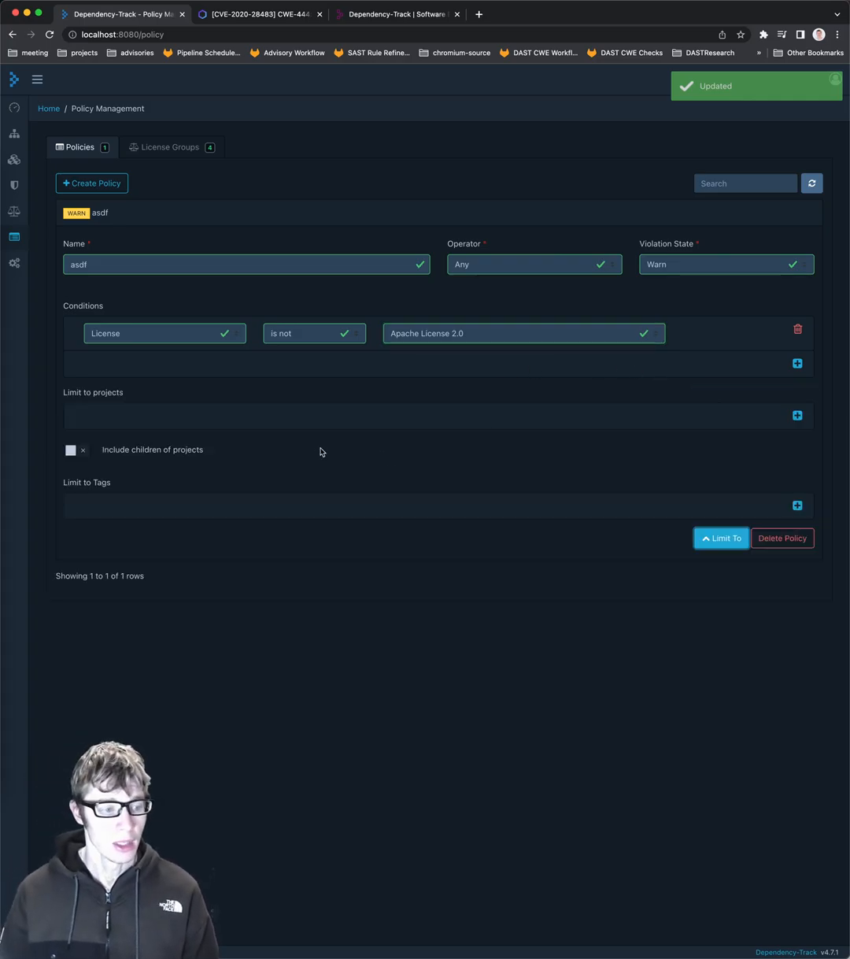
left_click(797, 415)
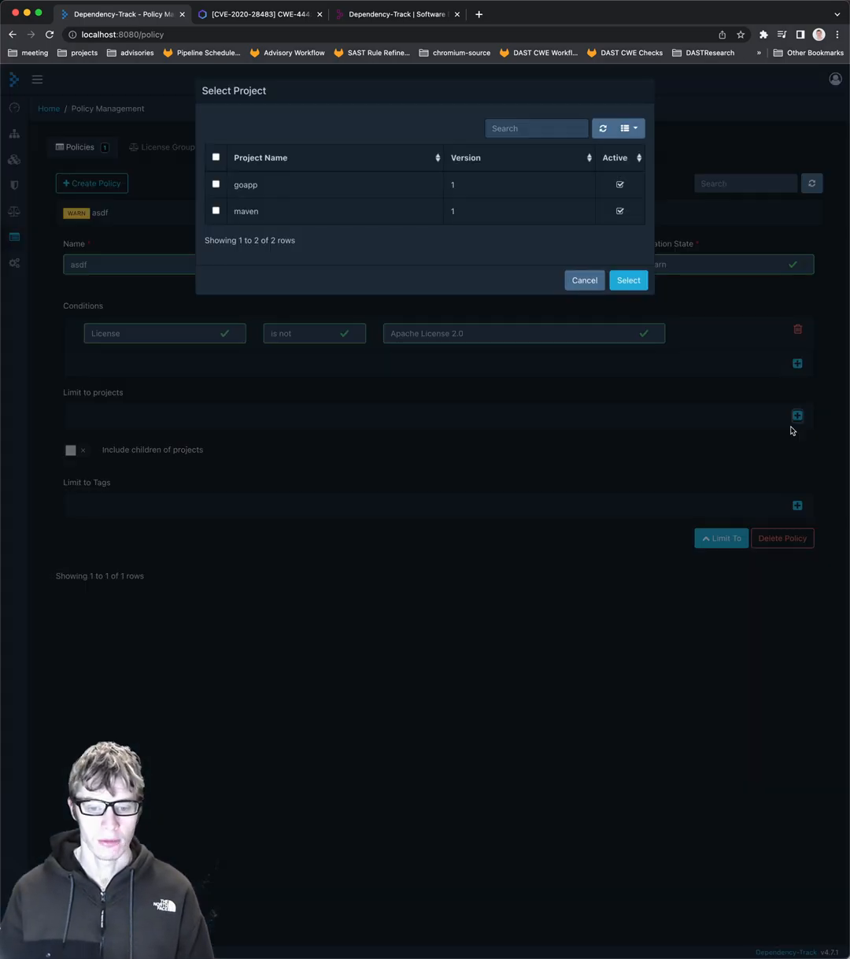
left_click(216, 187)
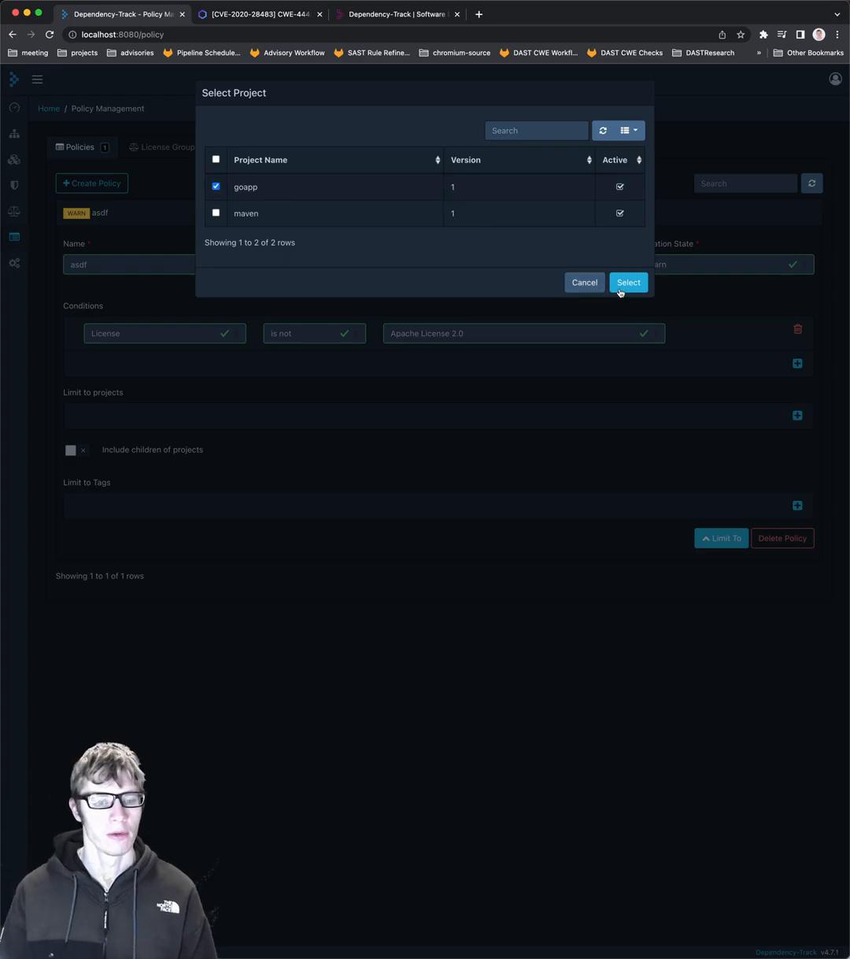
left_click(628, 282)
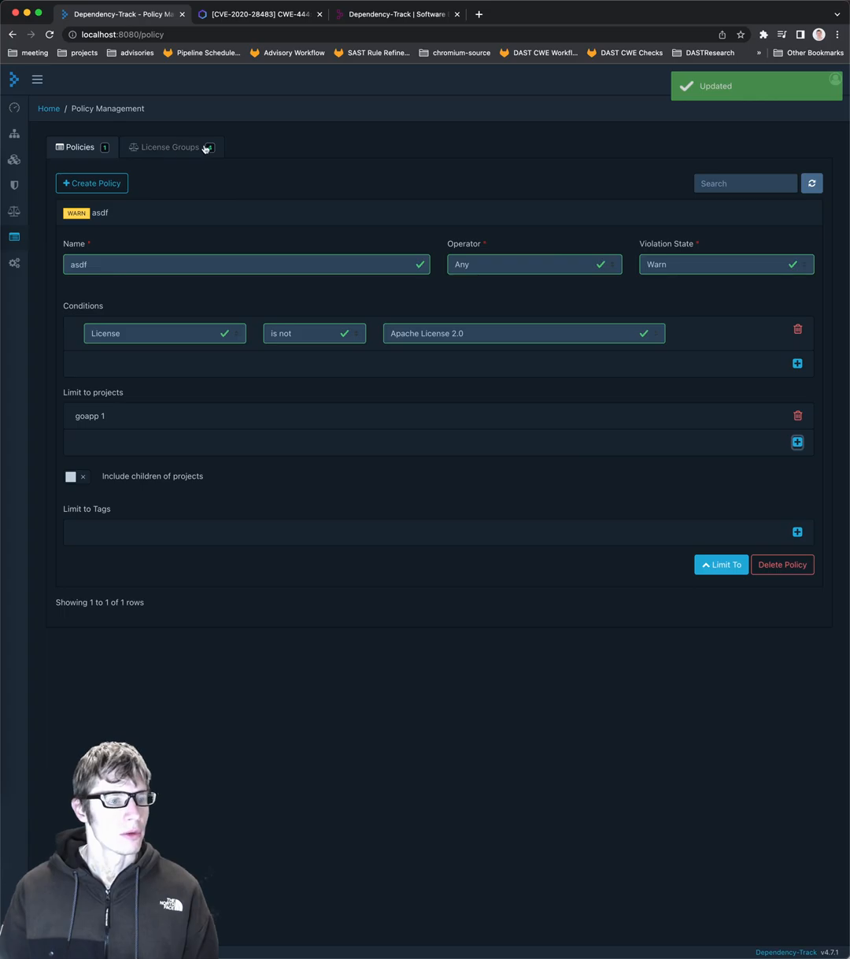
Review administration settings: BOM Formats, Email, Jira, Internal Components and Task scheduler intervals.
left_click(167, 148)
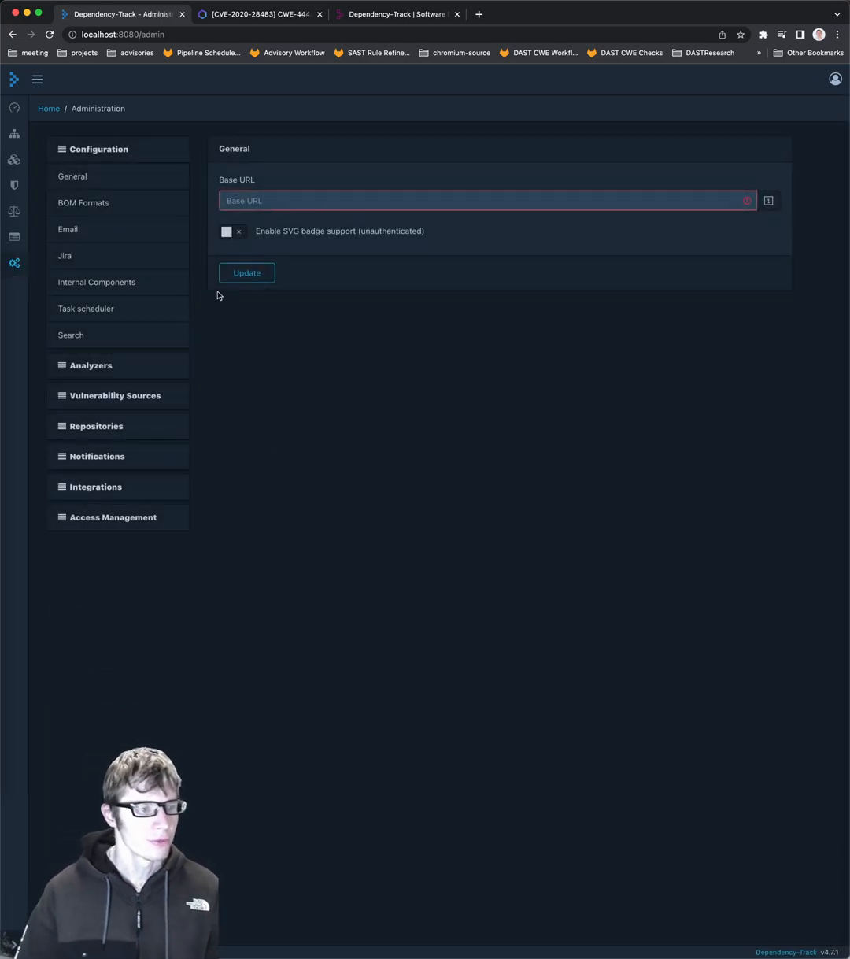
left_click(83, 201)
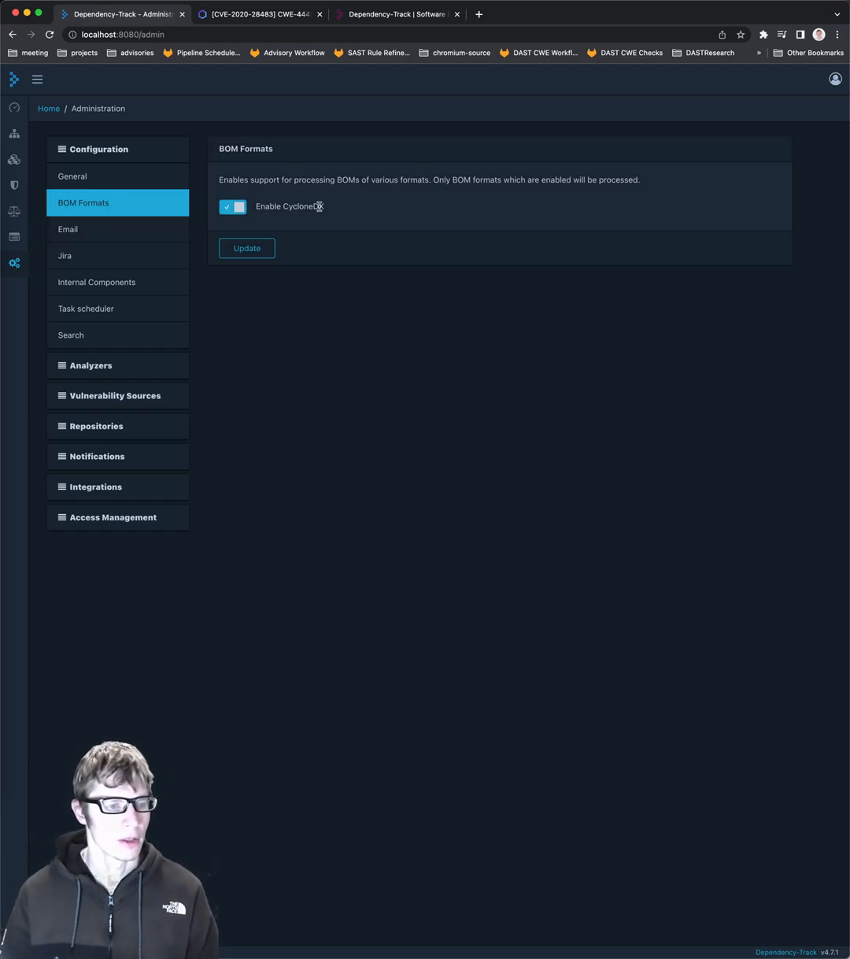
left_click(67, 230)
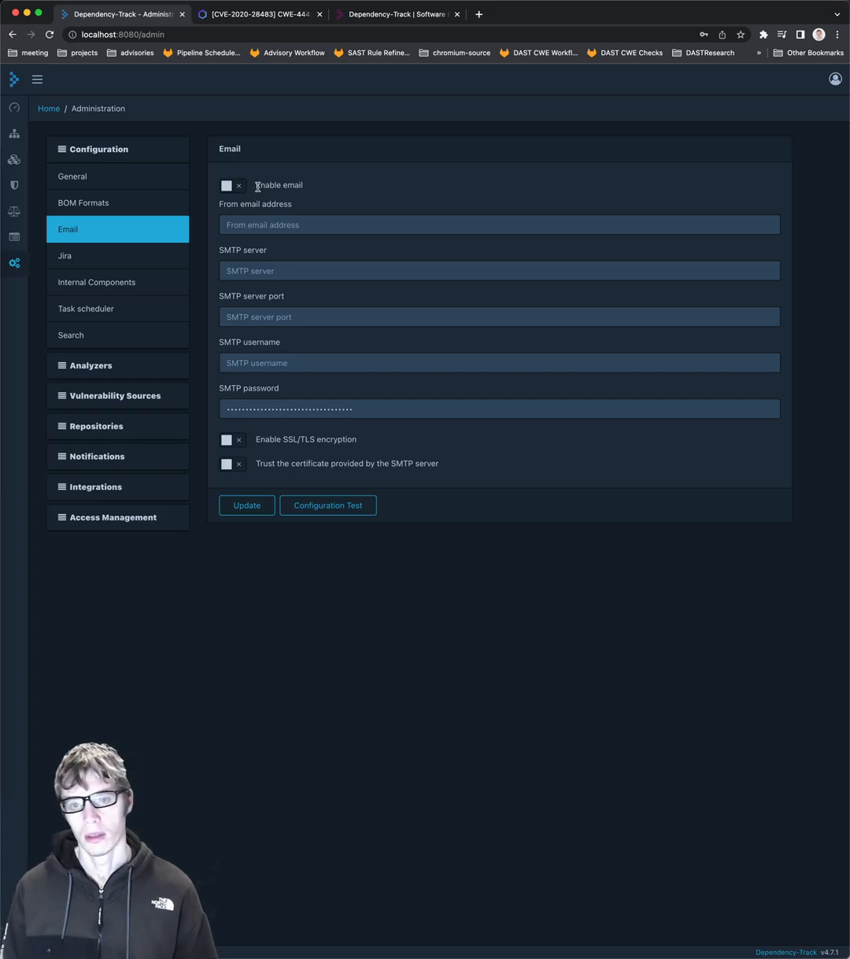
left_click(64, 255)
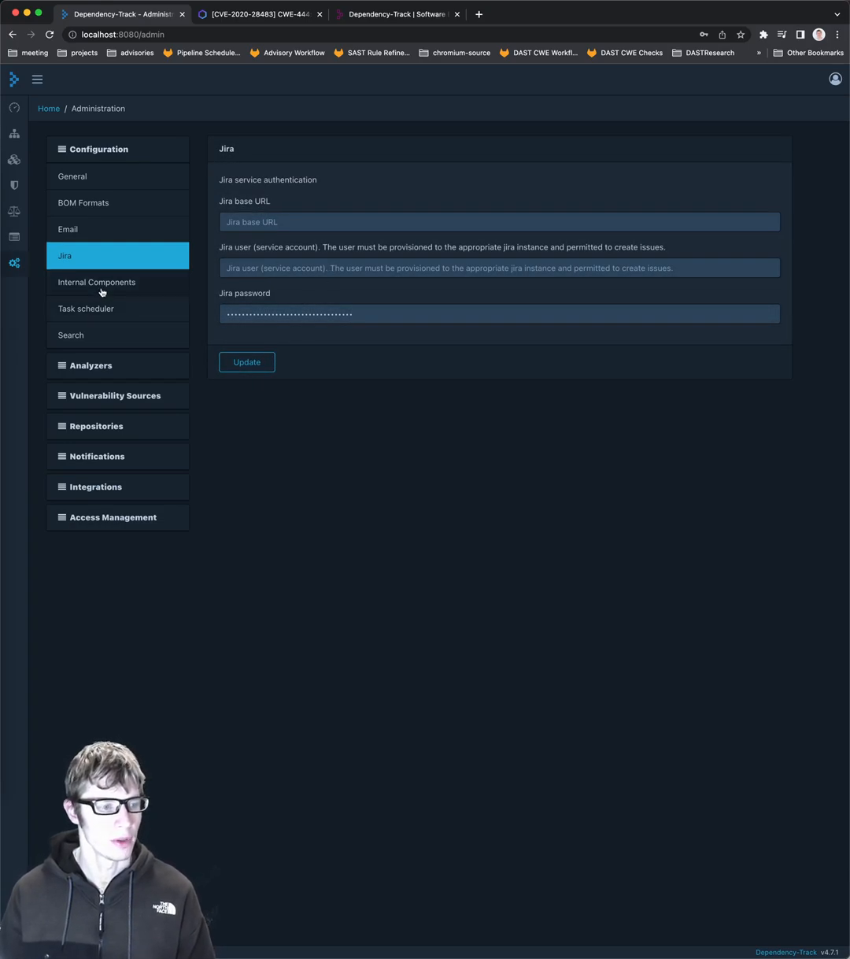
left_click(98, 282)
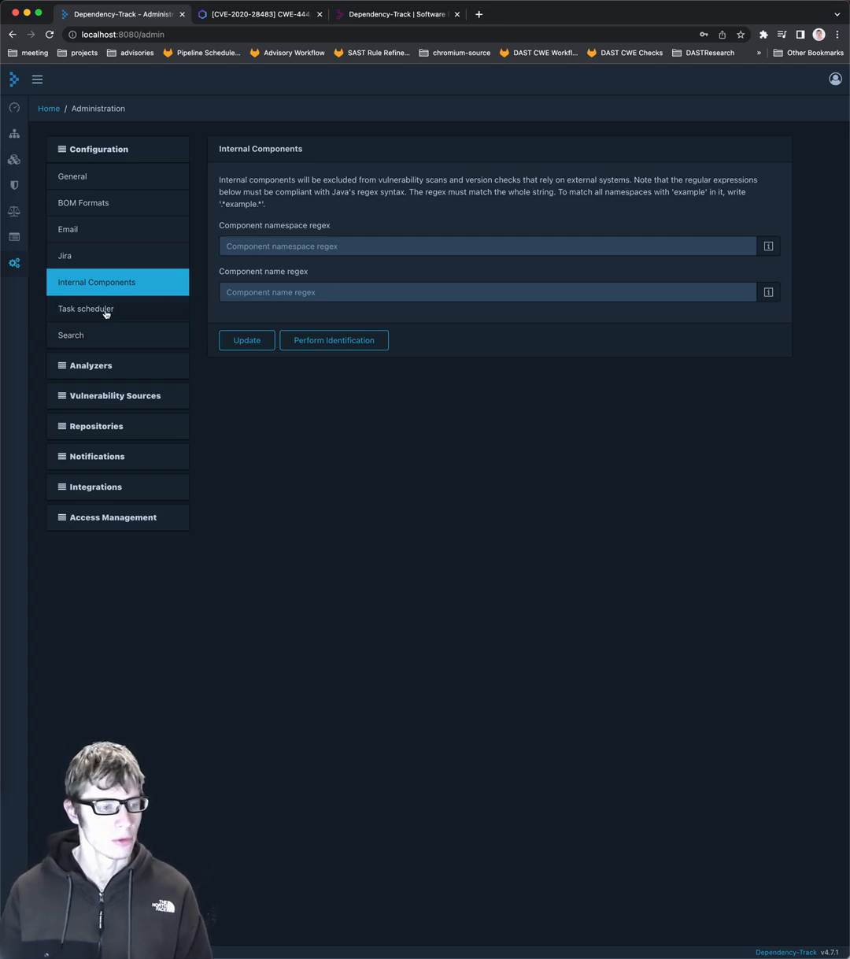
left_click(86, 308)
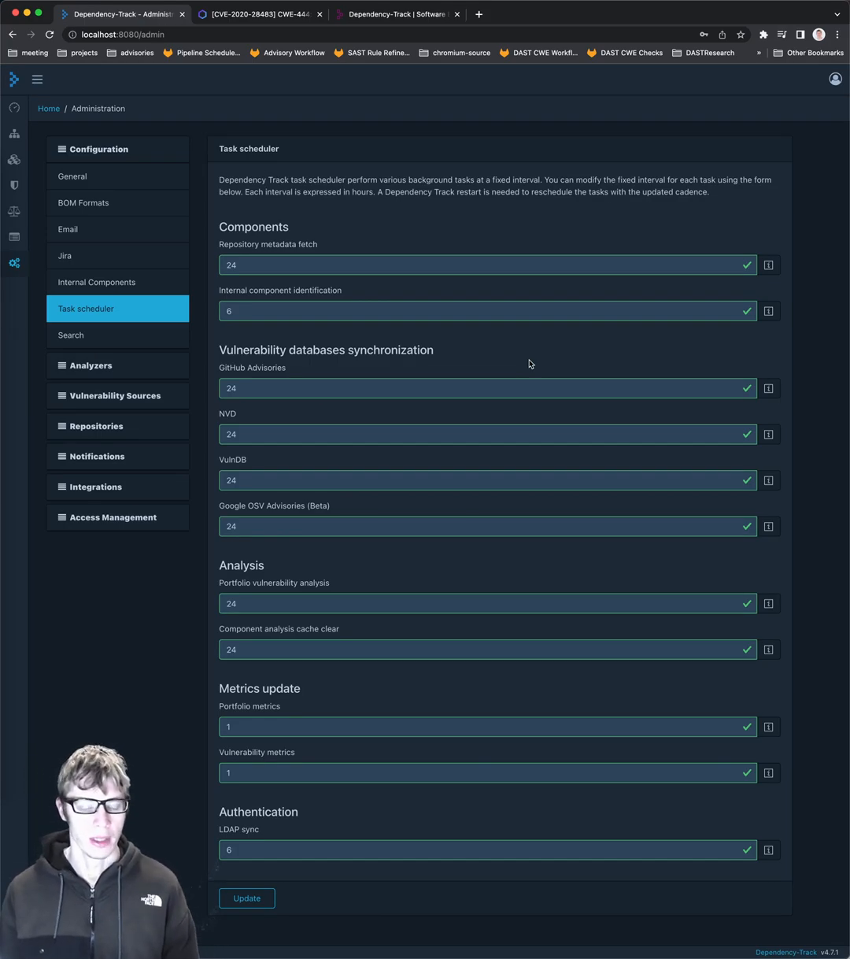
mouse_move(542, 362)
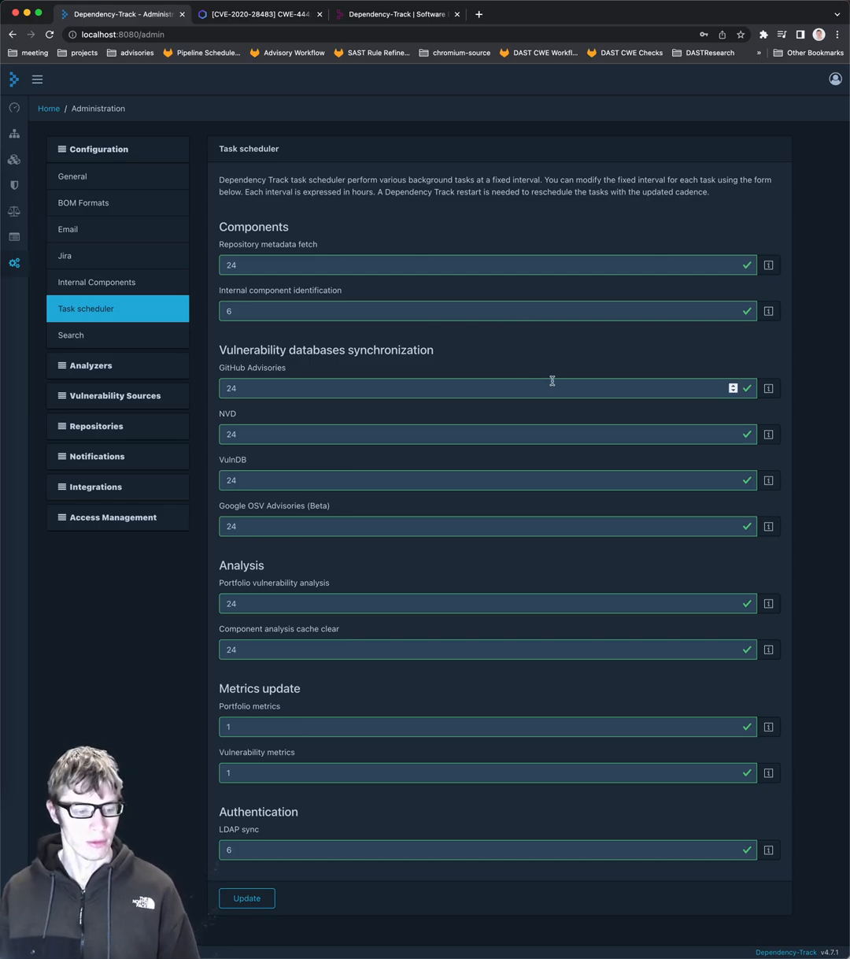
mouse_move(271, 849)
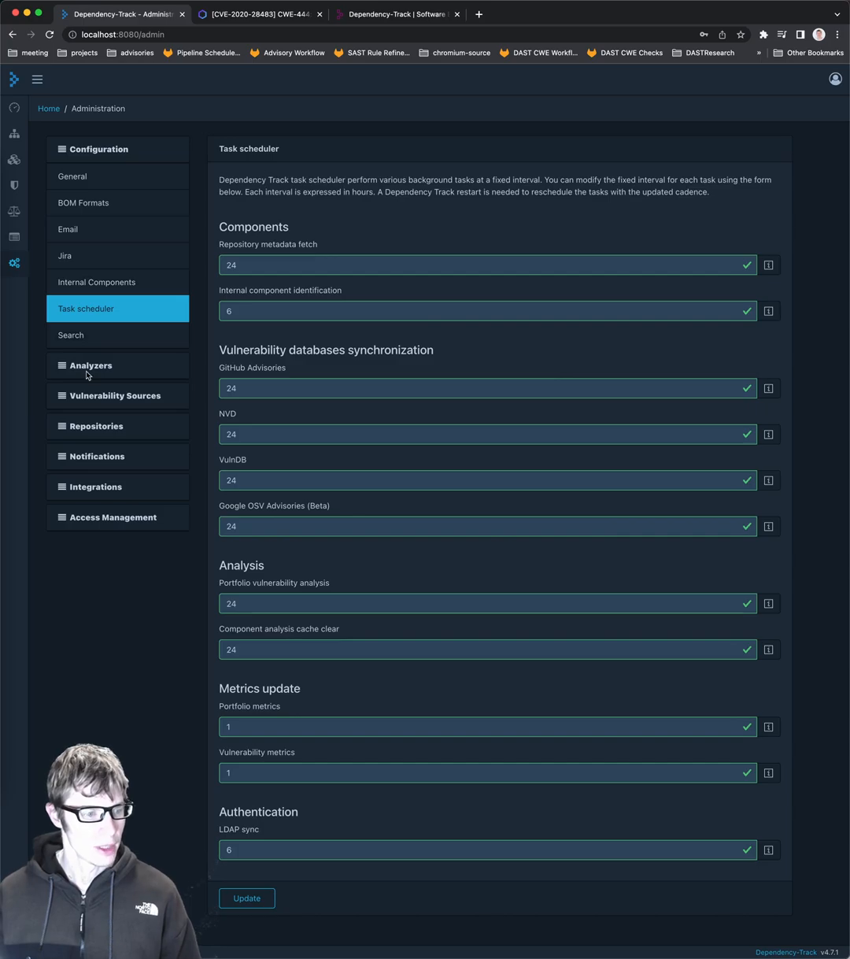
Review the Sonatype OSS Index and Snyk analyzer settings.
left_click(91, 366)
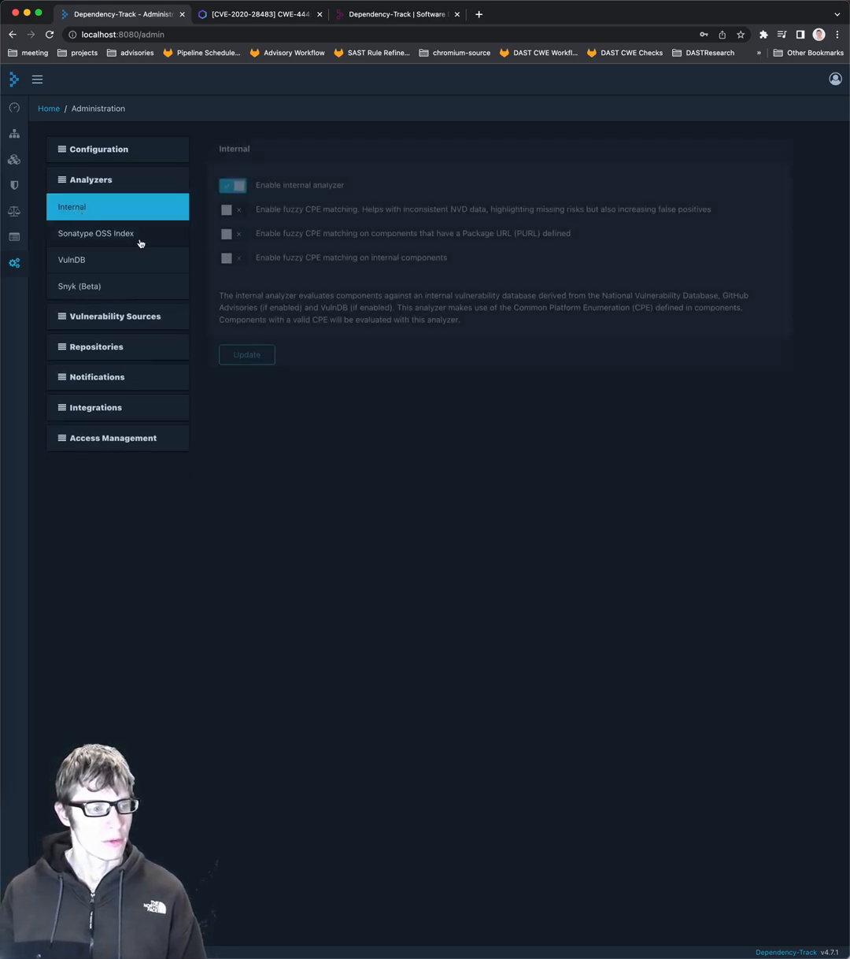
left_click(96, 233)
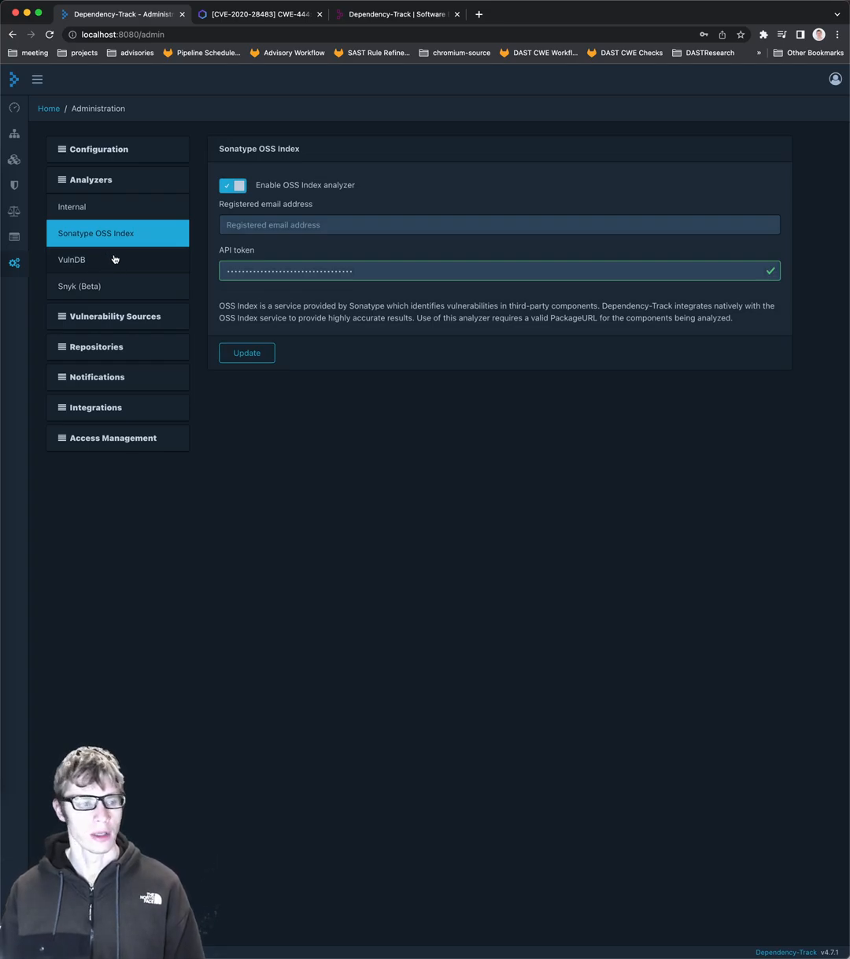
left_click(79, 286)
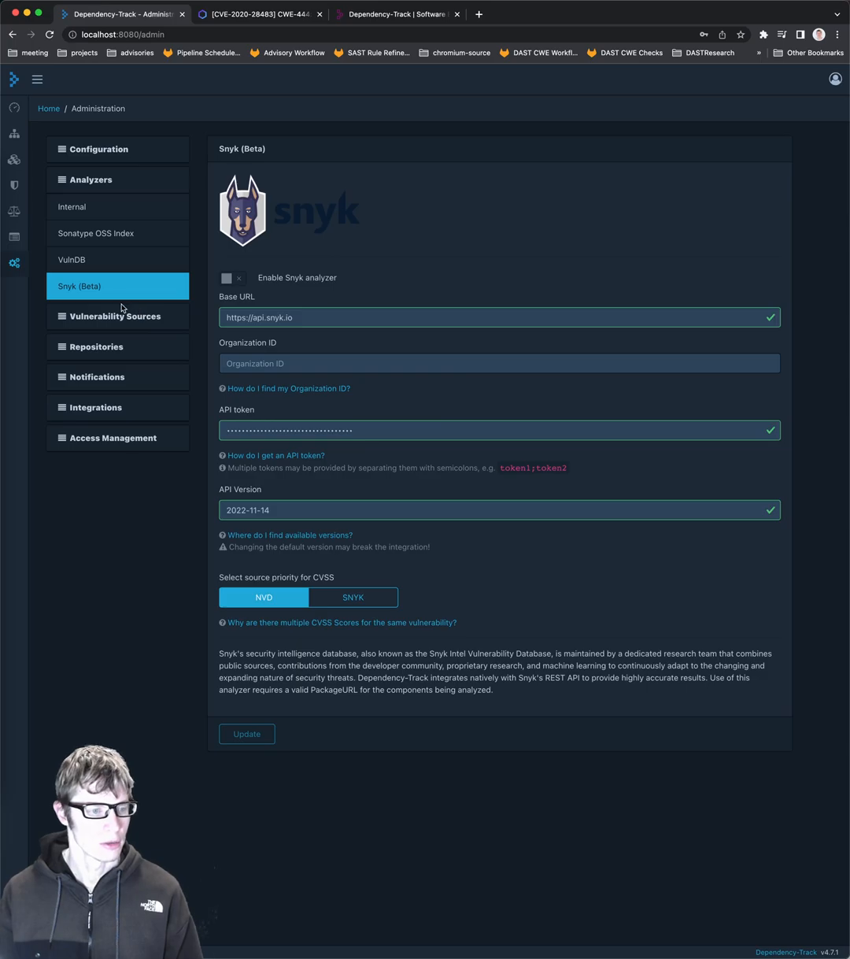
Review NVD, GitHub Advisories and Google OSV sources, then the Cargo repository listing crates.io.
left_click(115, 210)
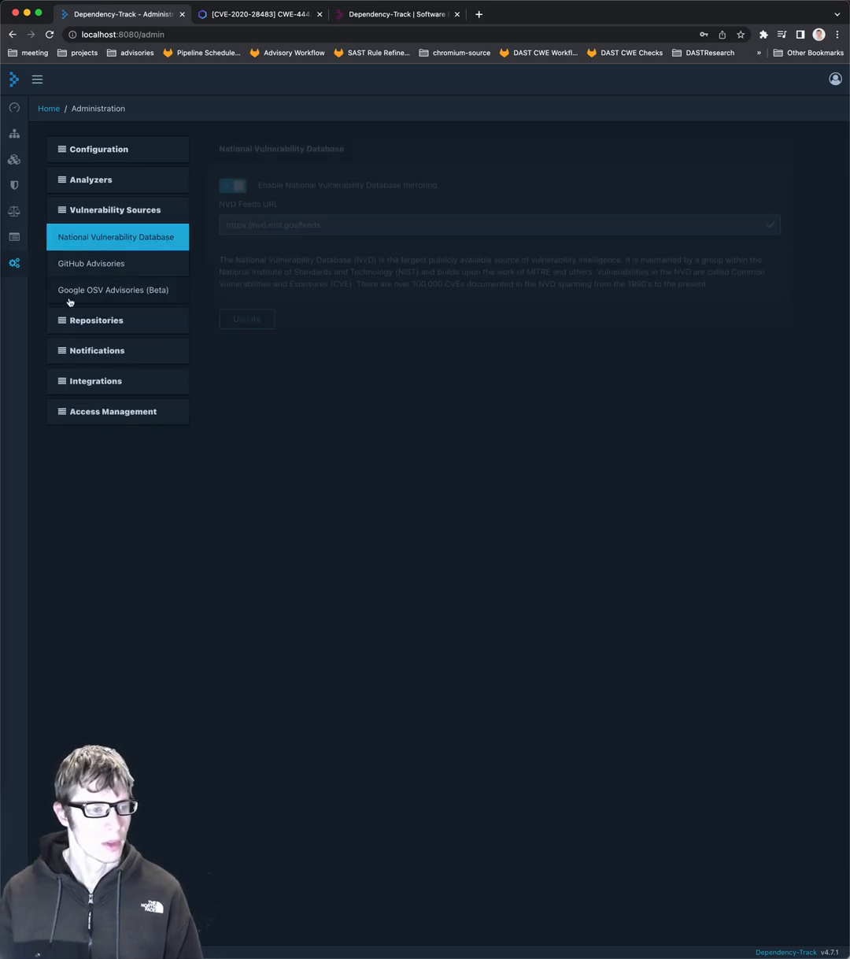
left_click(91, 263)
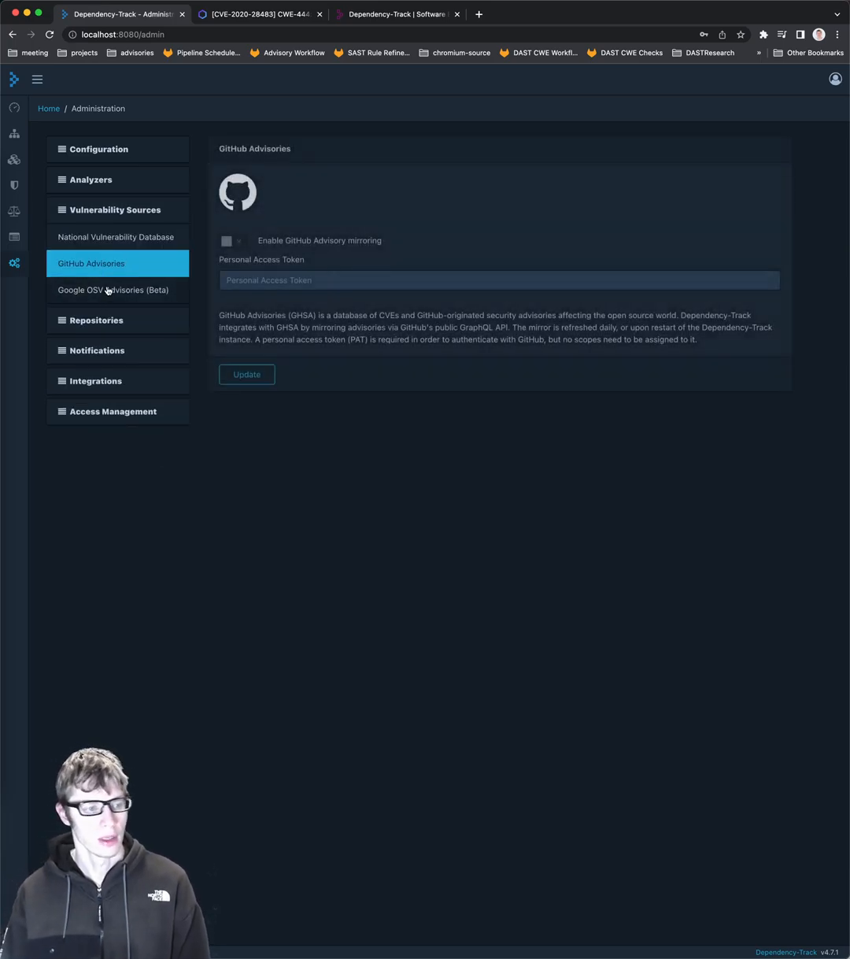
left_click(113, 290)
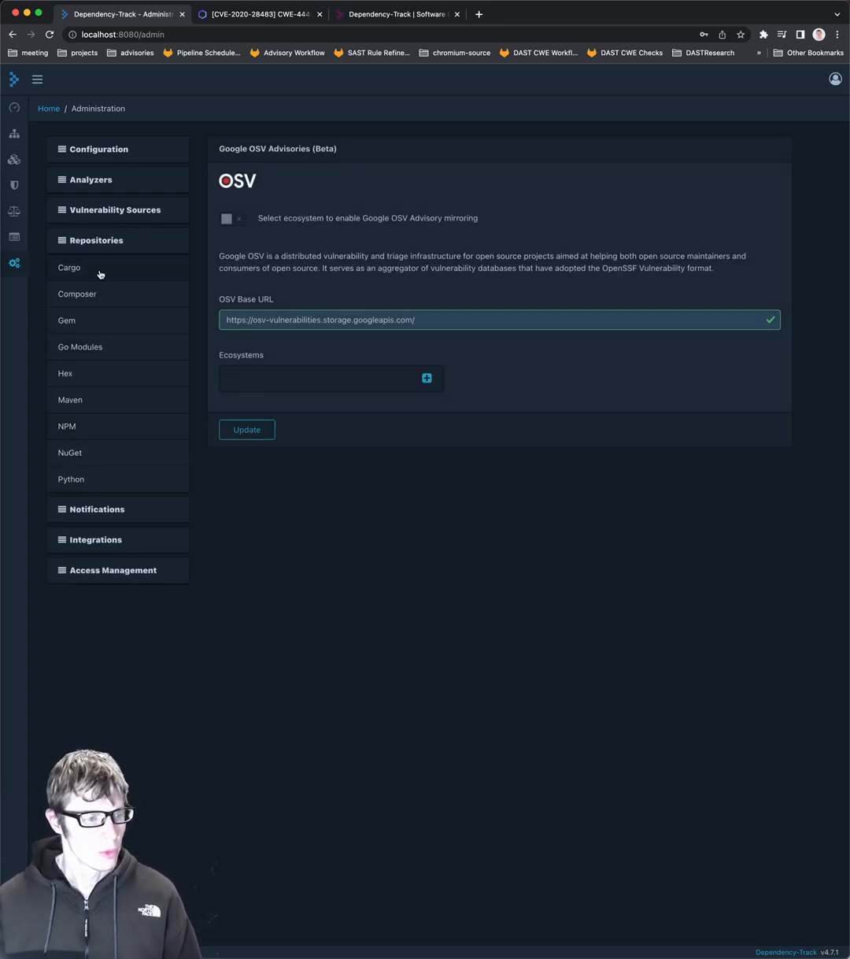
left_click(70, 268)
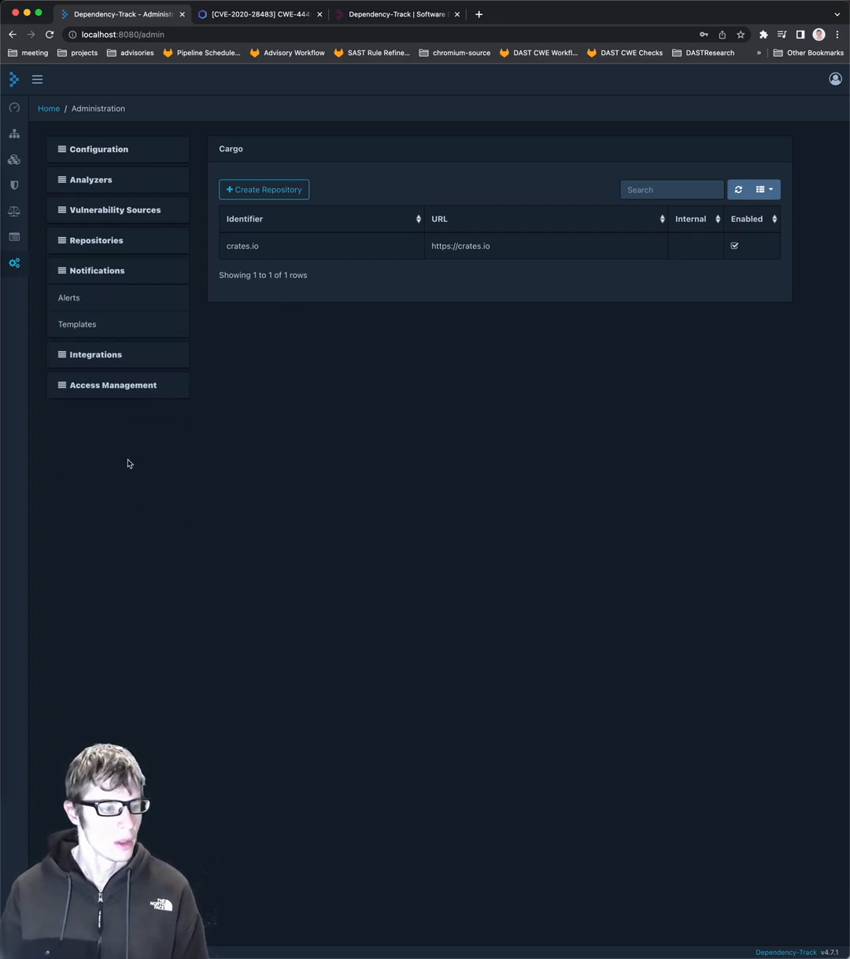
Explore a new notification alert's scope and publisher choices (Slack), leaving only alert asdf.
left_click(70, 296)
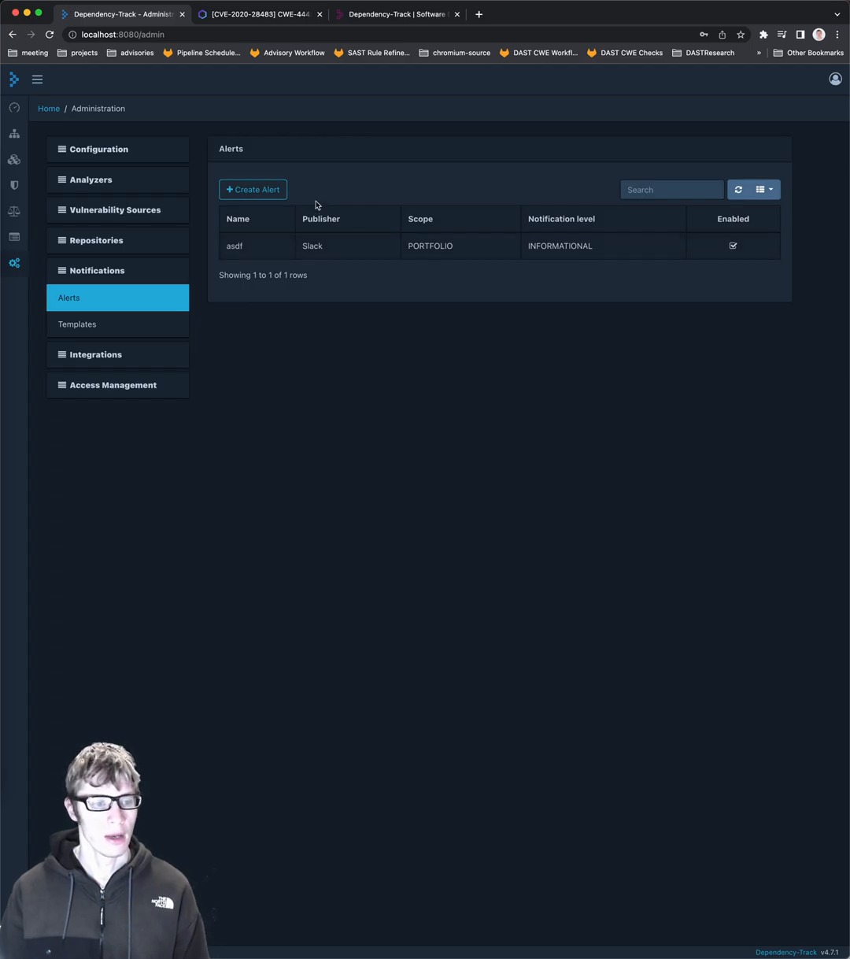
left_click(252, 189)
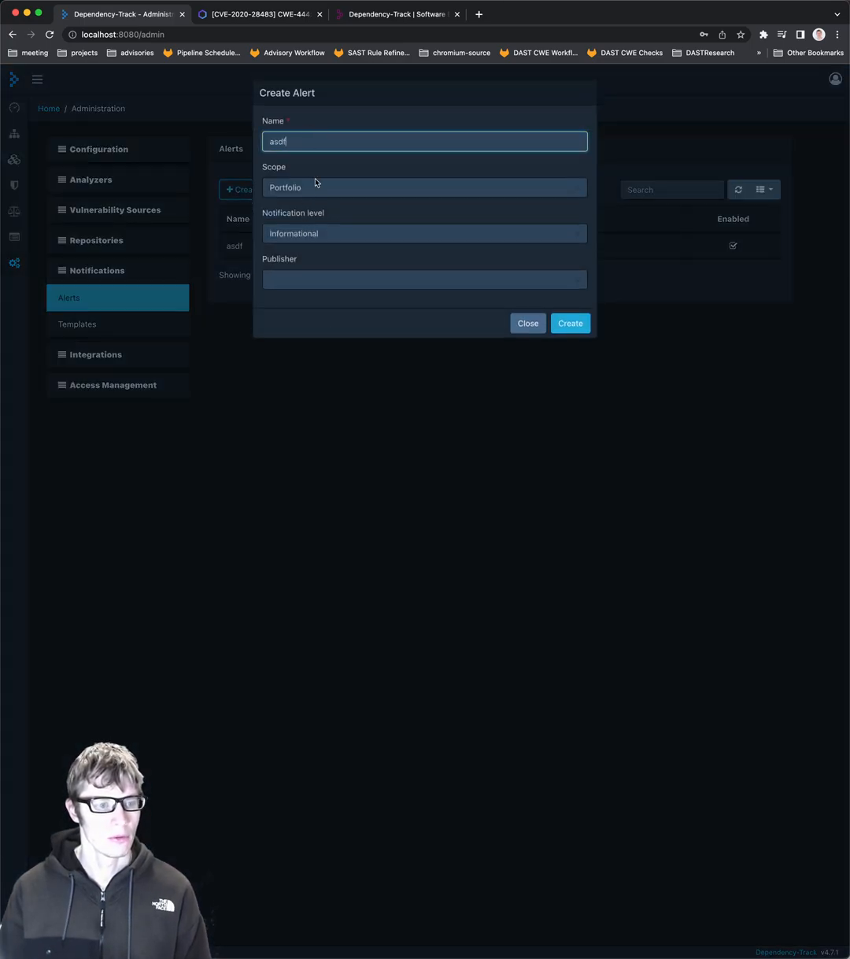
left_click(423, 187)
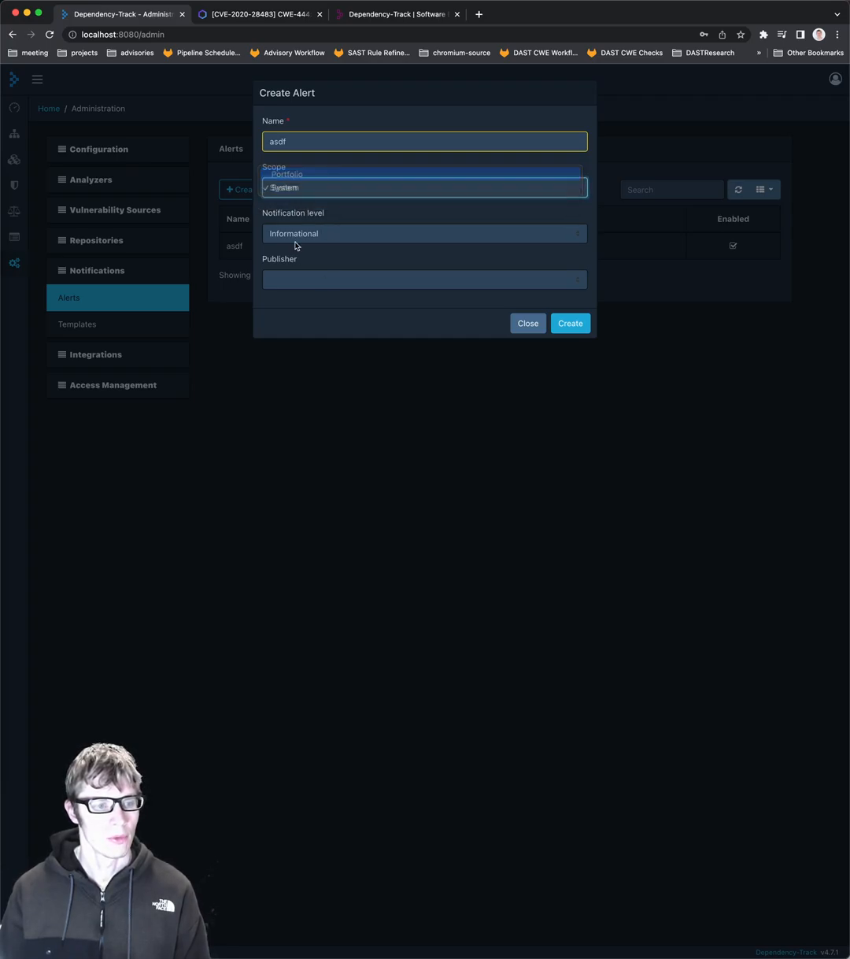
left_click(423, 279)
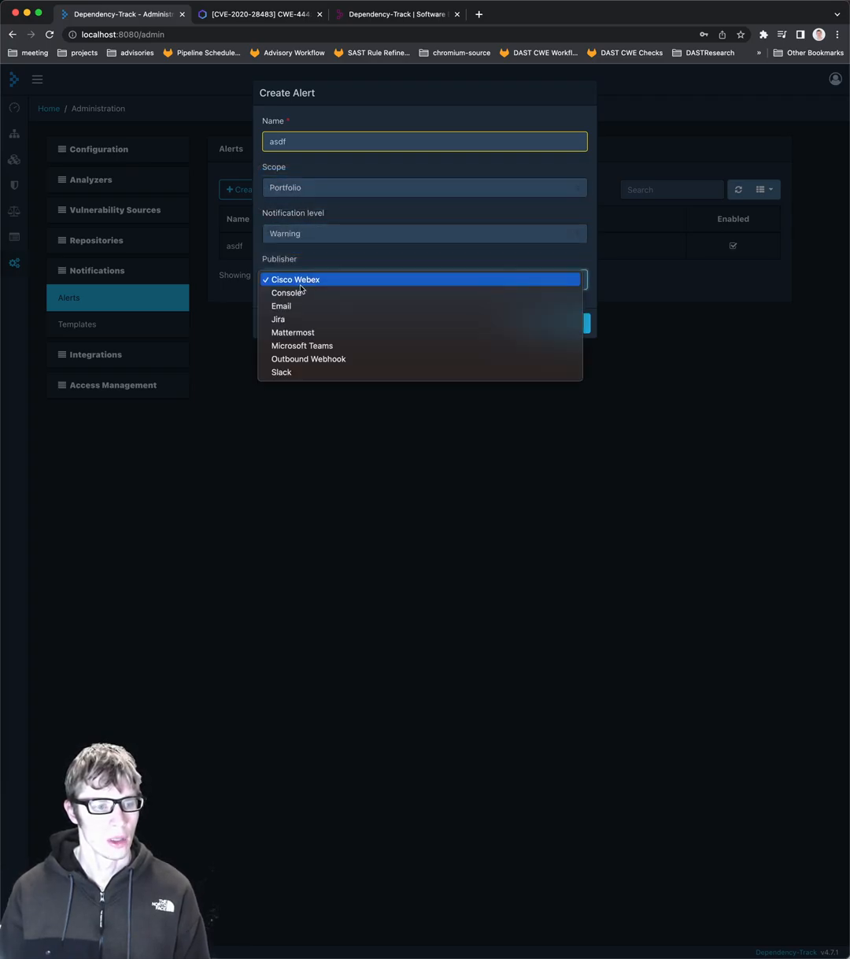
mouse_move(286, 293)
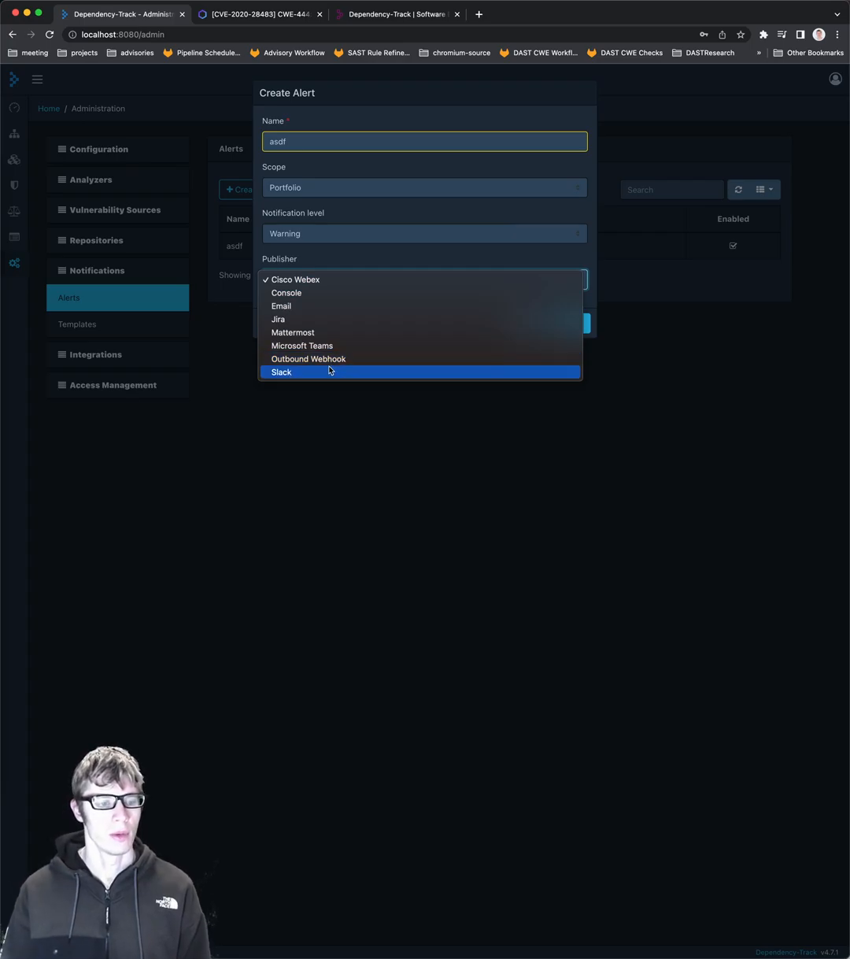
left_click(280, 372)
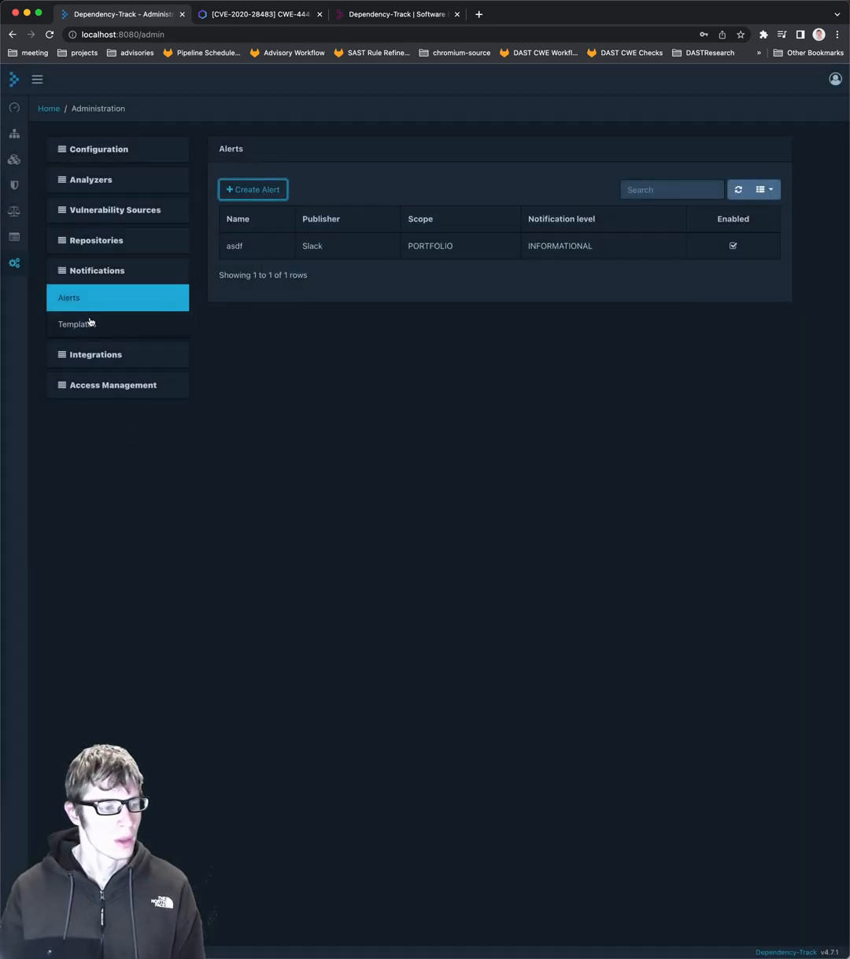
Review Fortify SSC, DefectDojo, Kenna Security and OpenID Connect Groups, then return to the projects list.
left_click(75, 322)
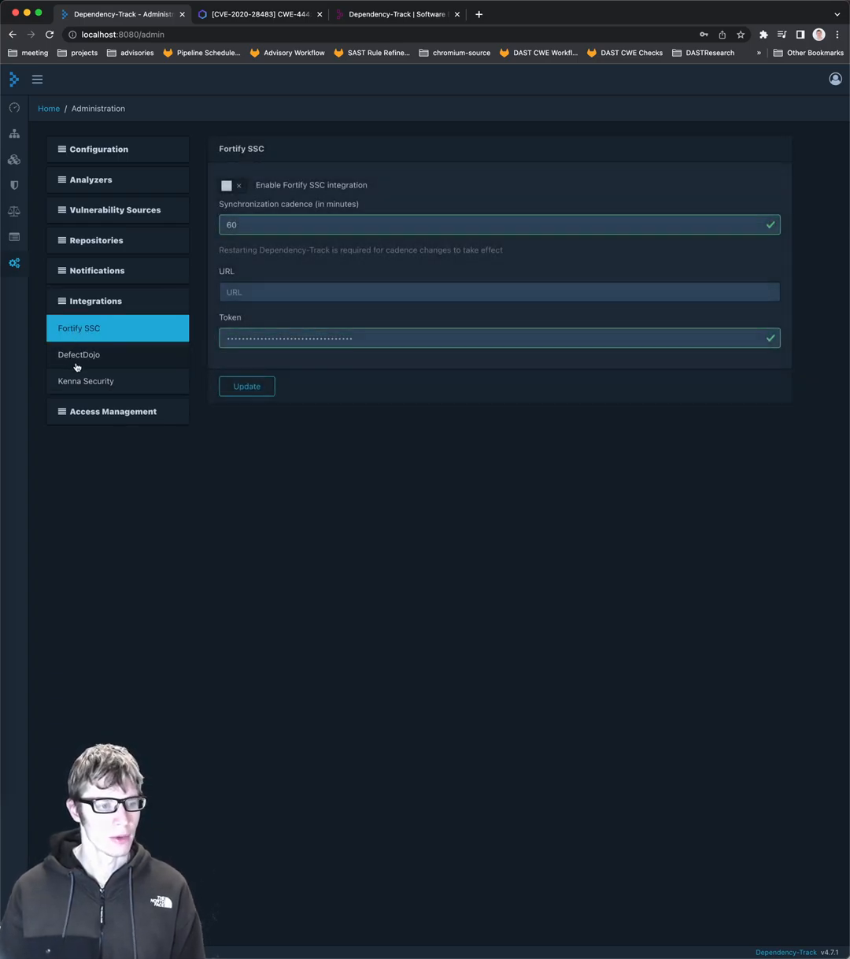
left_click(79, 354)
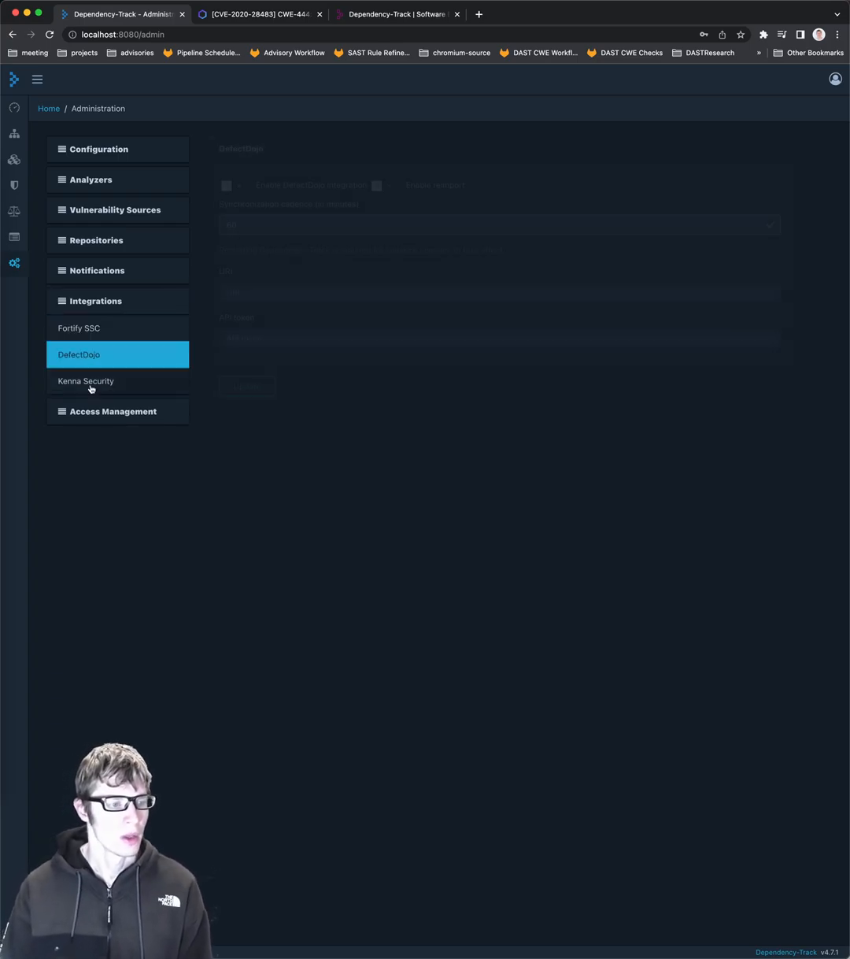
left_click(87, 381)
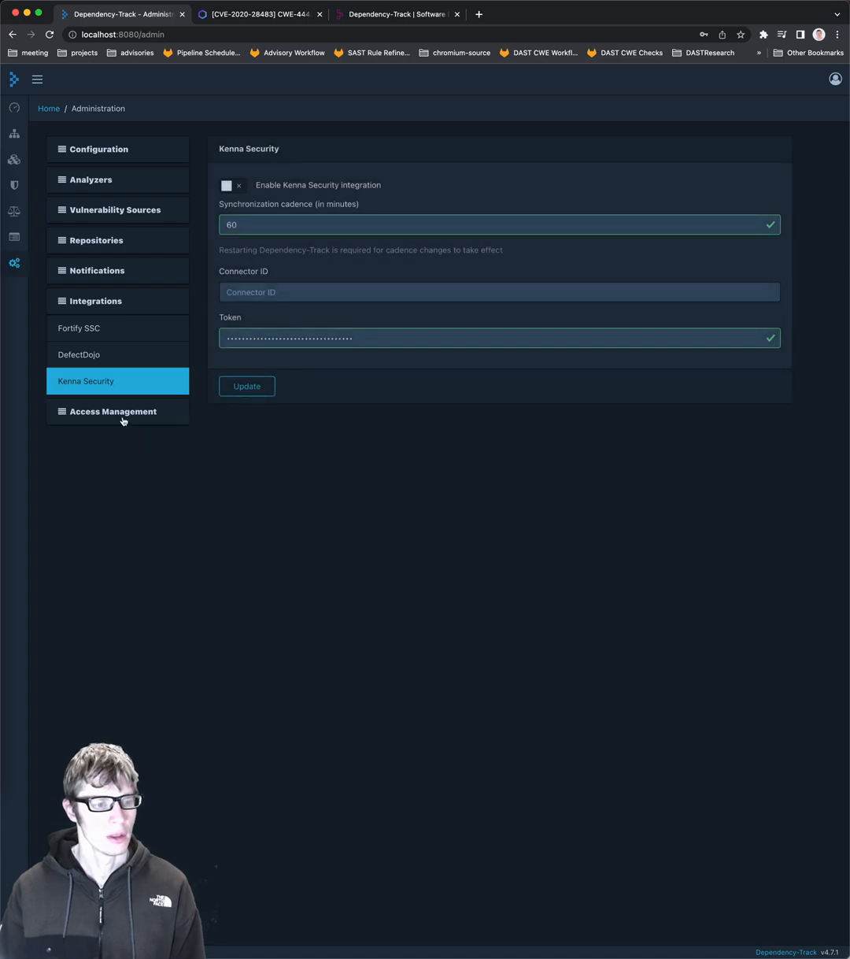
mouse_move(112, 416)
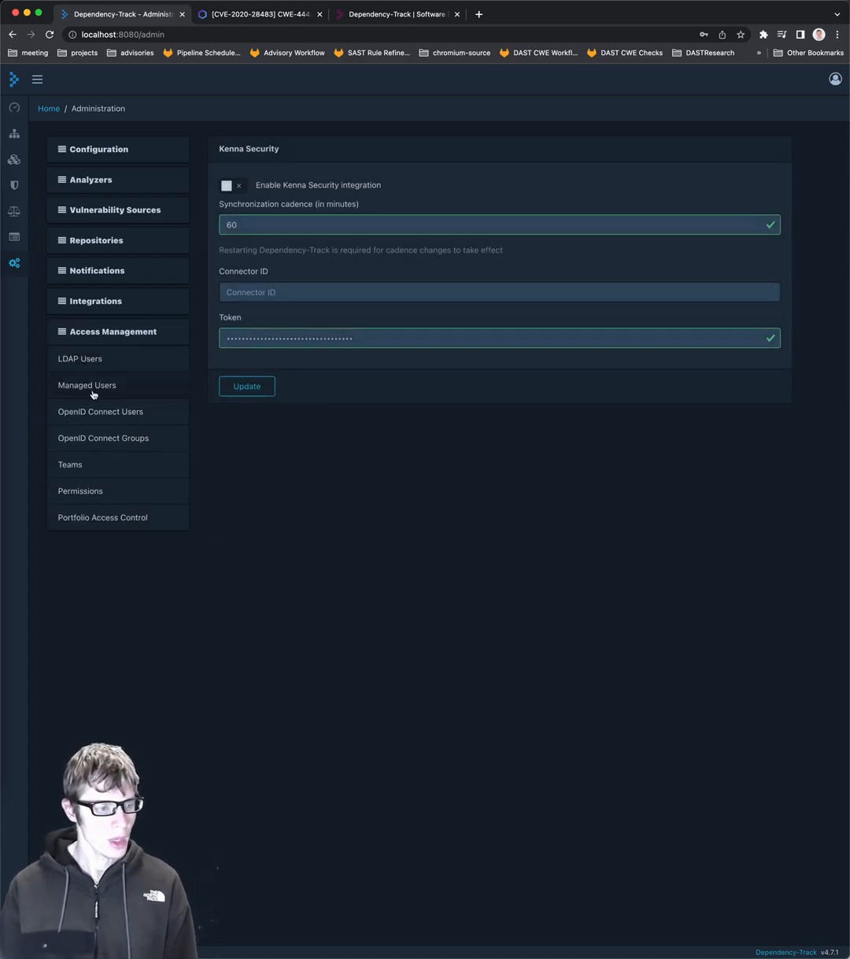
left_click(104, 437)
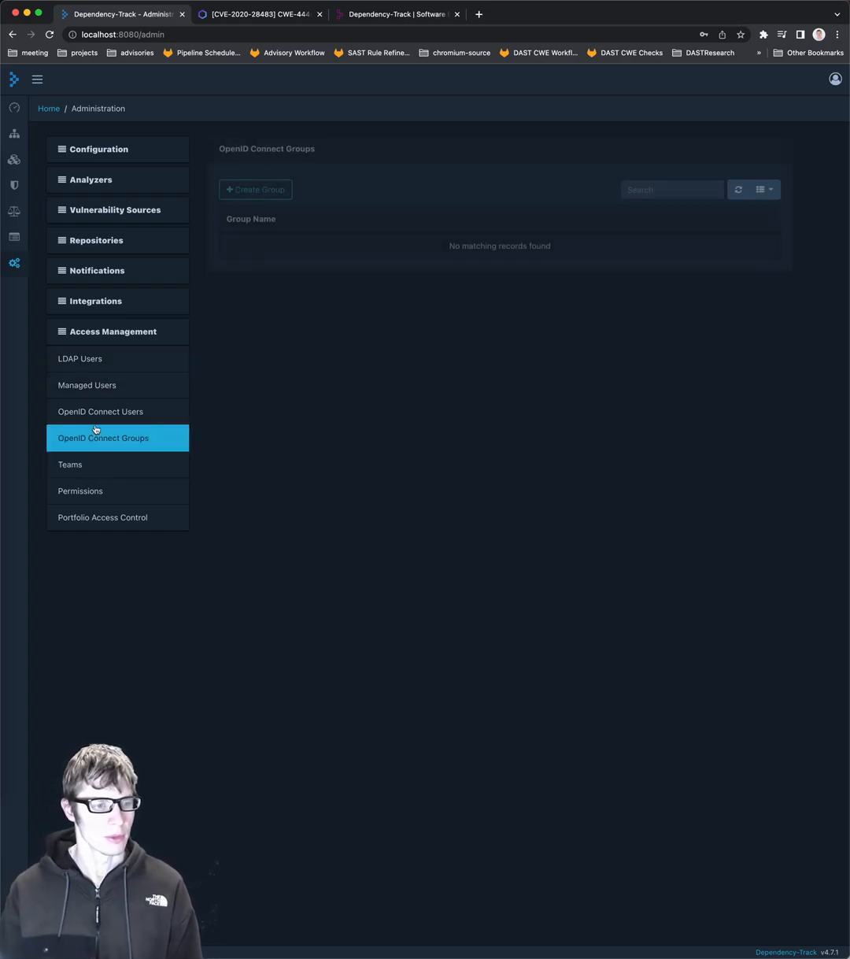
left_click(13, 132)
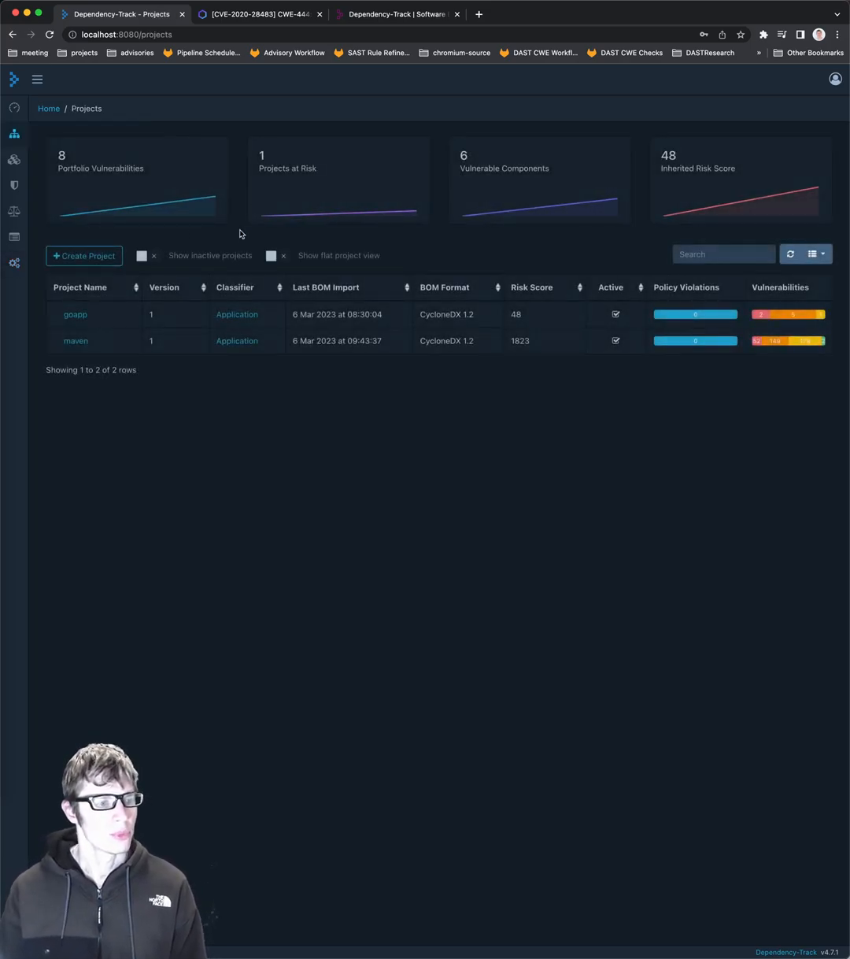
View the maven project's components, audit vulnerabilities and exploit predictions chart.
left_click(15, 159)
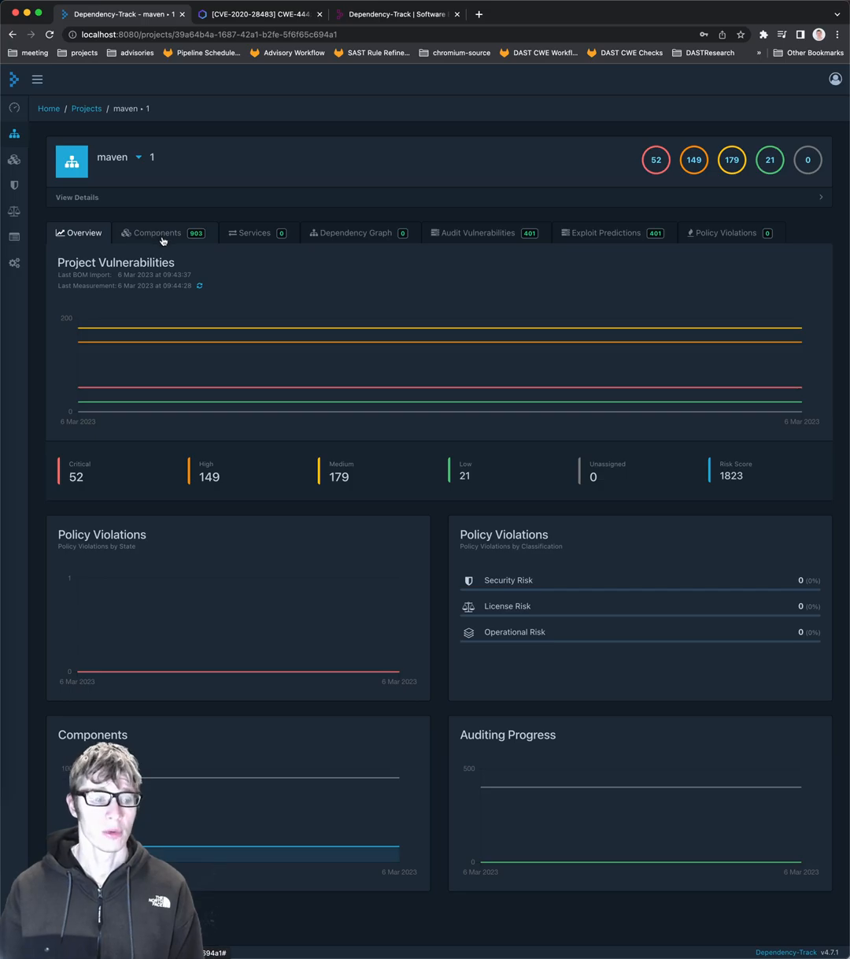
left_click(154, 233)
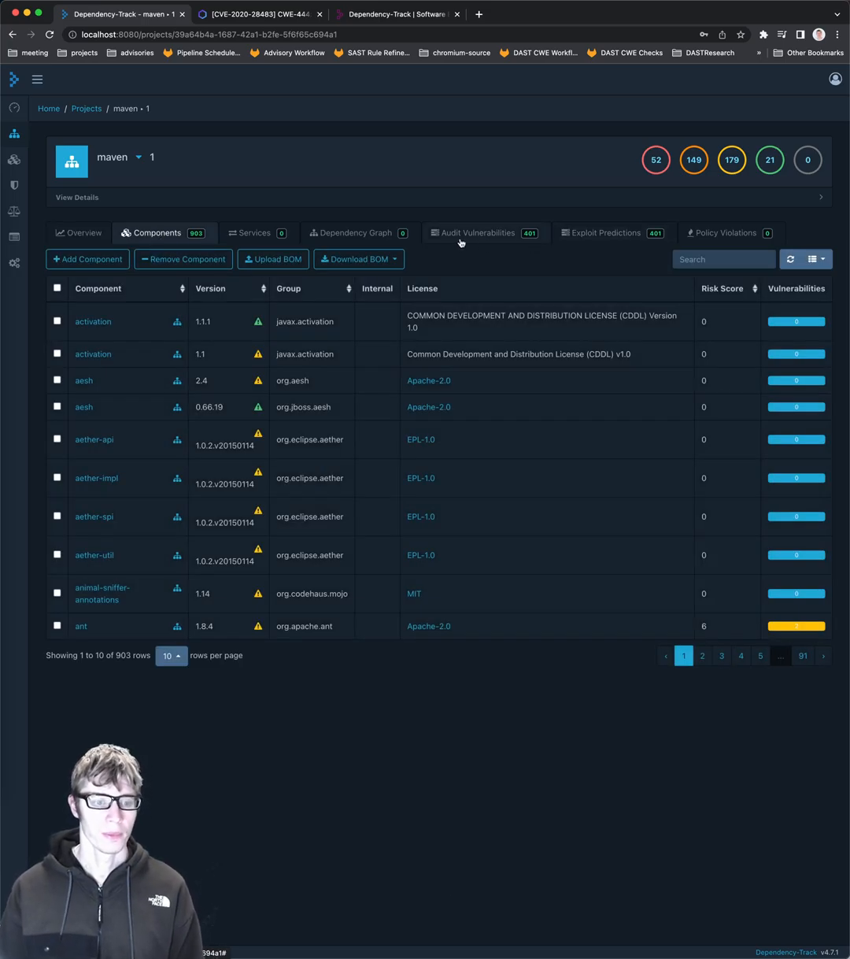
left_click(479, 233)
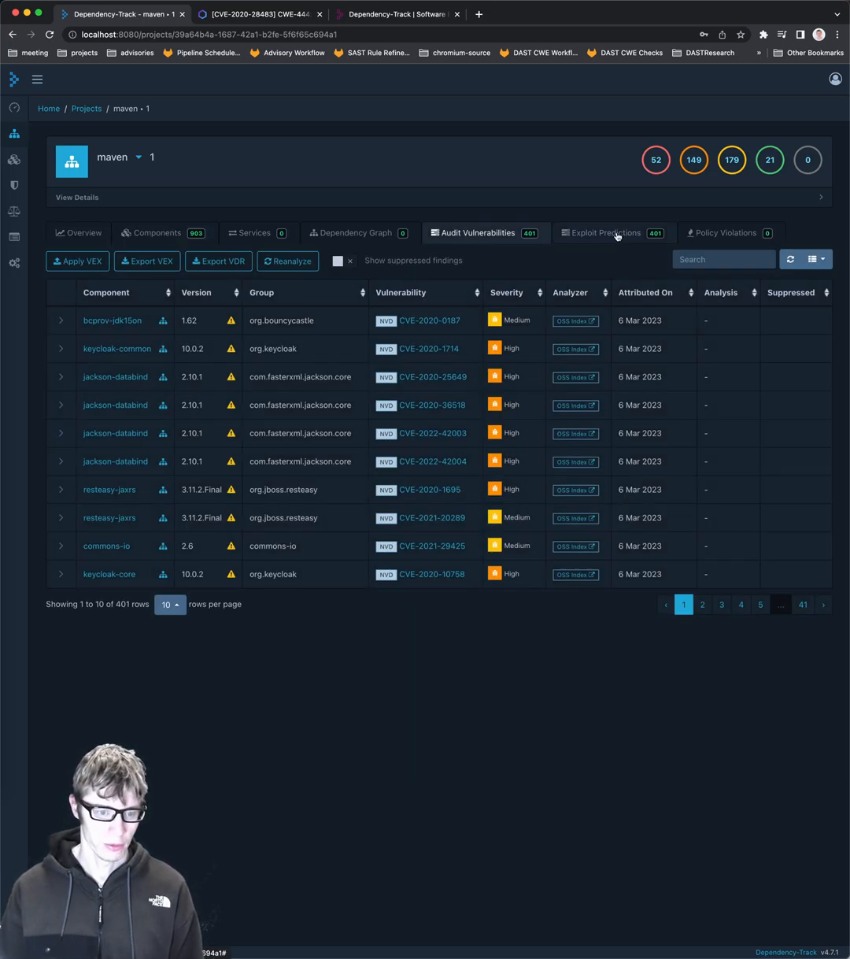
left_click(606, 233)
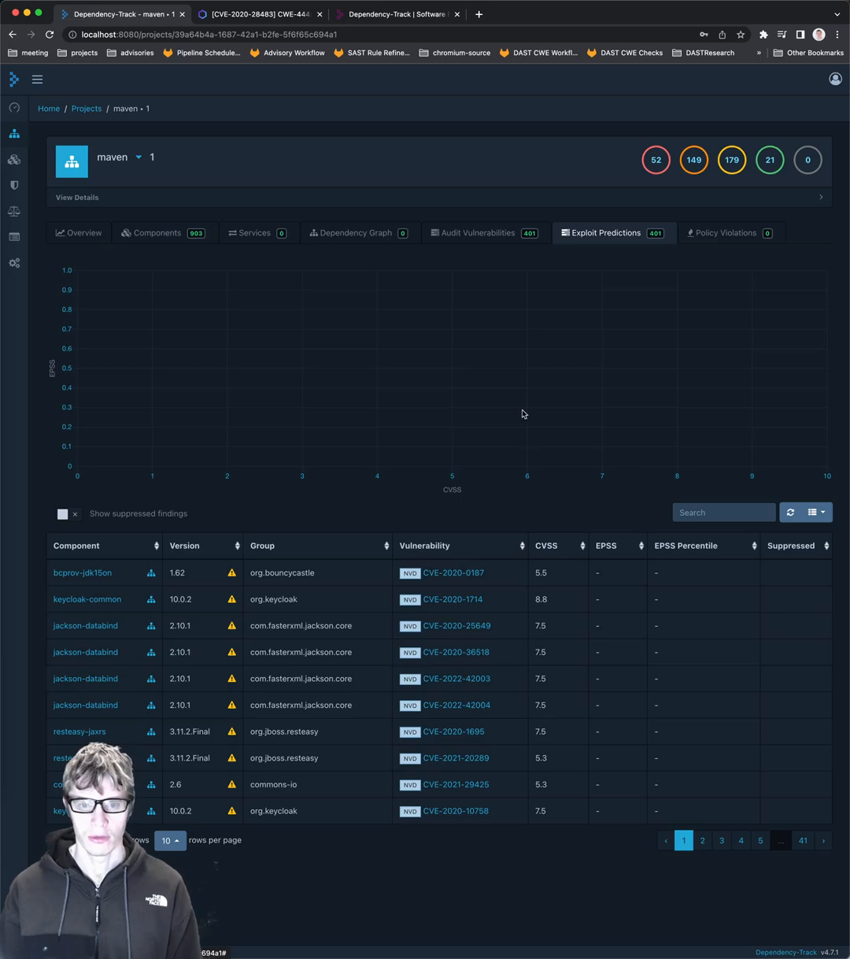
mouse_move(466, 237)
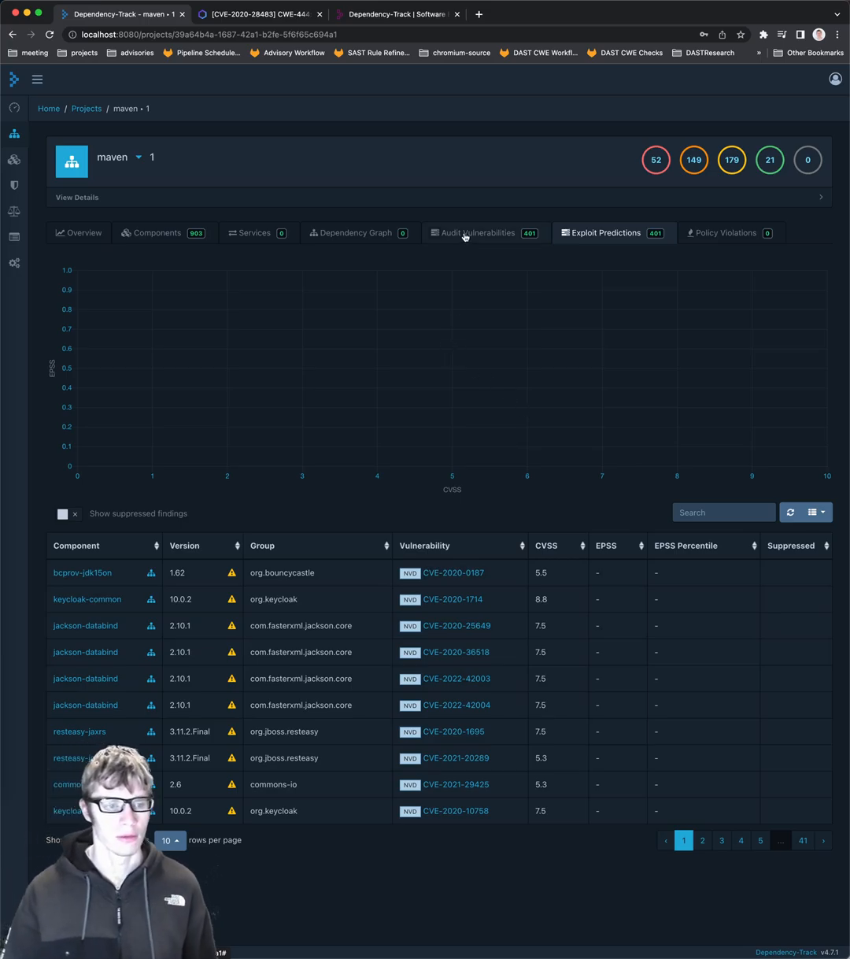
Expand the bcprov-jdk15on finding, then return to the maven overview with risk score 1823.
left_click(479, 233)
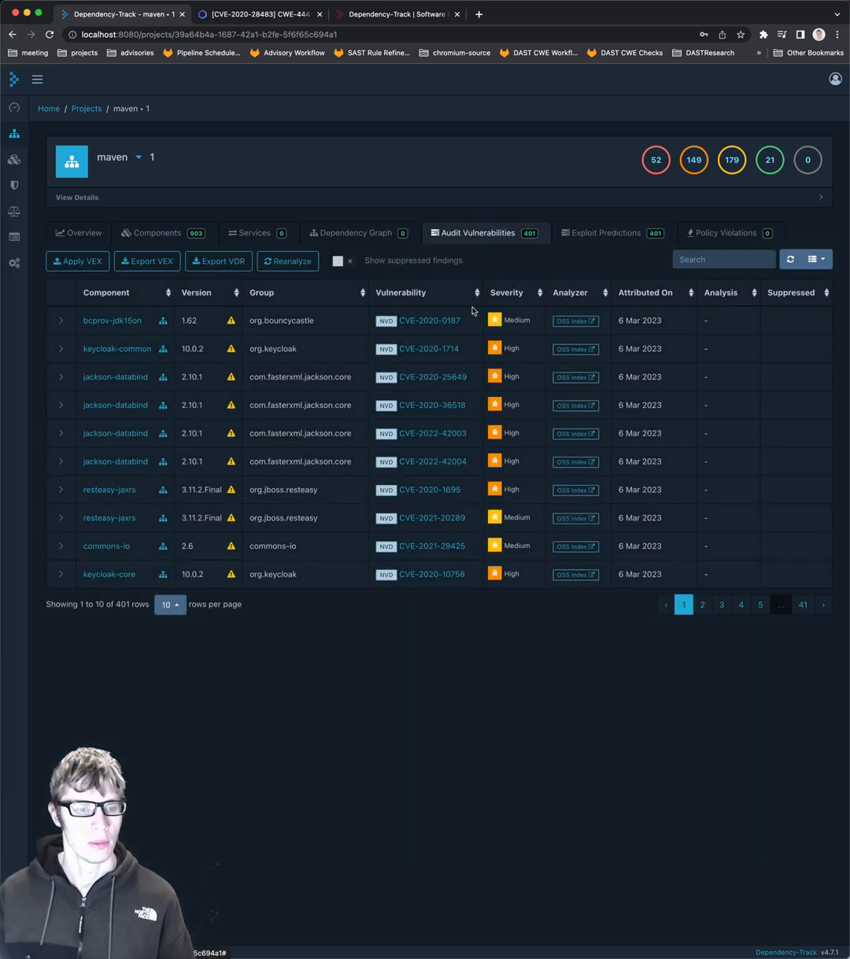
left_click(60, 321)
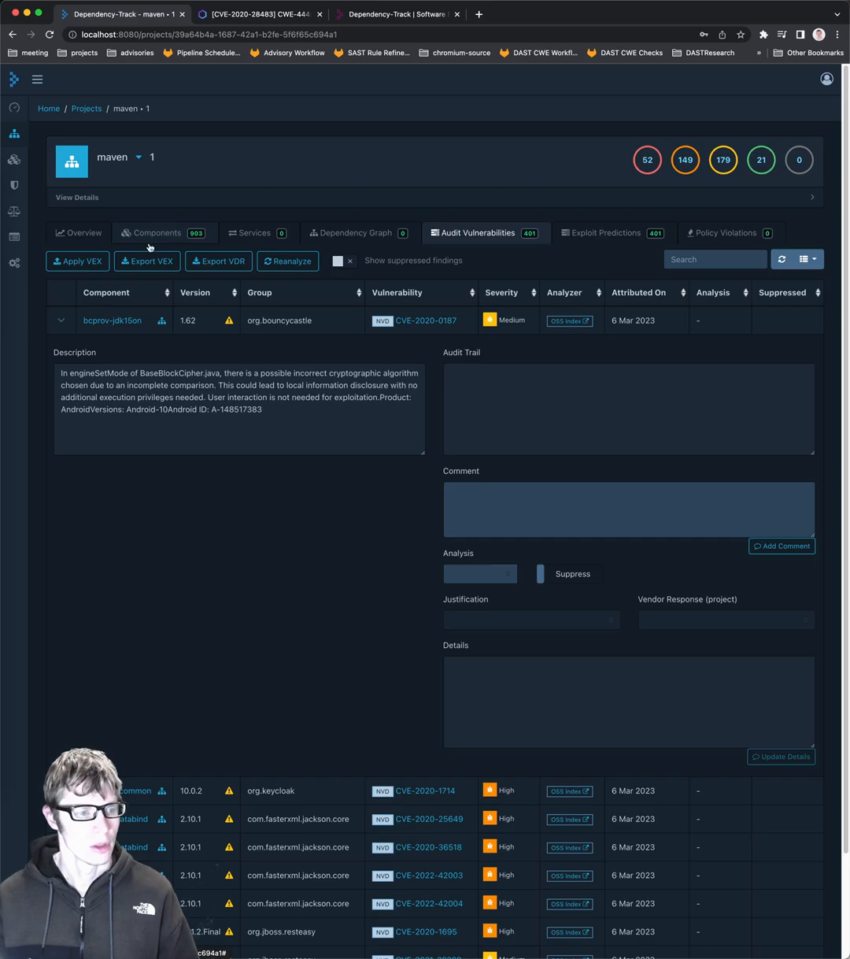
left_click(156, 233)
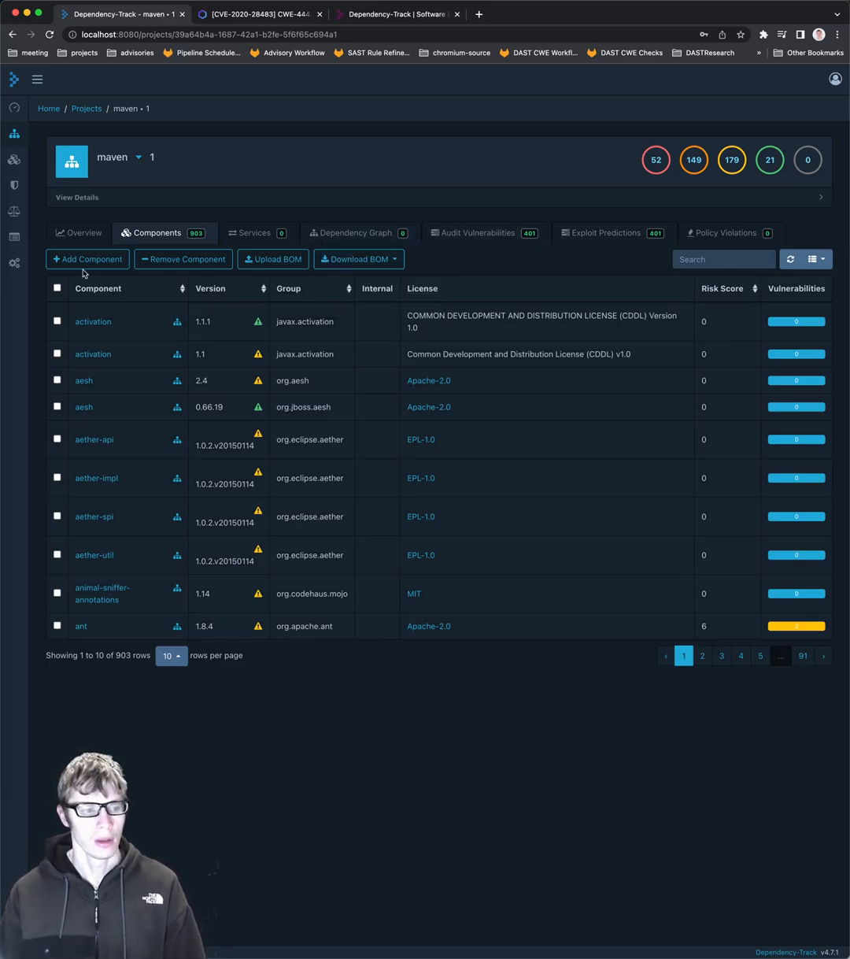
left_click(79, 233)
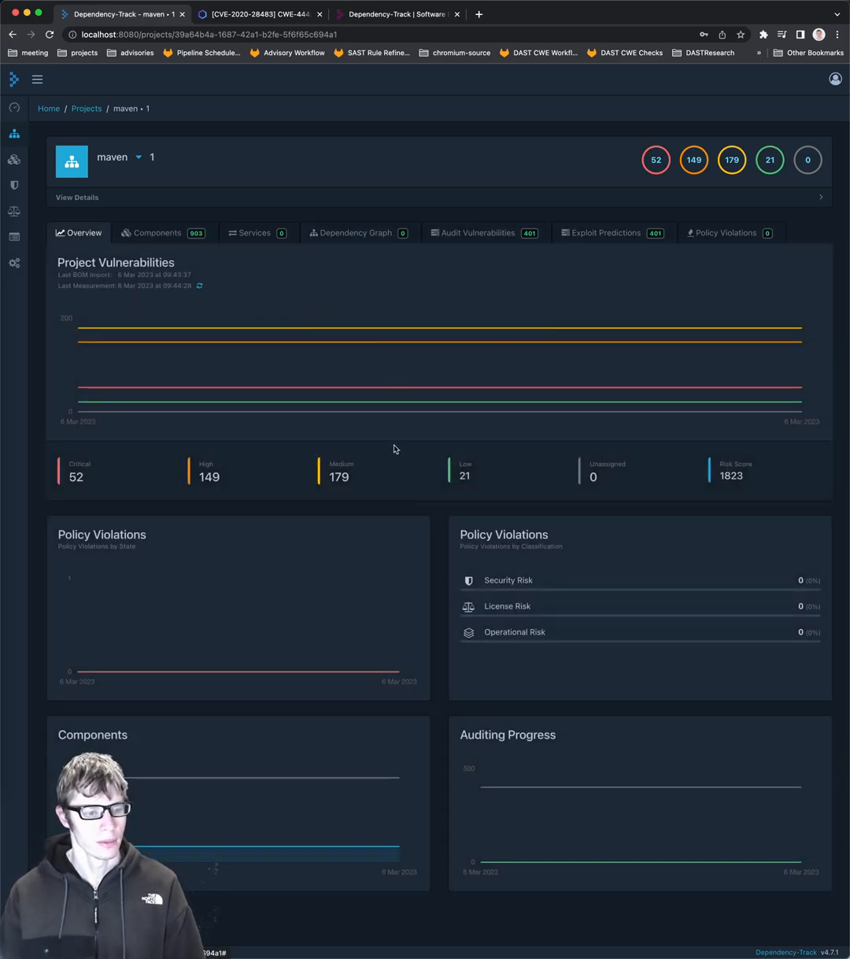